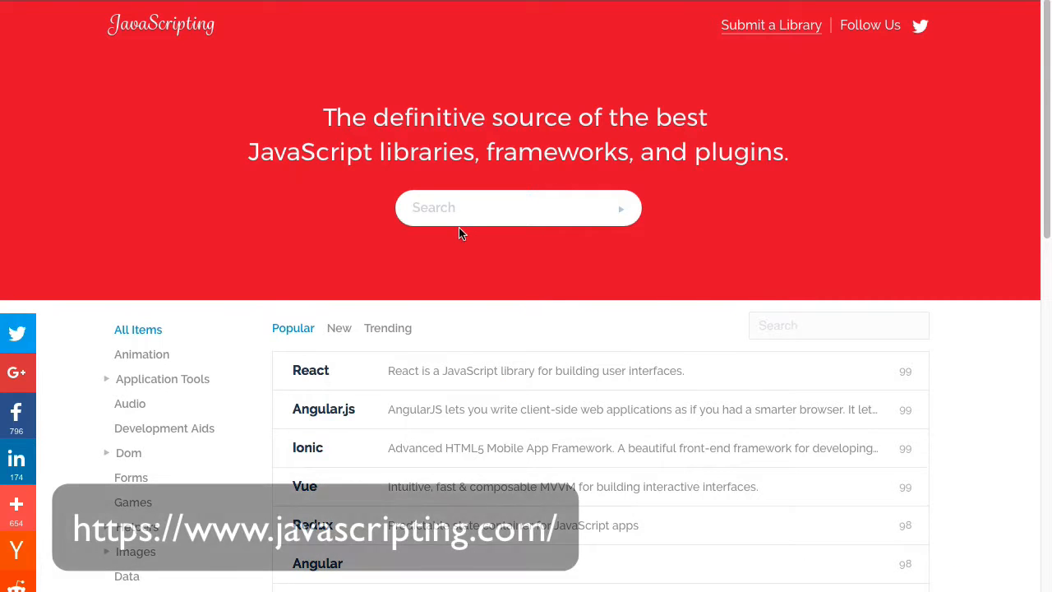
mouse_move(687, 259)
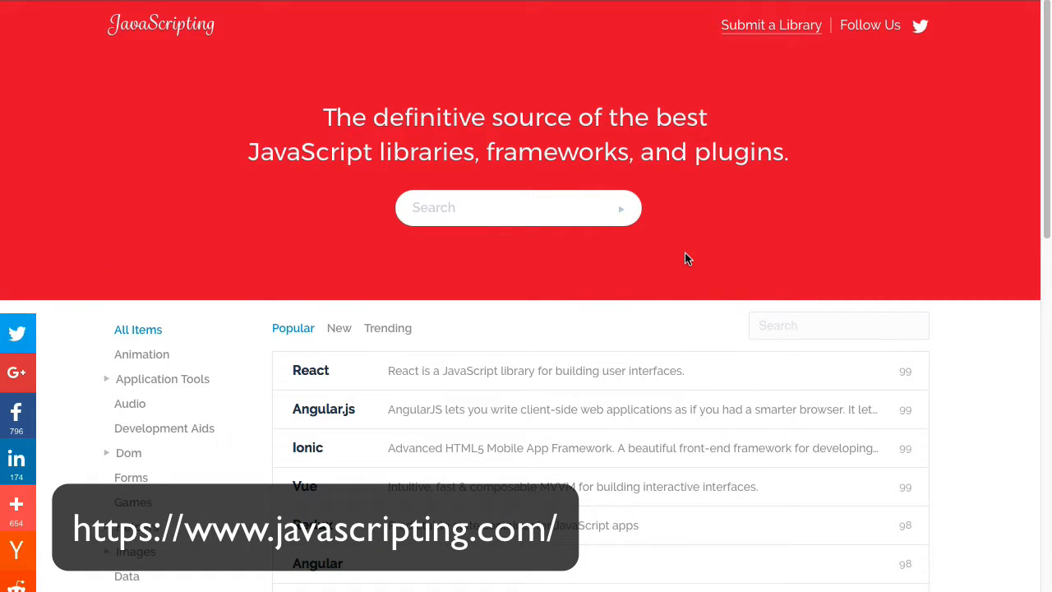
mouse_move(664, 272)
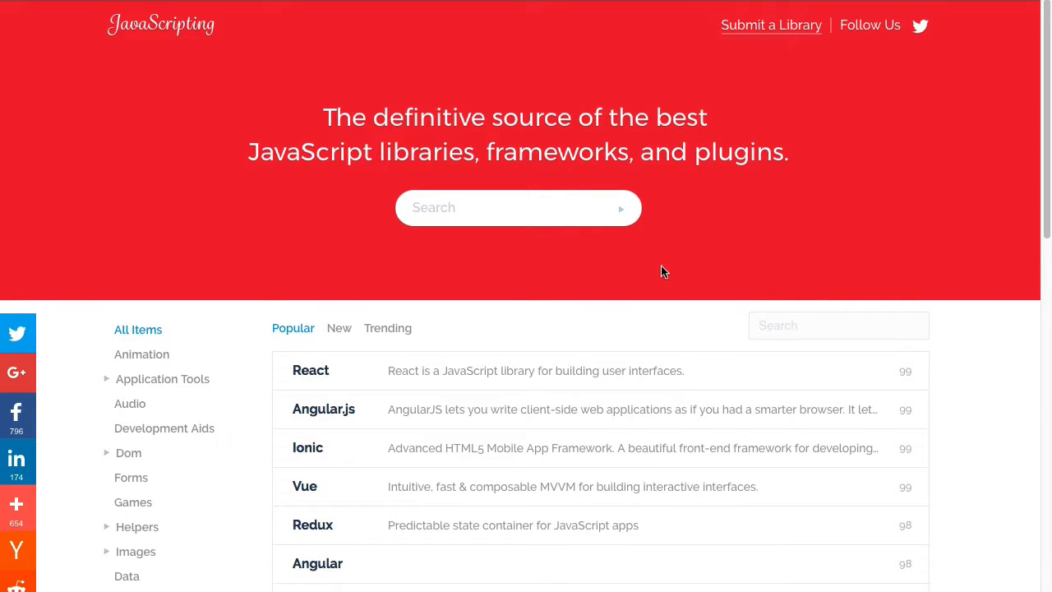
mouse_move(661, 289)
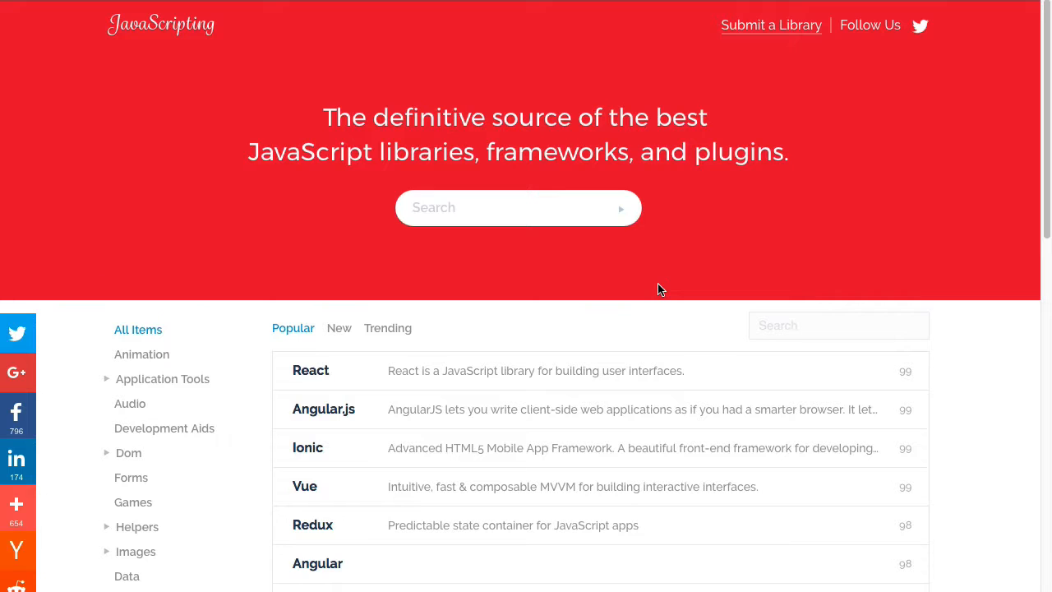
mouse_move(8, 250)
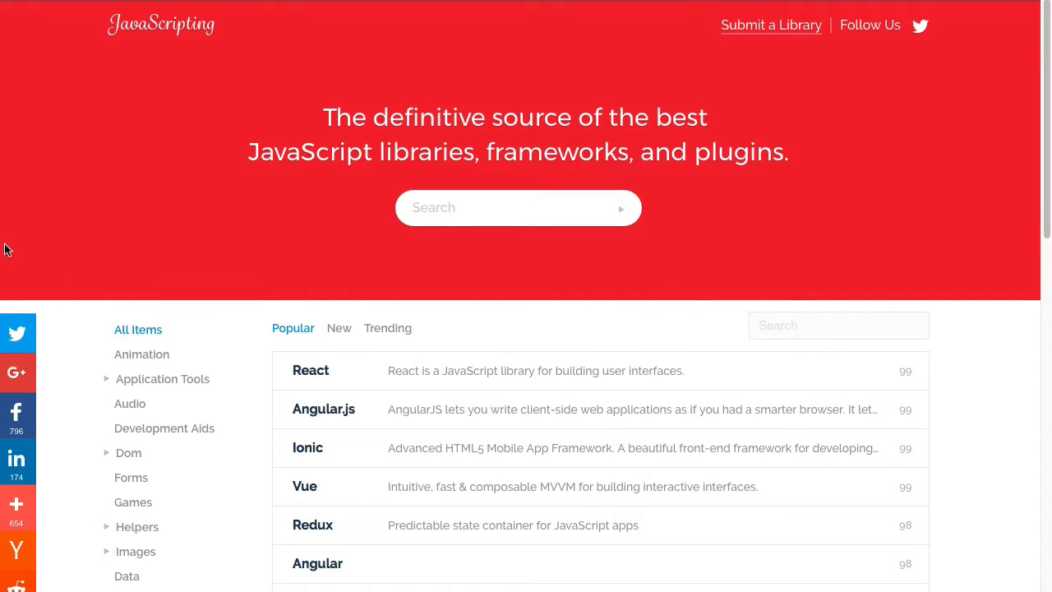
- Scroll the sidebar and filter the library list to the Dom category
scroll("down", 3)
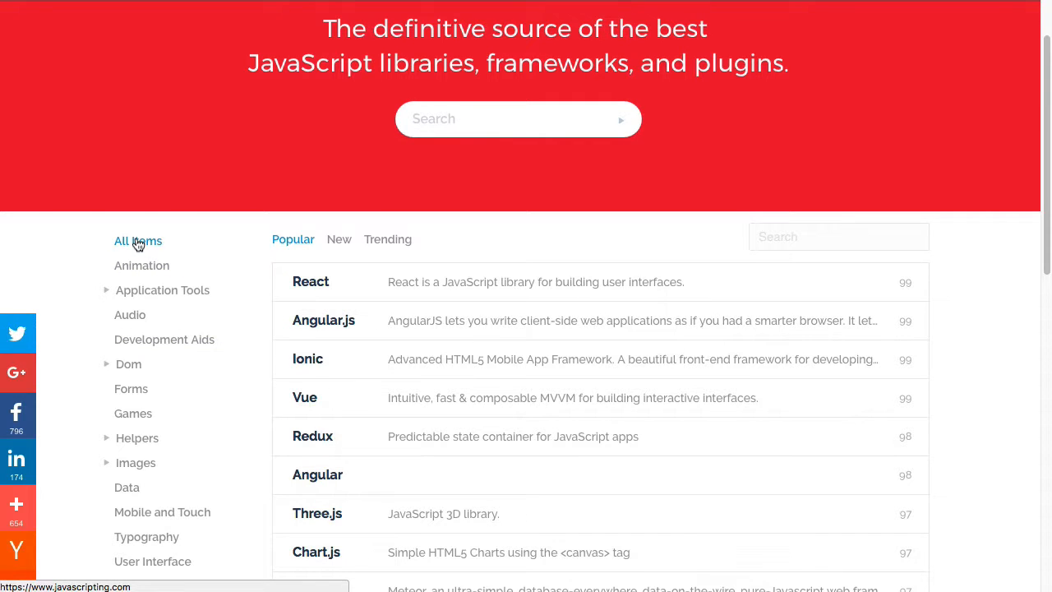
mouse_move(432, 320)
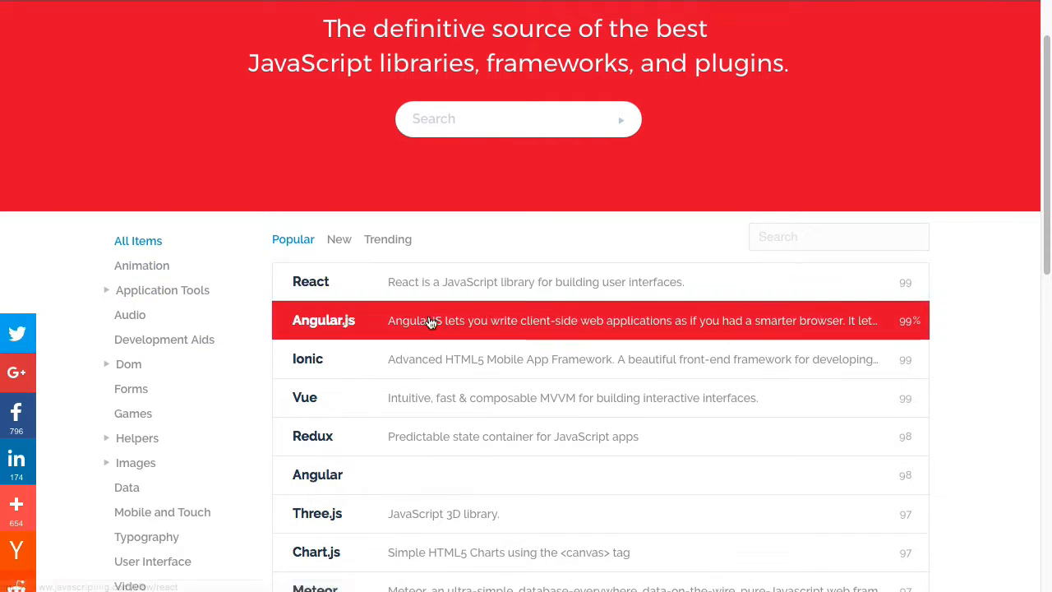
scroll("down", 3)
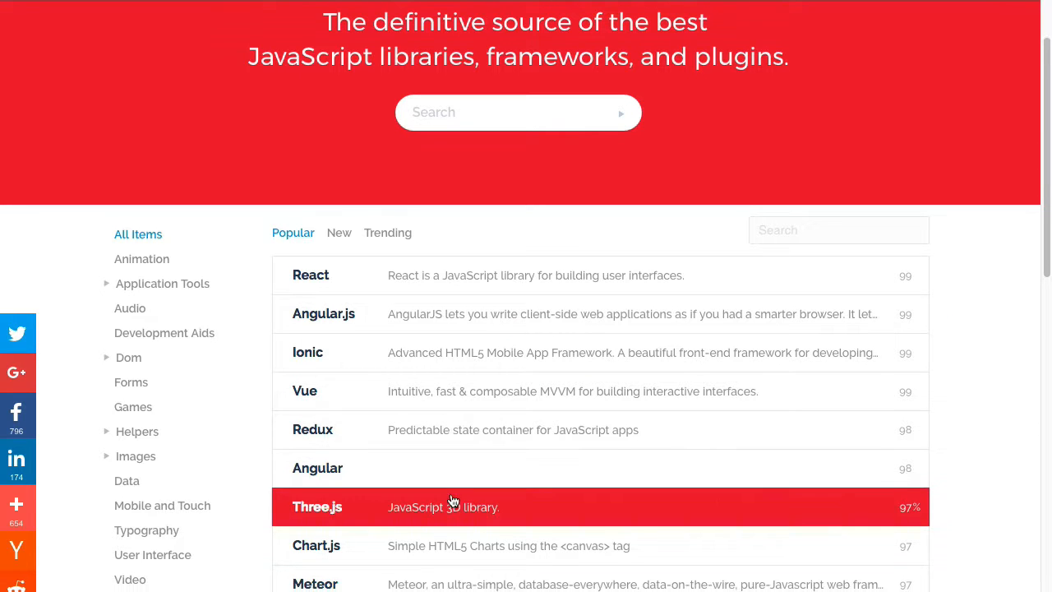
scroll("down", 3)
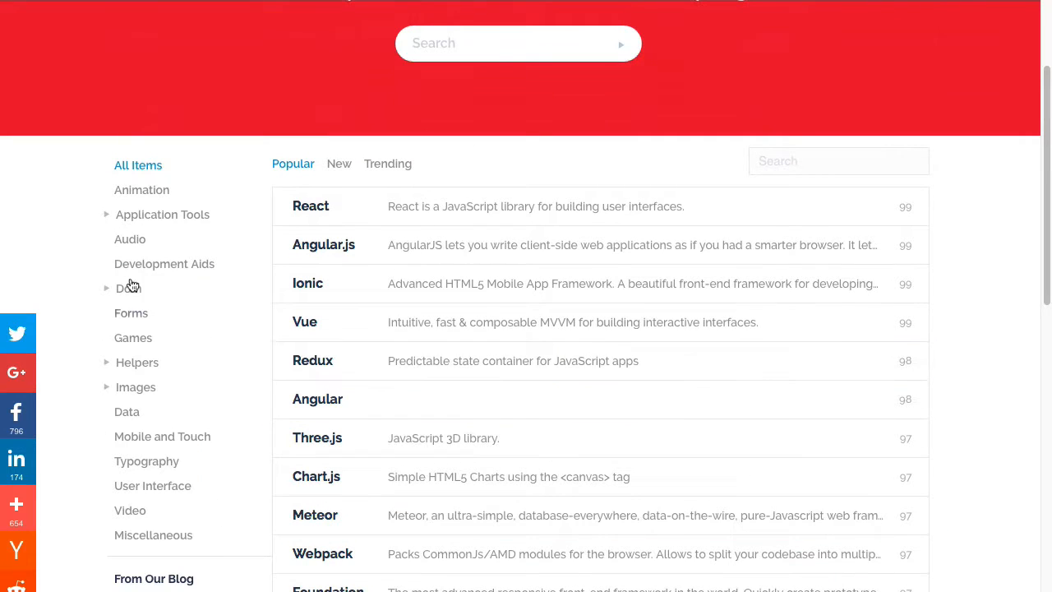
mouse_move(132, 338)
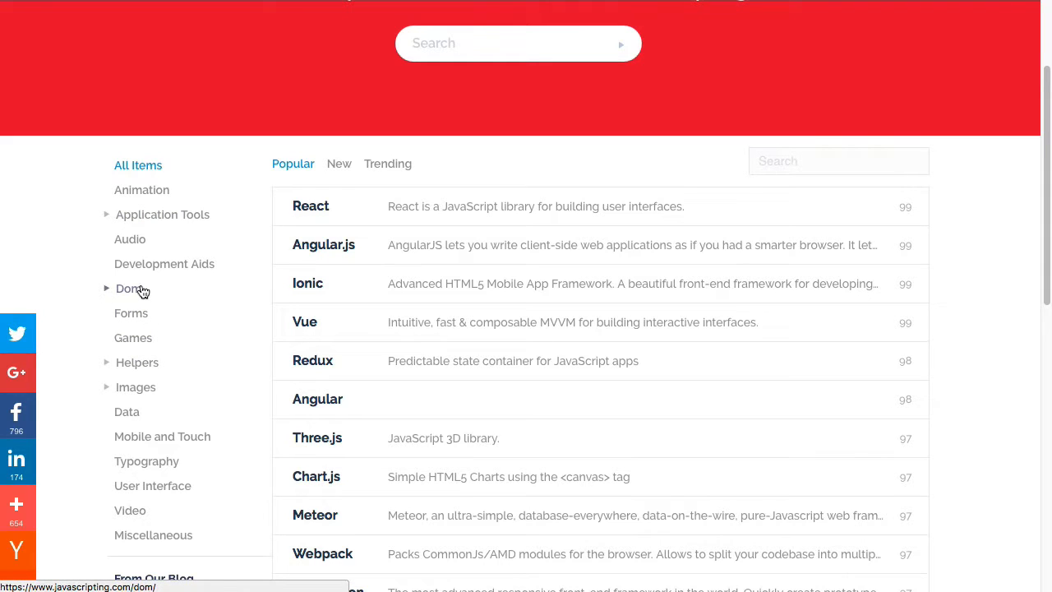
left_click(132, 288)
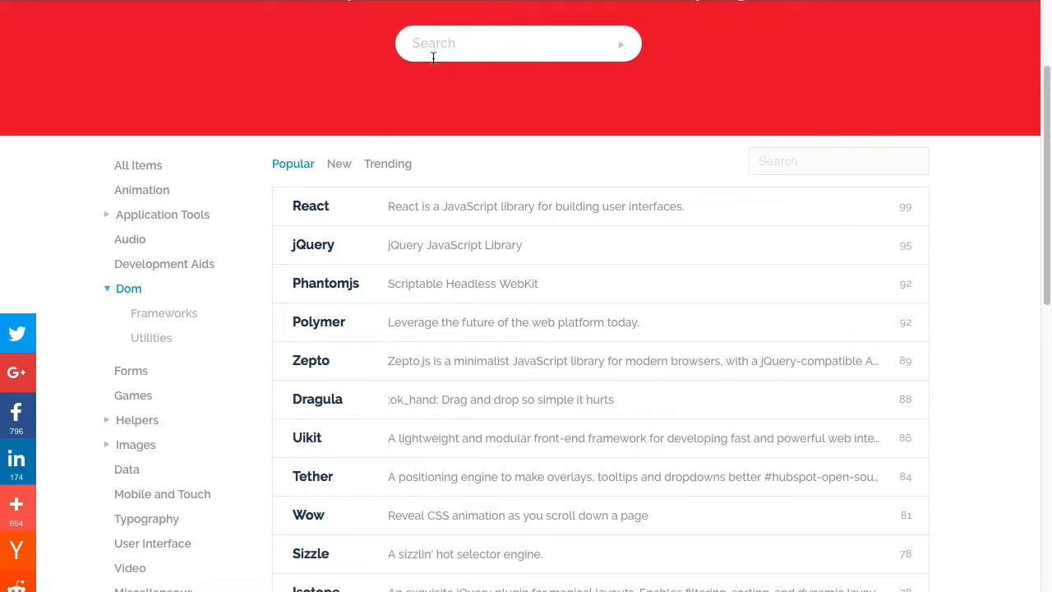
mouse_move(522, 82)
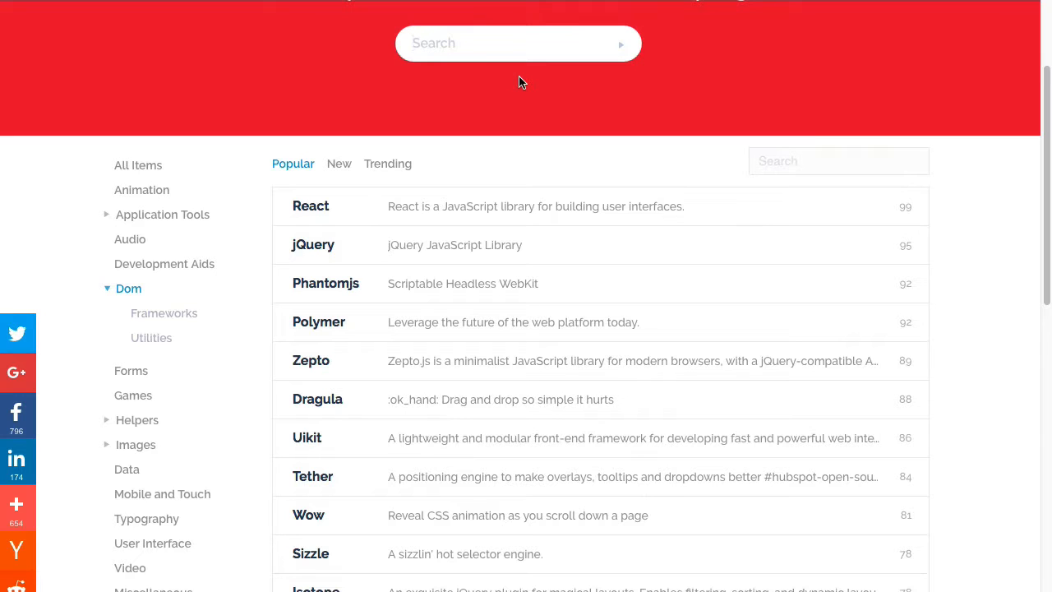
- Search for 'DOM' and scroll through the 282 matching libraries
type("DOM")
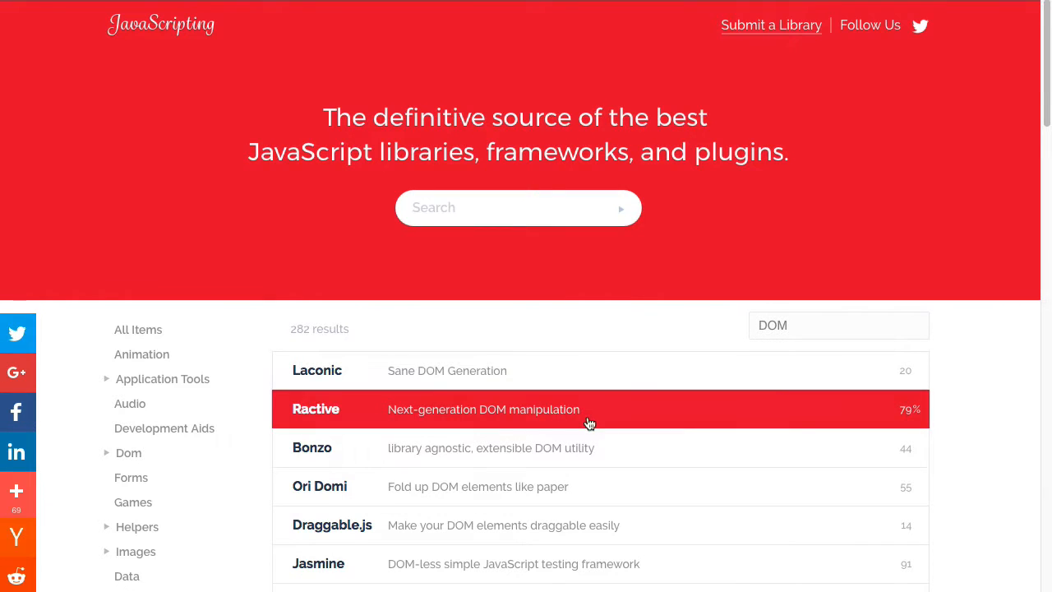
scroll("down", 3)
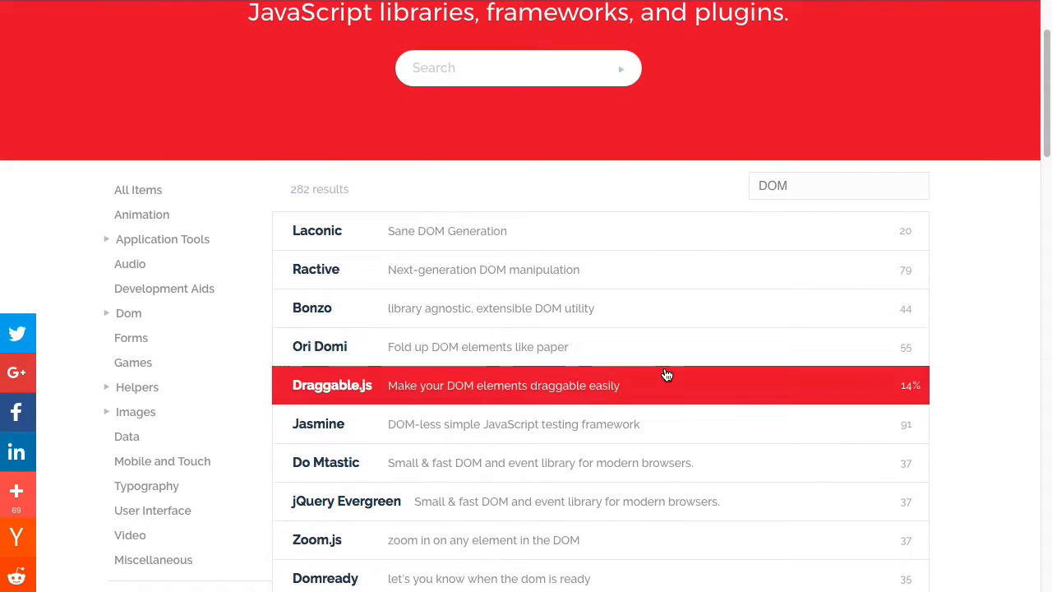
mouse_move(352, 174)
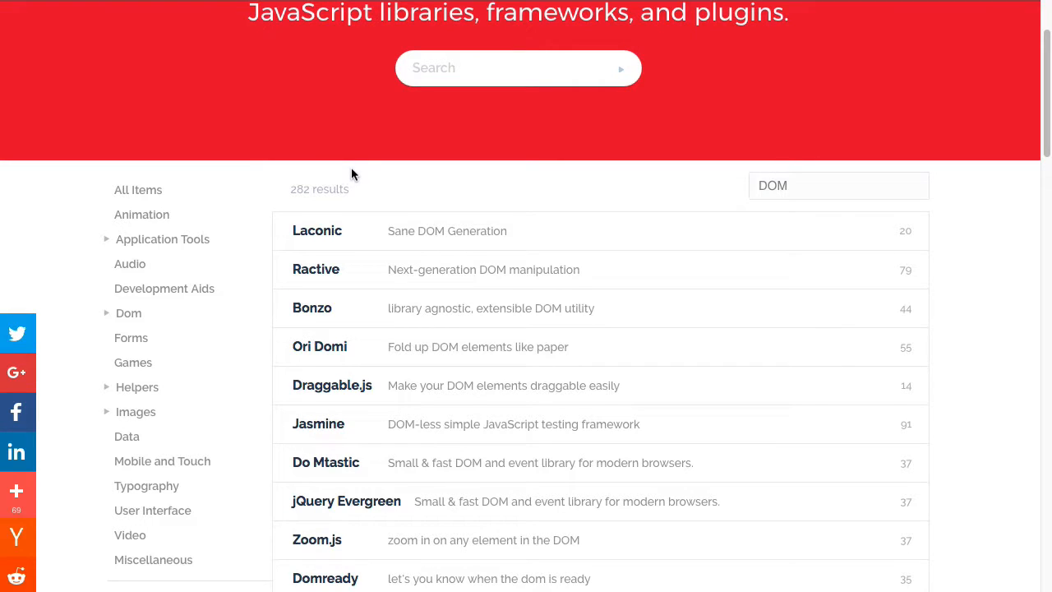
mouse_move(138, 190)
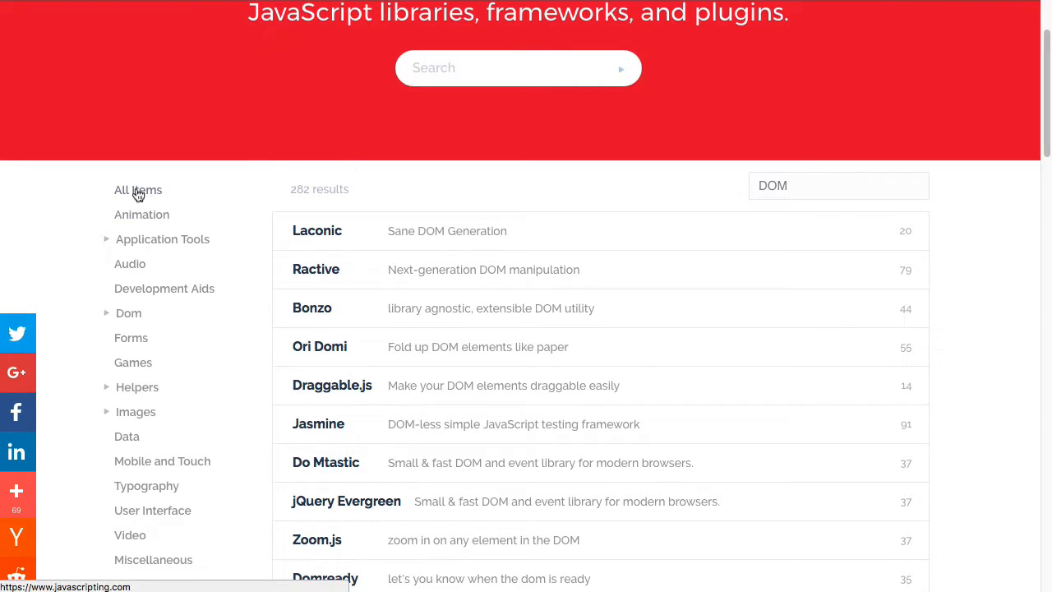
- Show All Items, then sort the libraries by New and then Trending
left_click(138, 190)
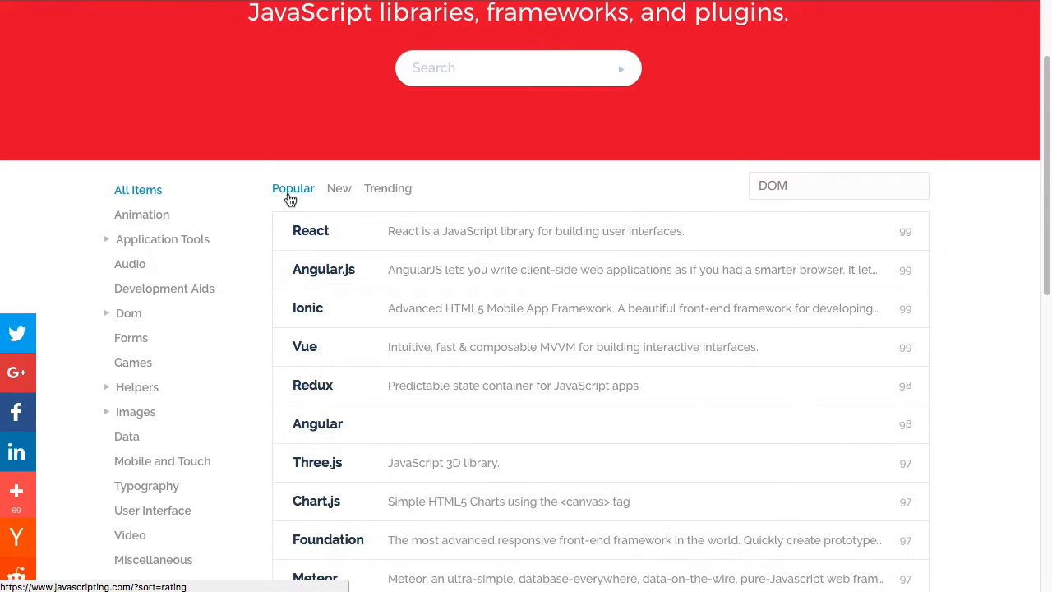
left_click(338, 188)
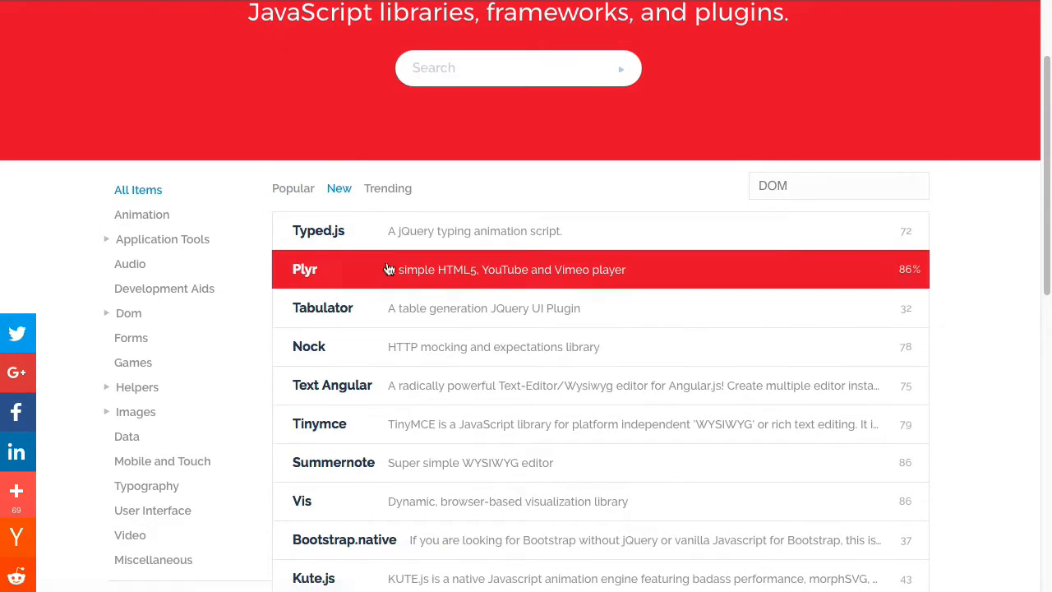
mouse_move(393, 188)
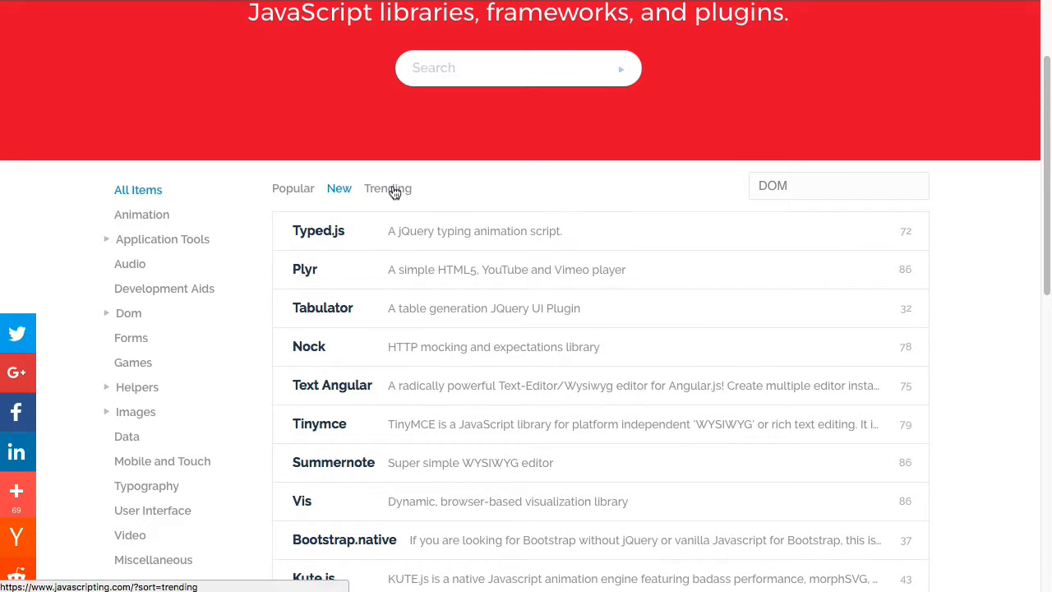
left_click(387, 188)
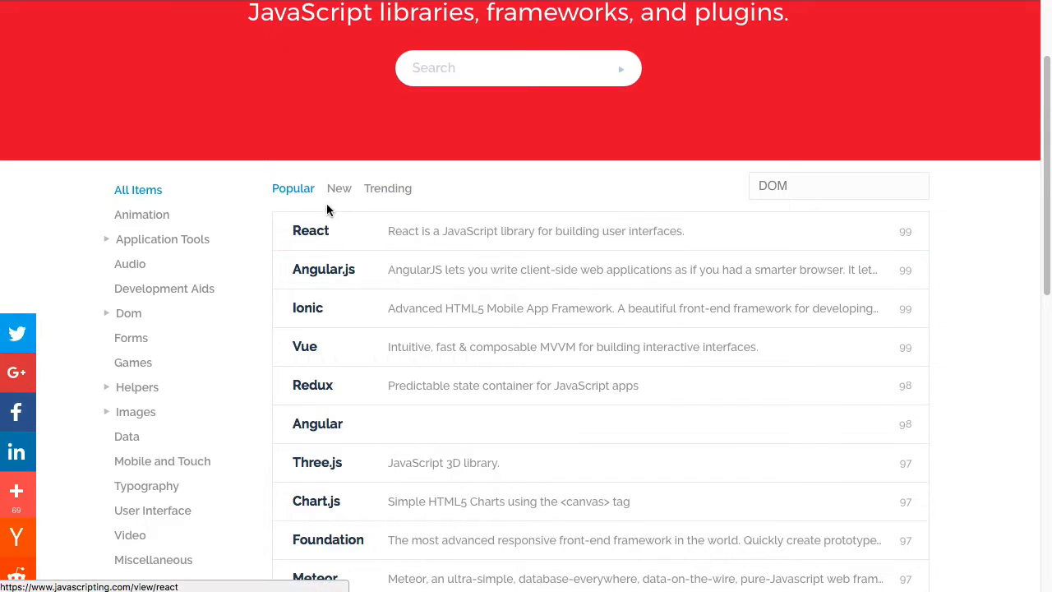
mouse_move(364, 256)
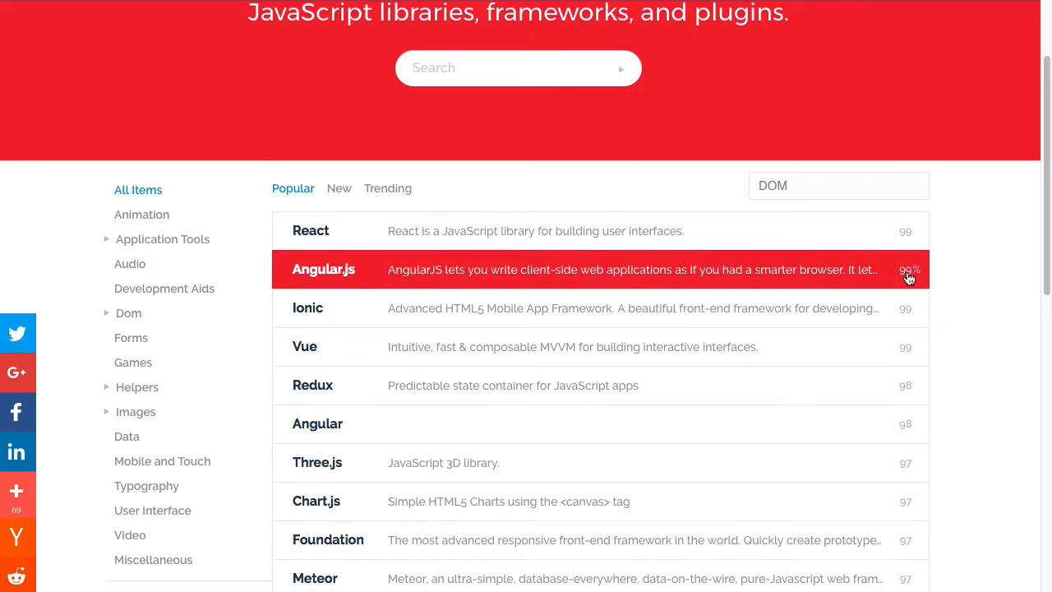
mouse_move(908, 442)
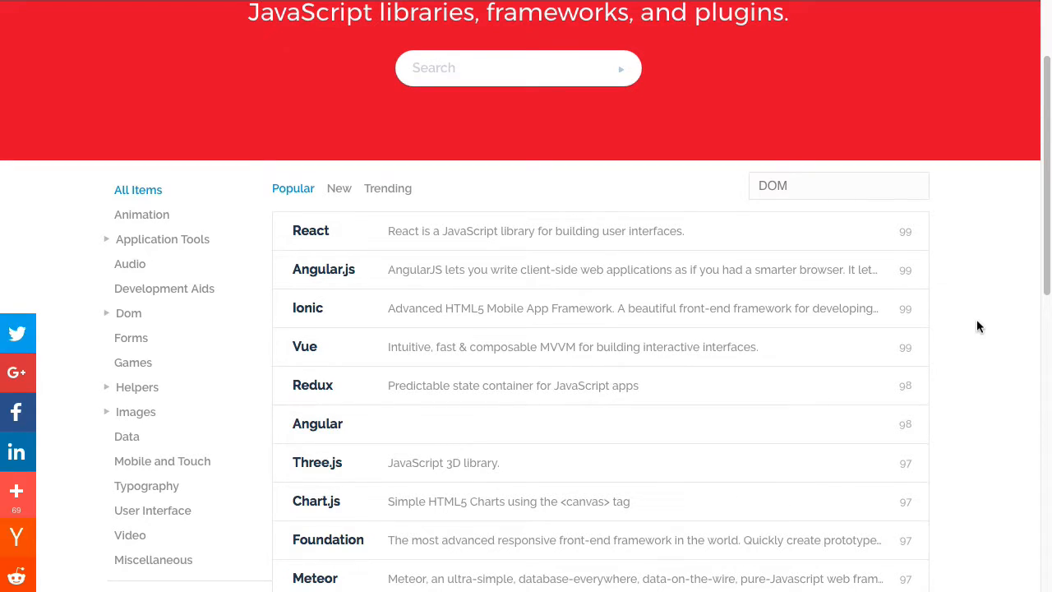
mouse_move(488, 115)
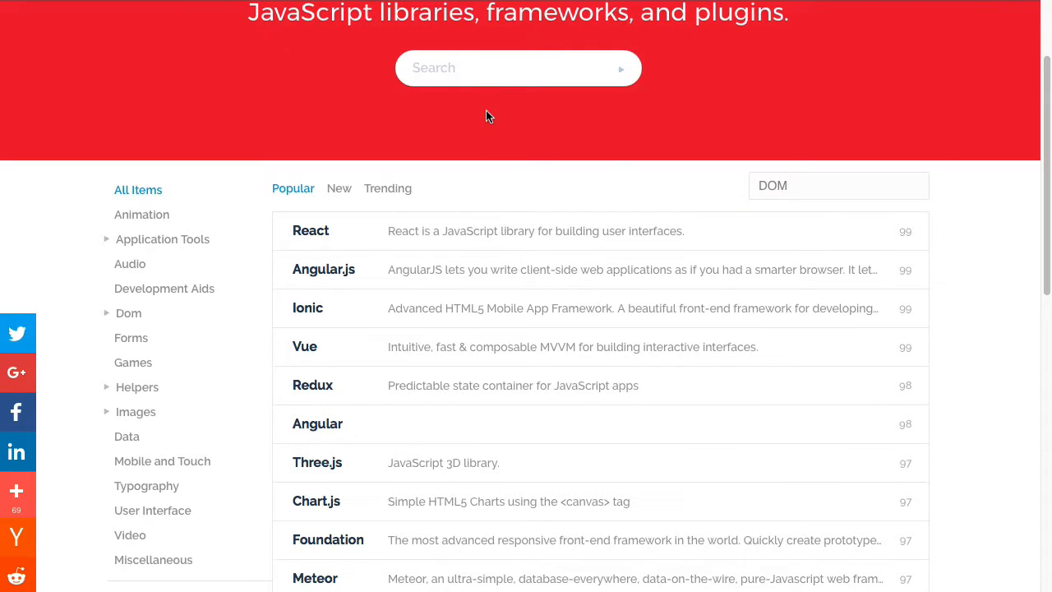
mouse_move(962, 189)
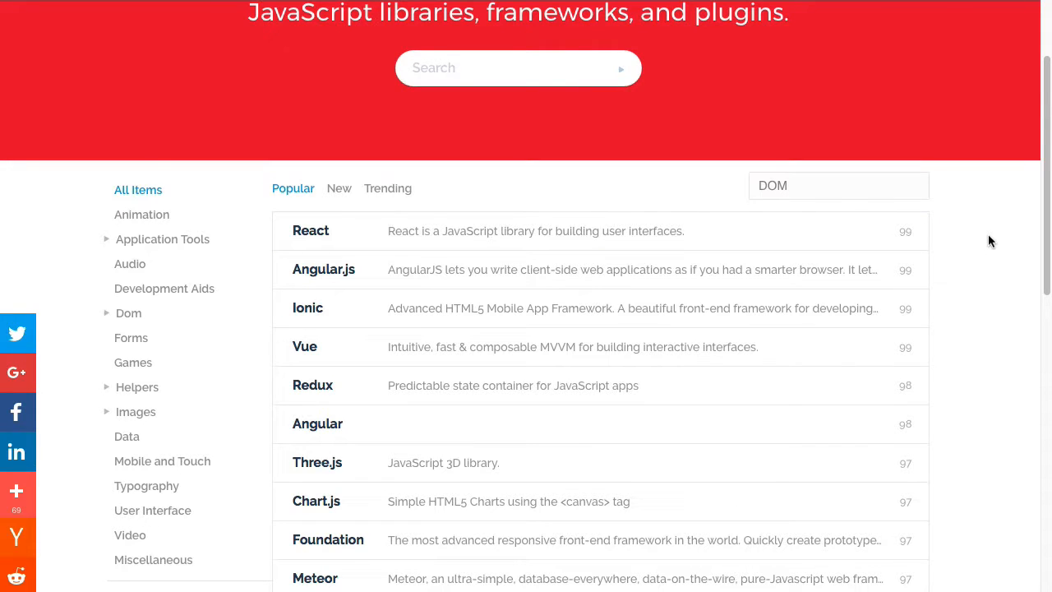
mouse_move(944, 235)
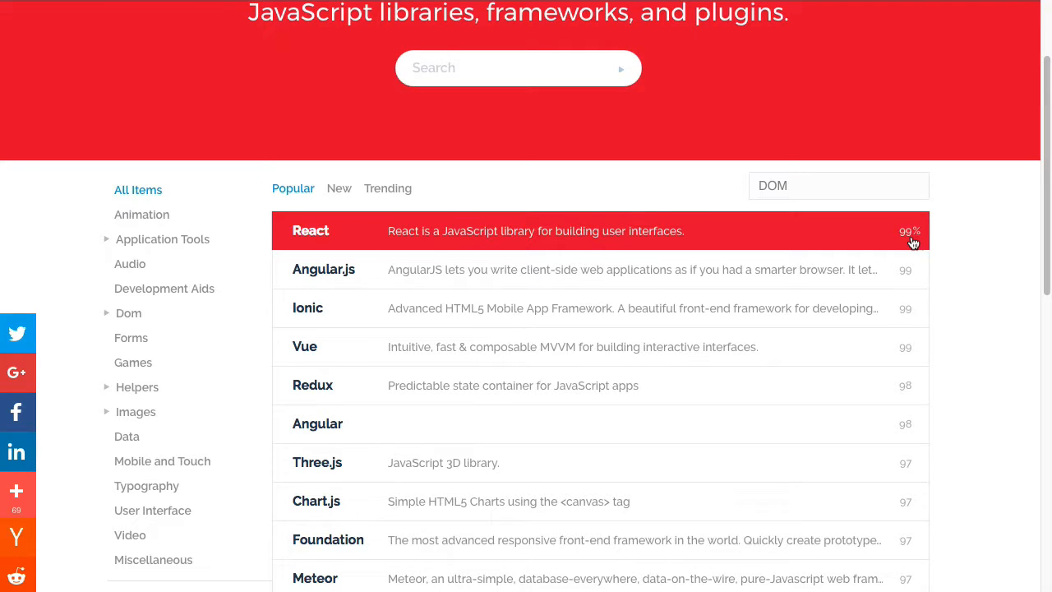
mouse_move(901, 309)
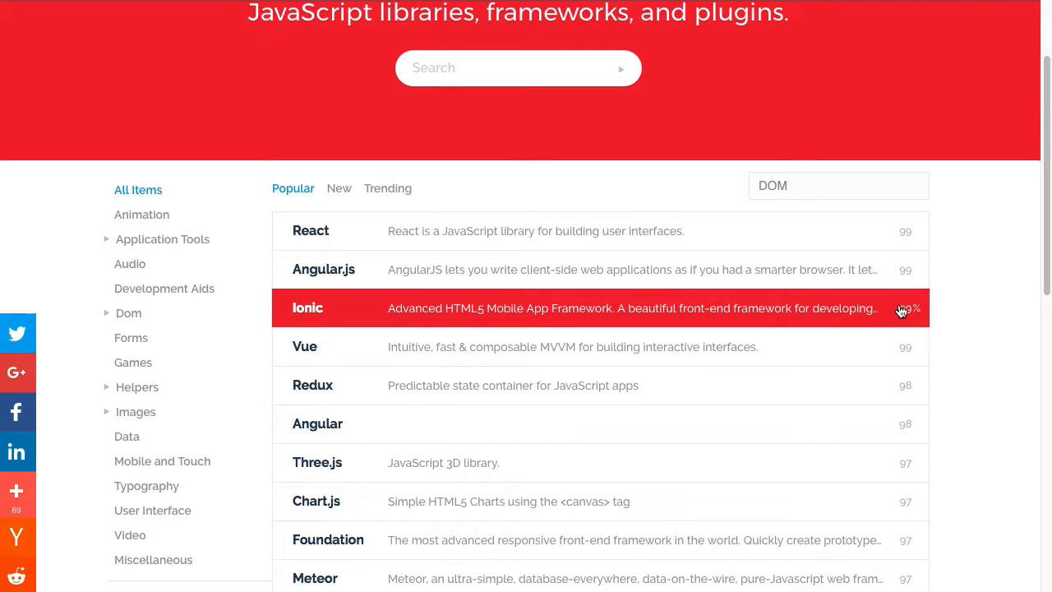
mouse_move(978, 252)
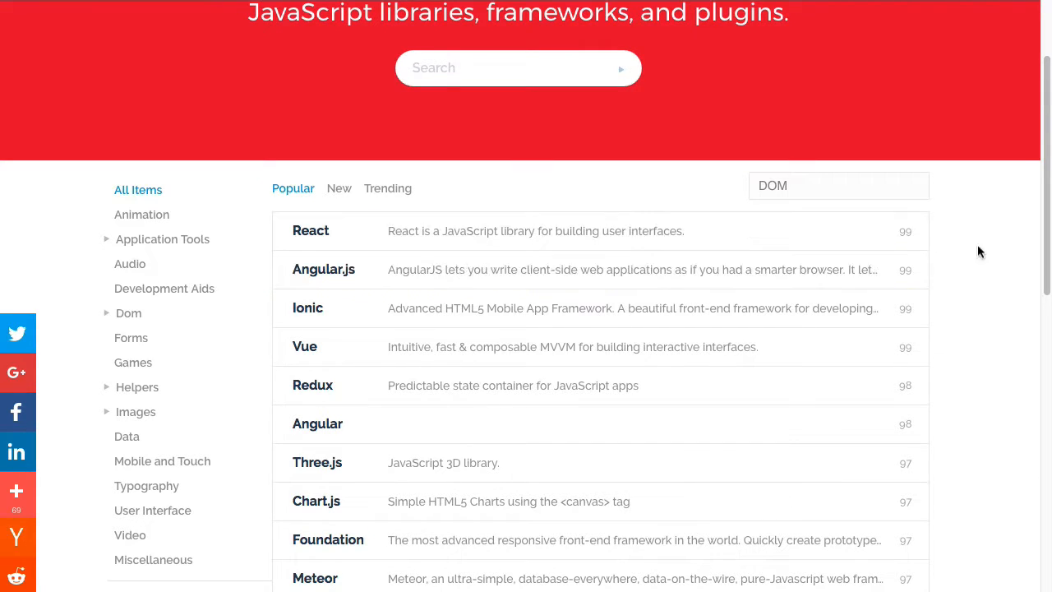
mouse_move(990, 246)
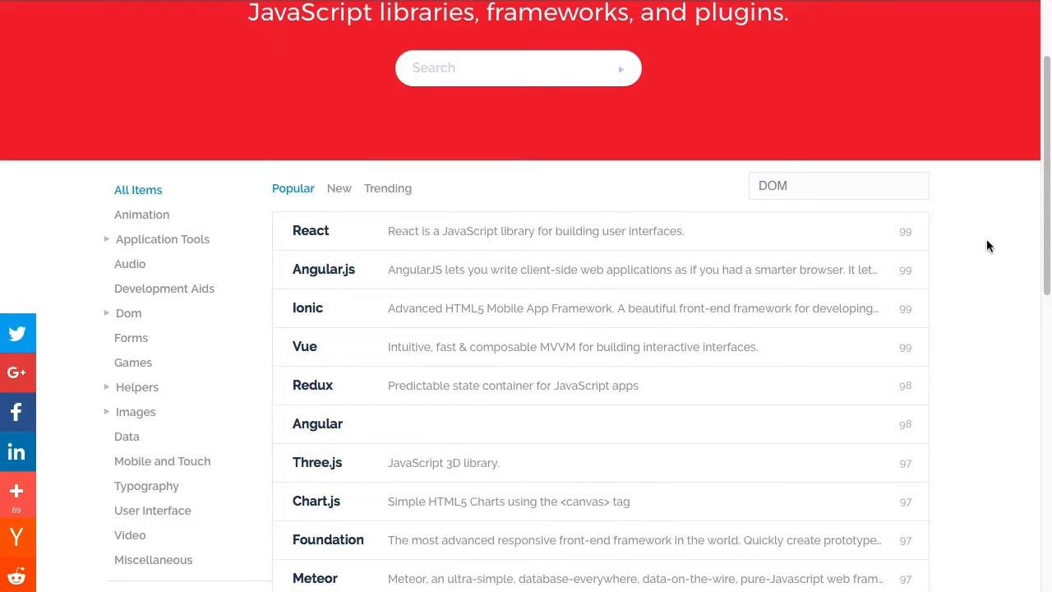
mouse_move(911, 346)
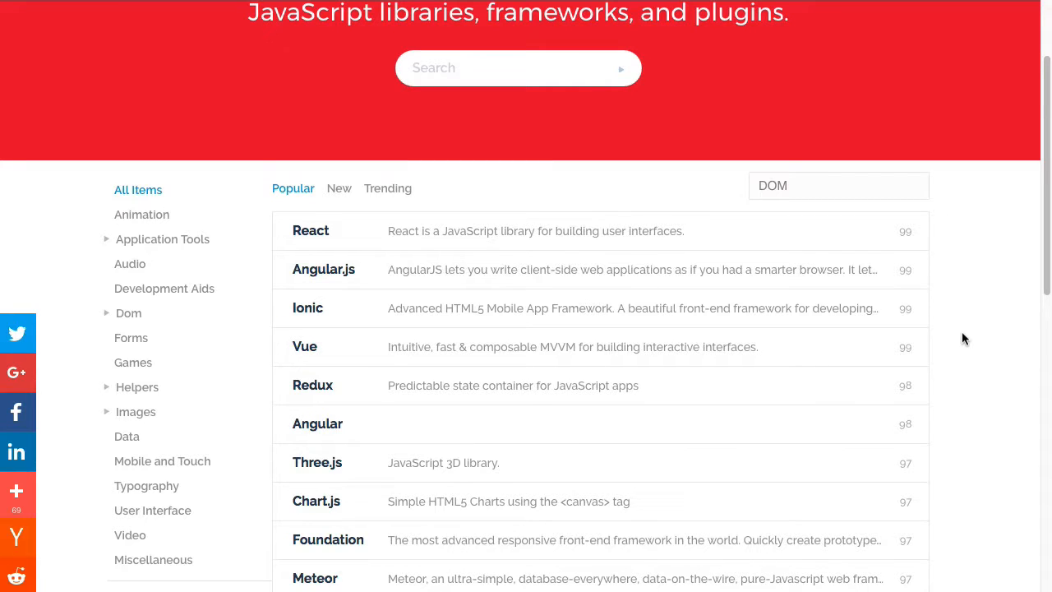
mouse_move(920, 320)
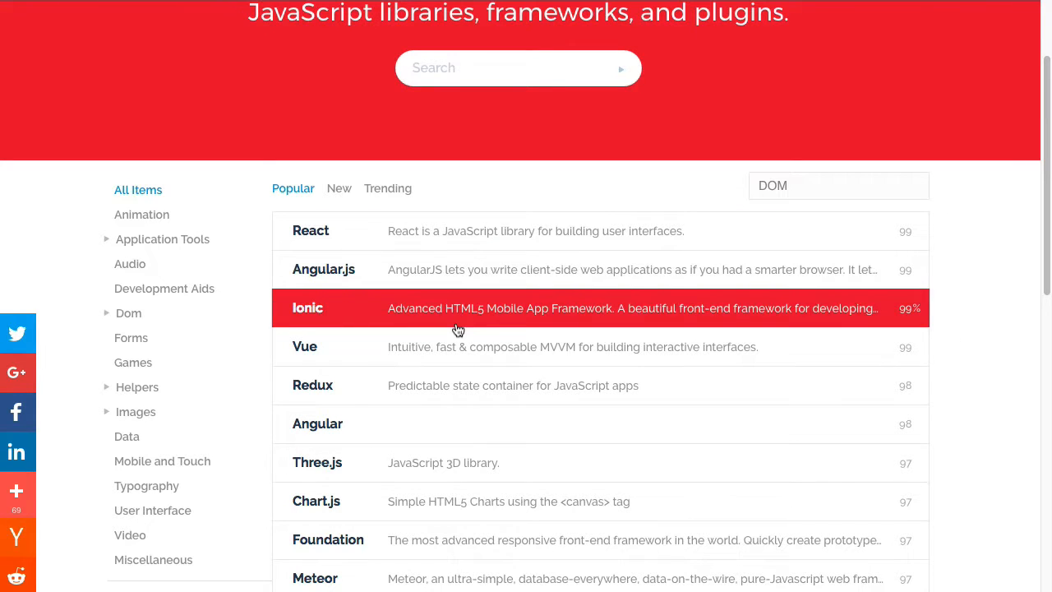
mouse_move(460, 269)
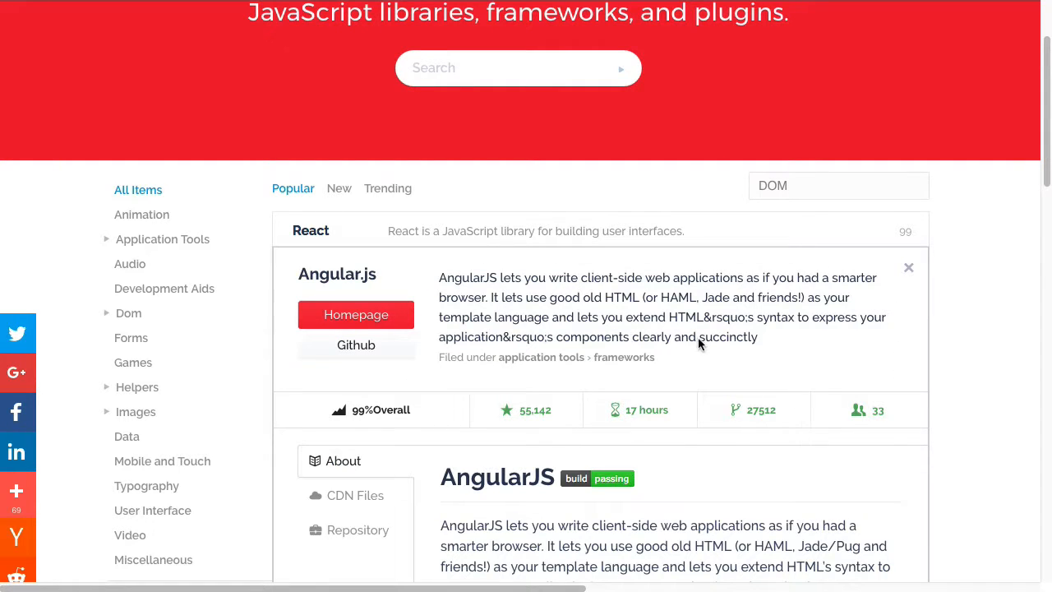
scroll("down", 3)
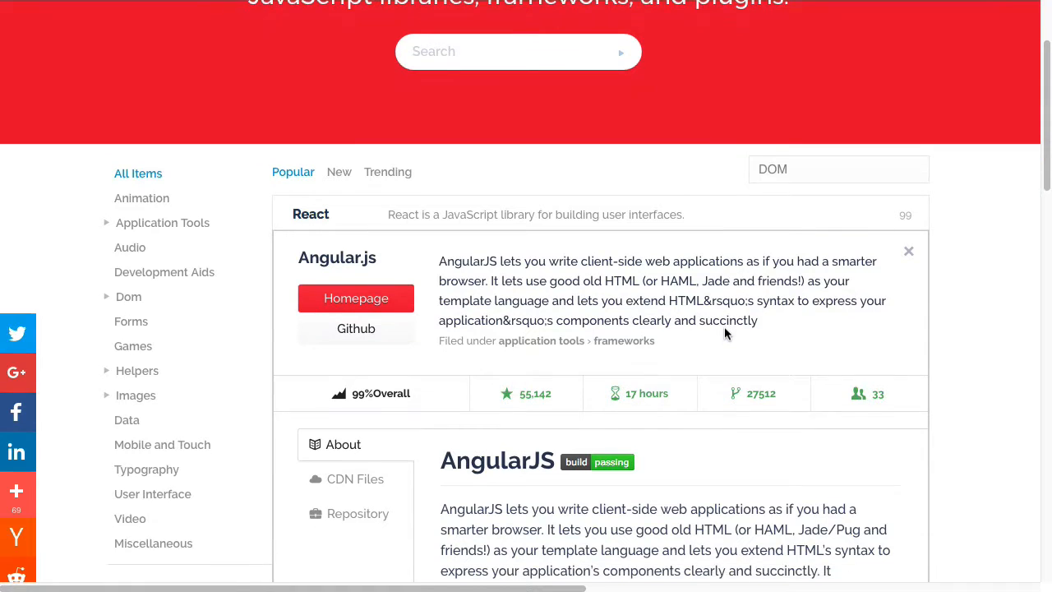
scroll("down", 3)
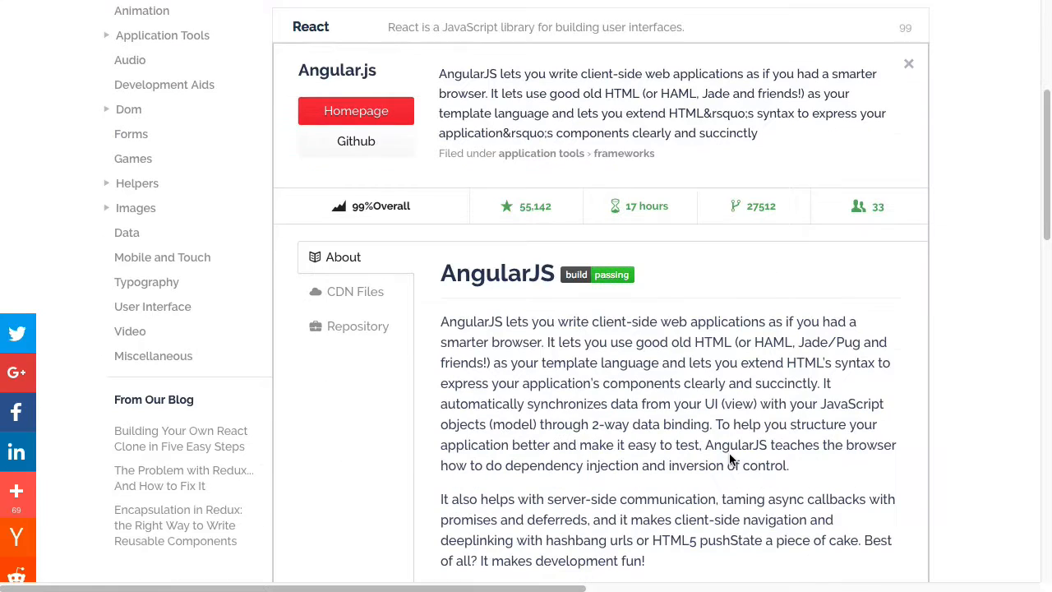
mouse_move(666, 394)
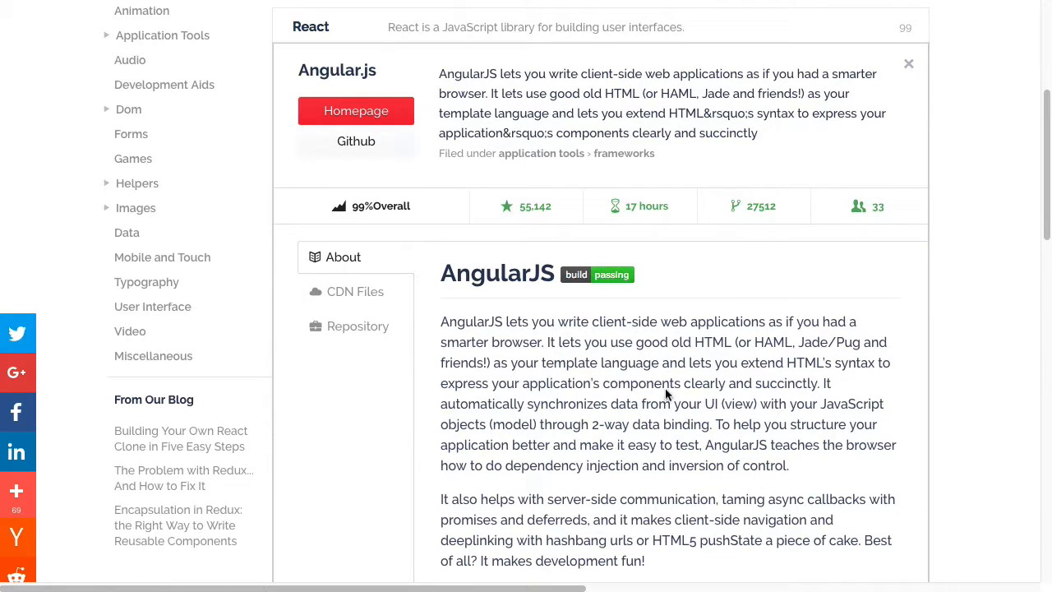
scroll("up", 3)
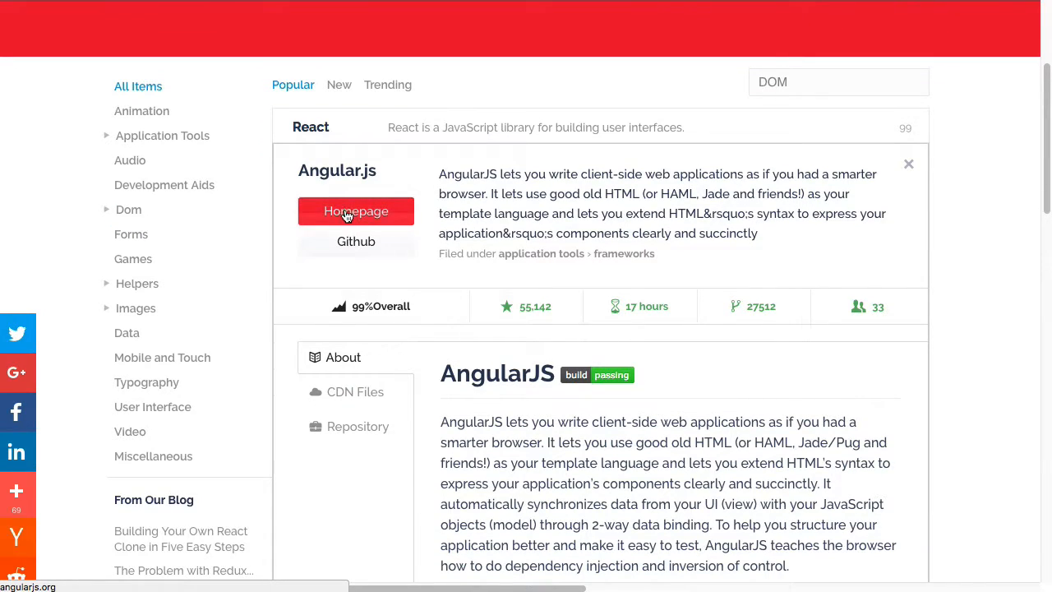
mouse_move(356, 242)
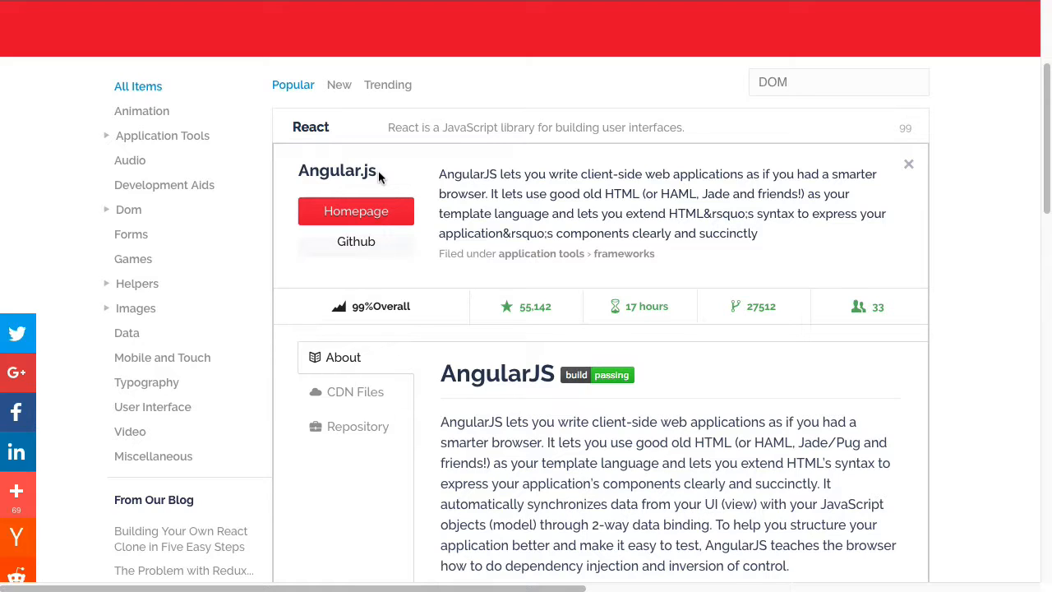
mouse_move(325, 409)
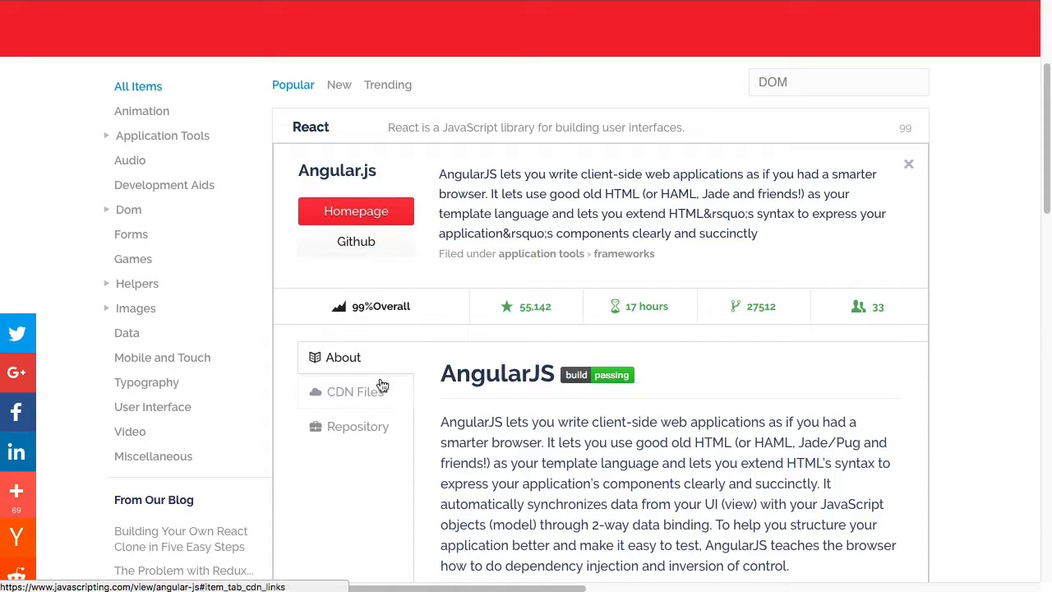
left_click(343, 356)
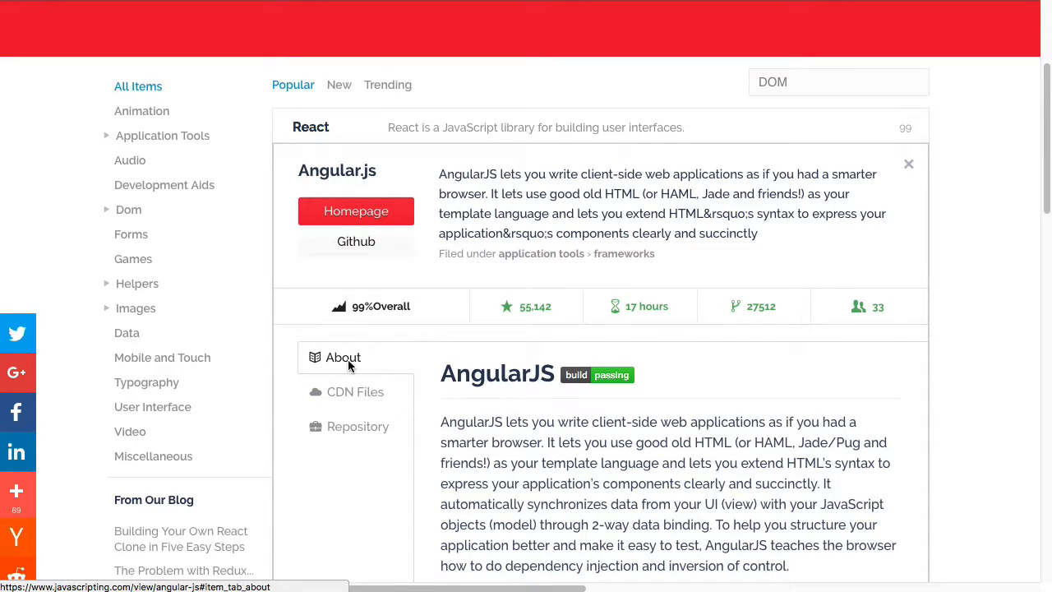
scroll("down", 3)
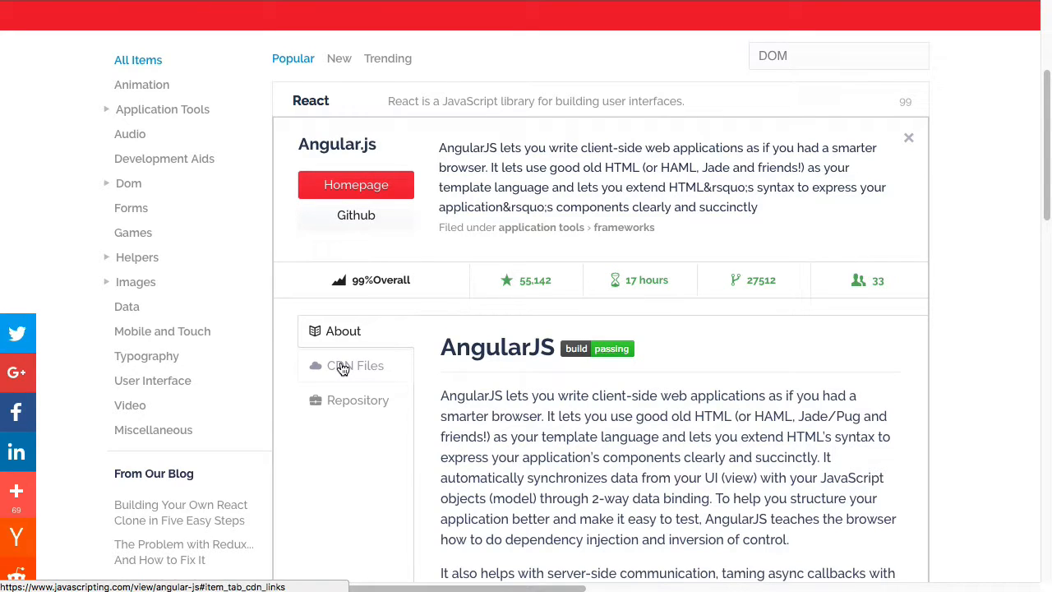
- View Angular.js's version 1.1.5 CDN files, then its repository file list
left_click(355, 366)
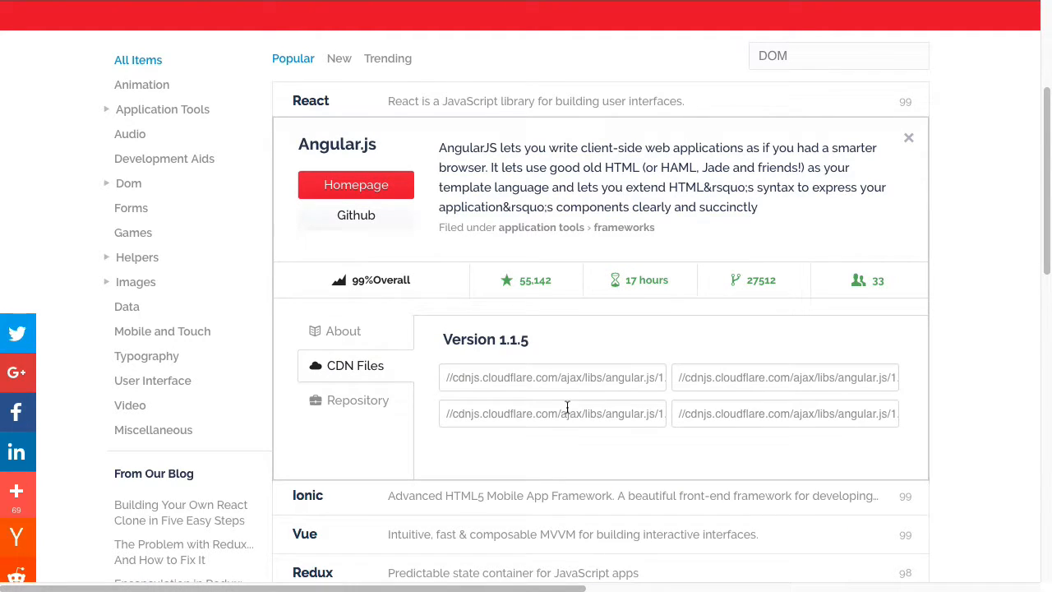
left_click(356, 400)
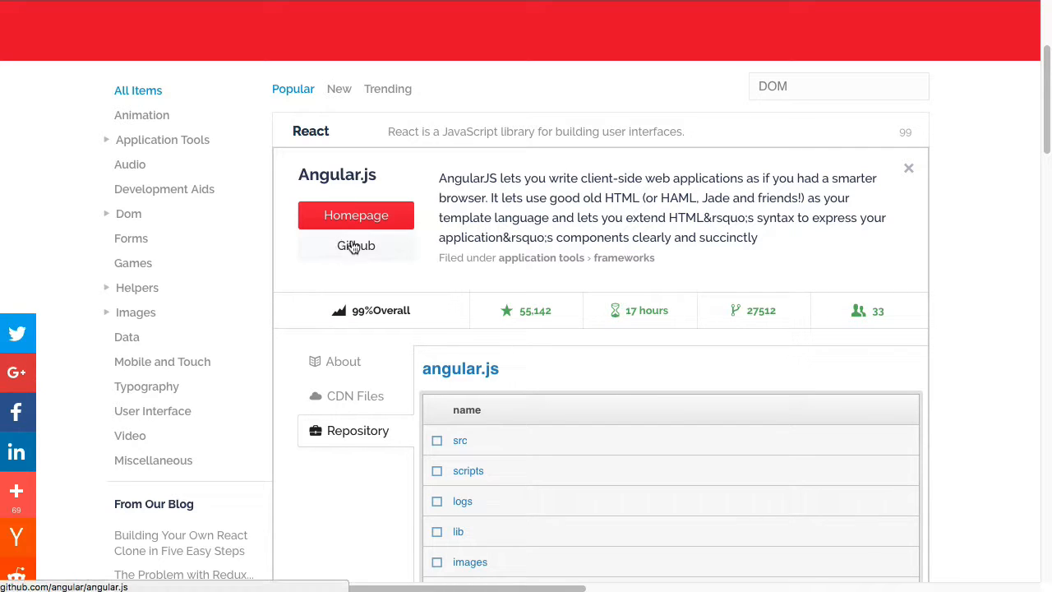
mouse_move(356, 520)
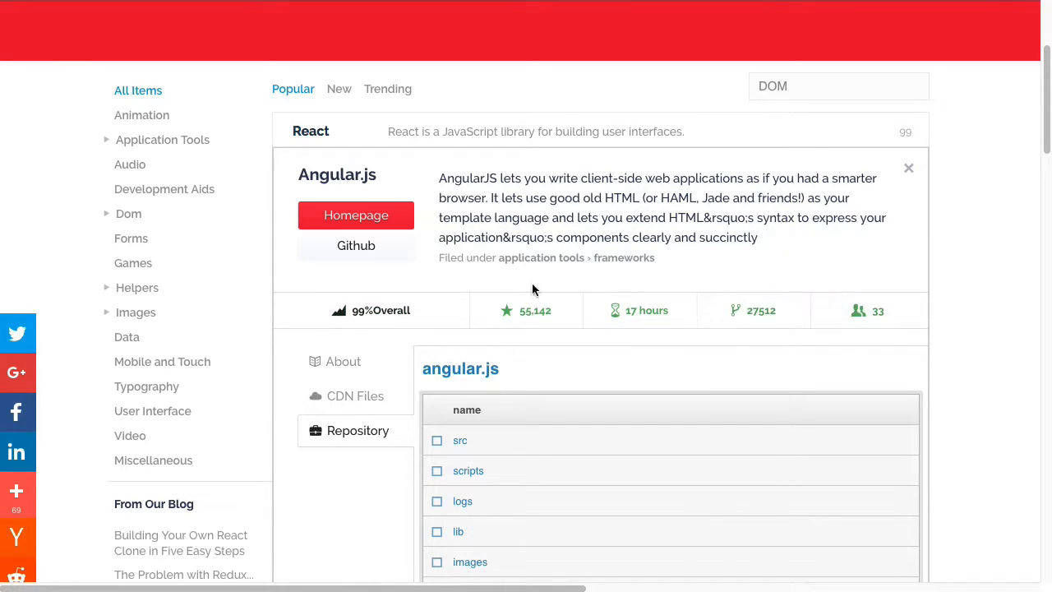
mouse_move(360, 296)
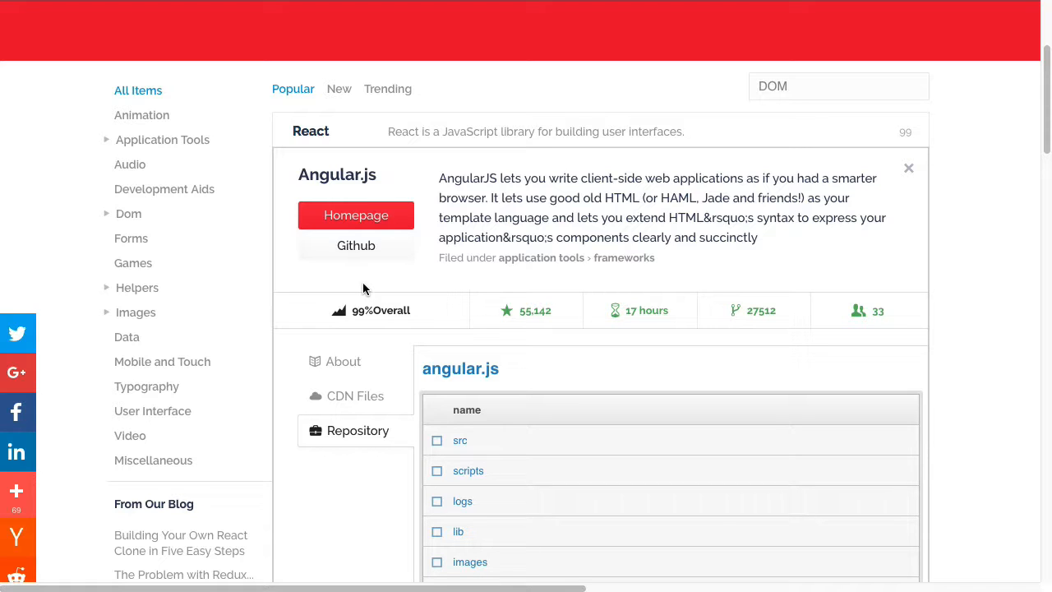
mouse_move(526, 311)
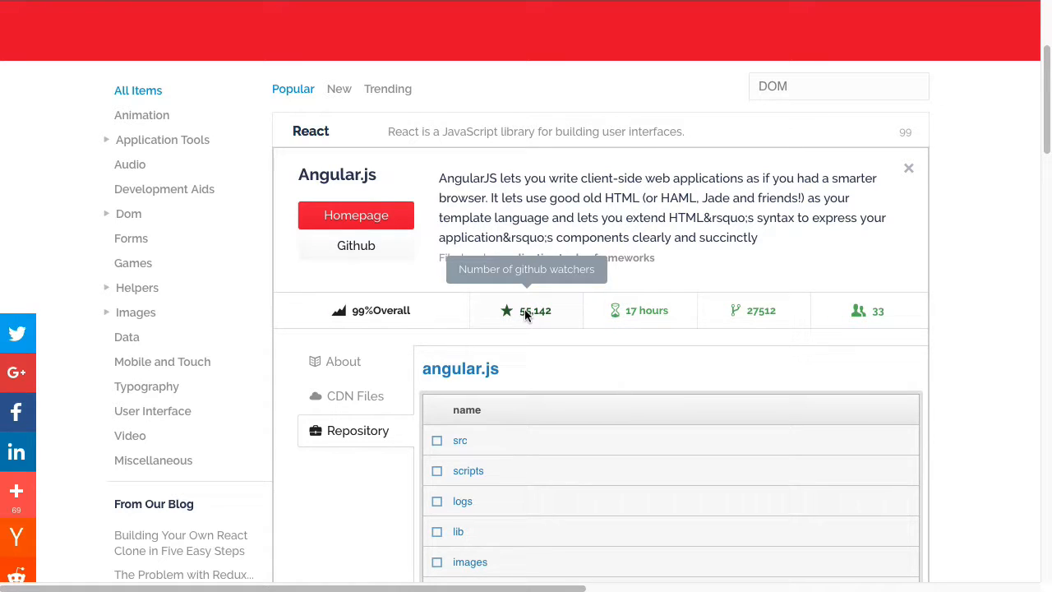
mouse_move(526, 337)
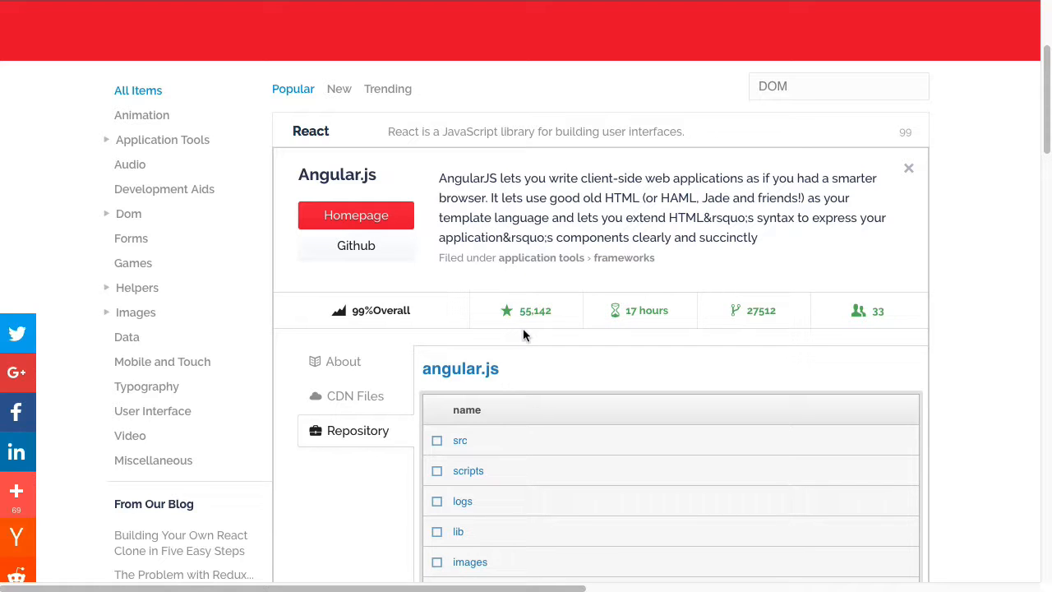
mouse_move(533, 333)
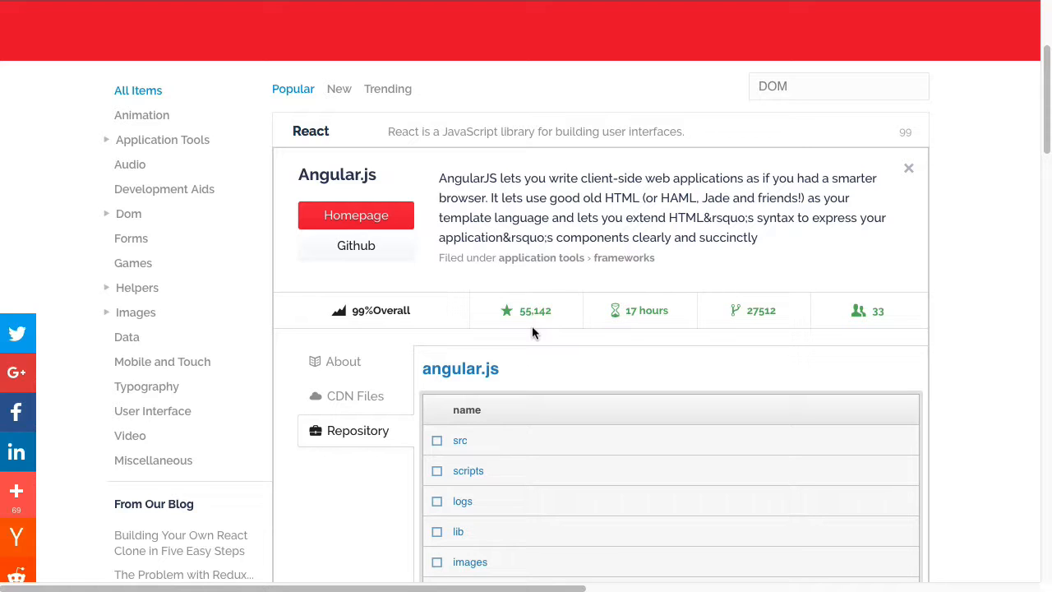
mouse_move(526, 311)
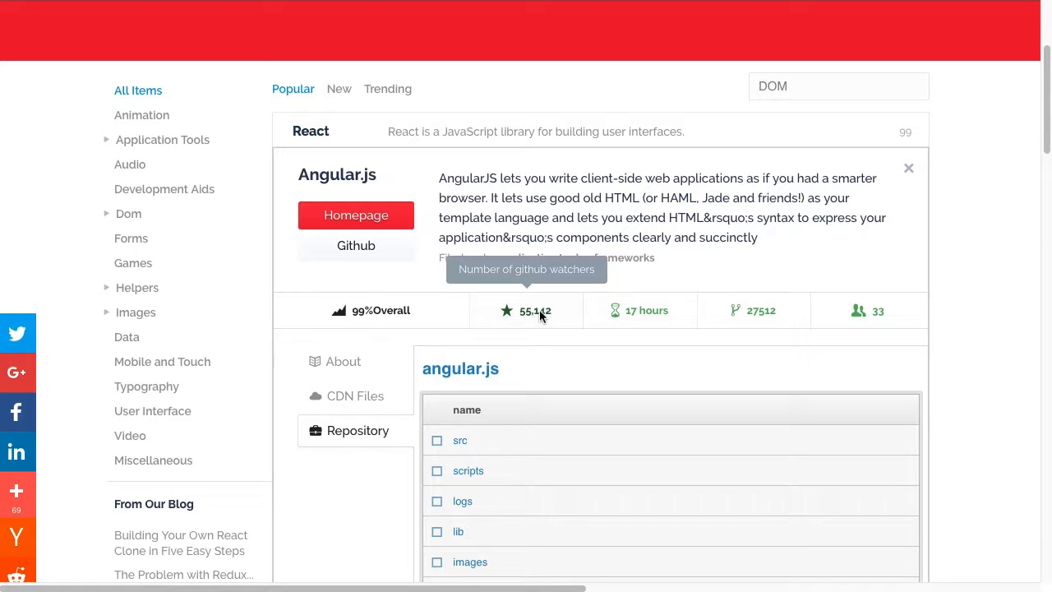
mouse_move(624, 319)
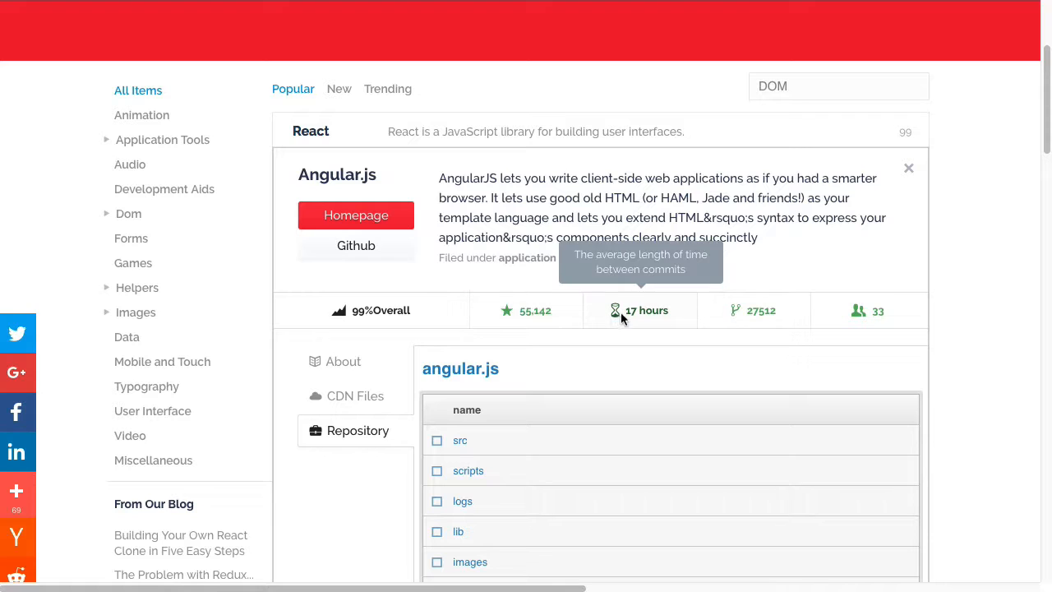
mouse_move(664, 320)
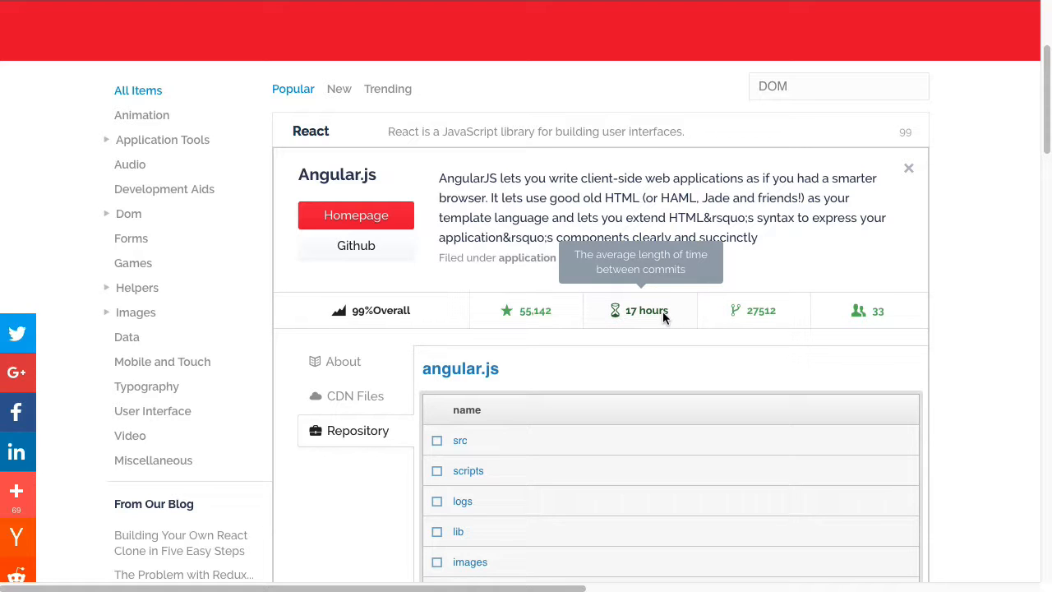
mouse_move(665, 325)
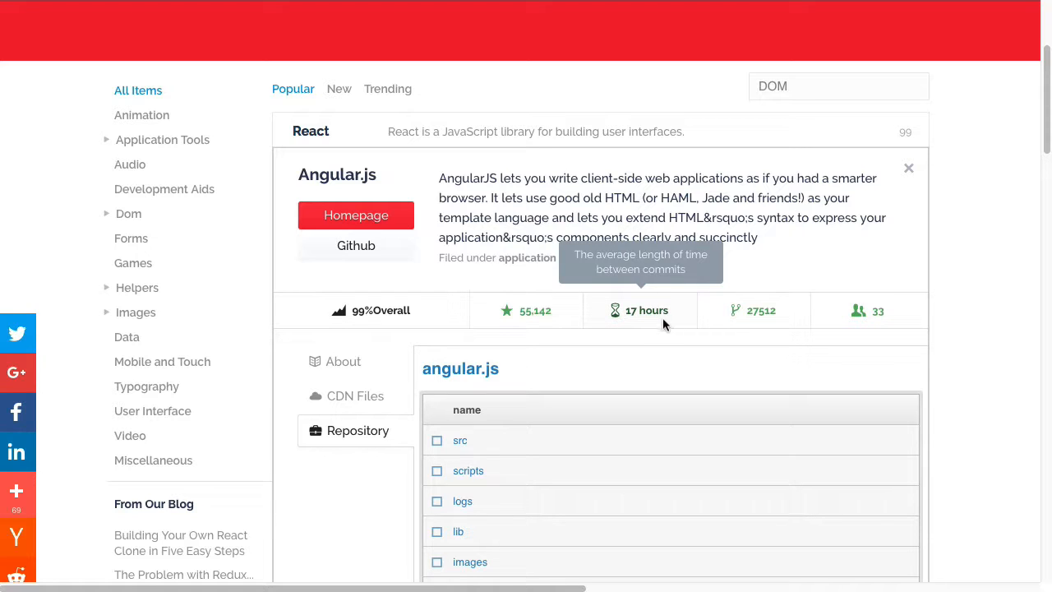
mouse_move(662, 257)
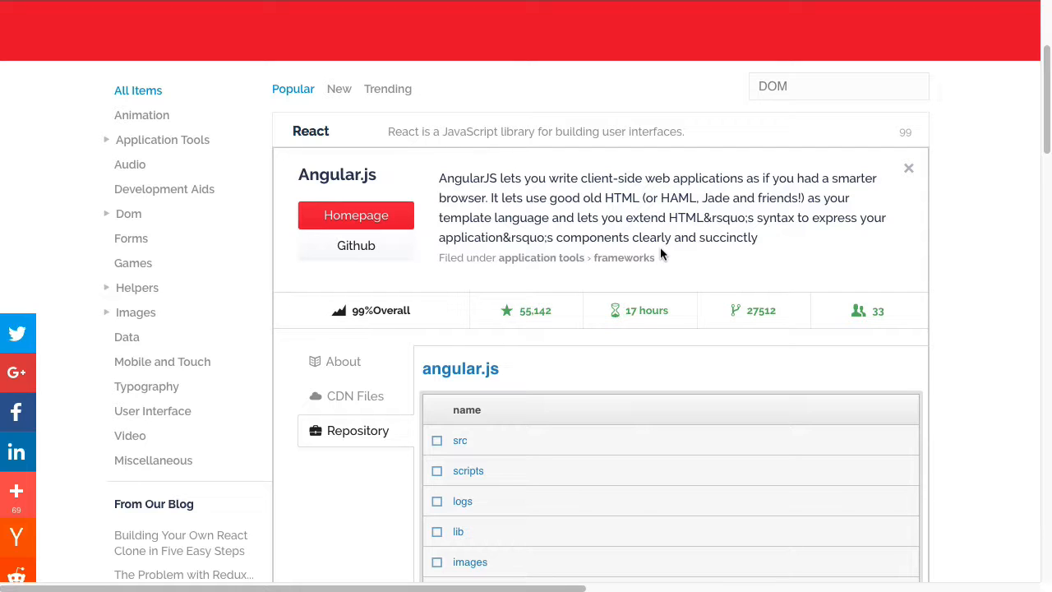
mouse_move(678, 275)
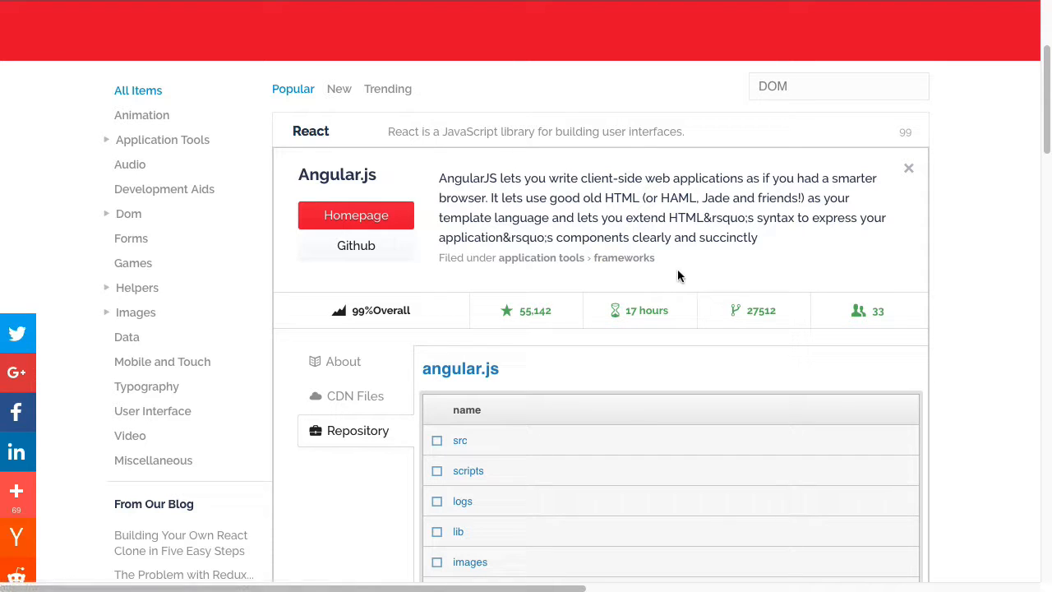
mouse_move(675, 290)
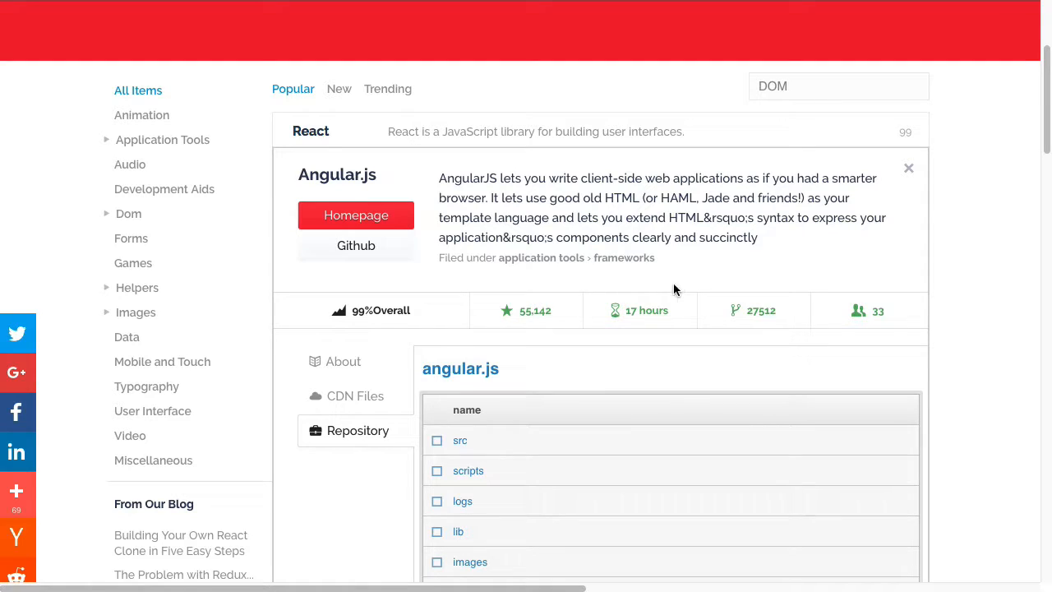
mouse_move(640, 310)
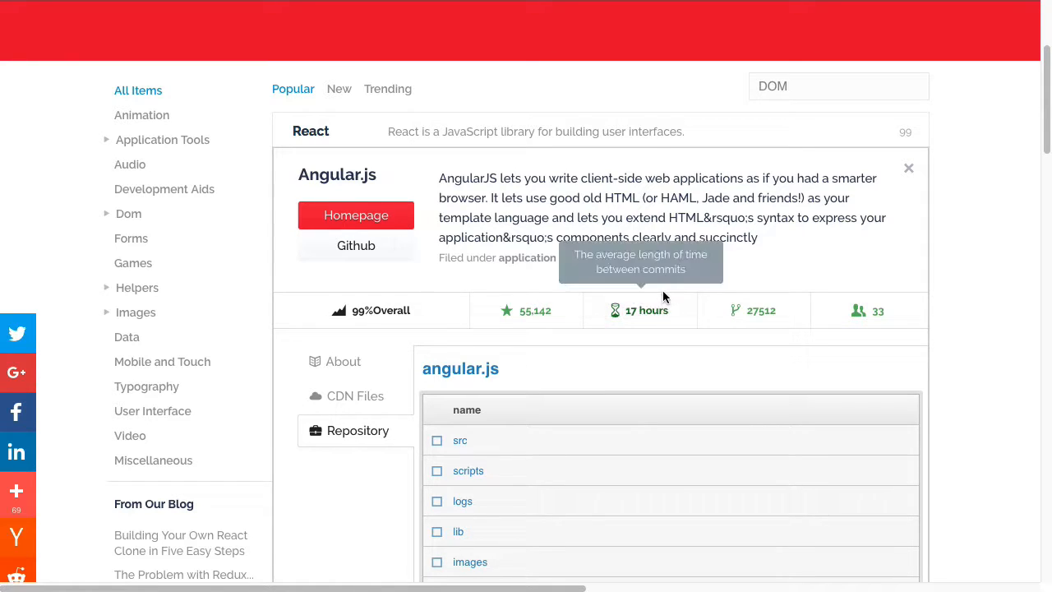
mouse_move(669, 284)
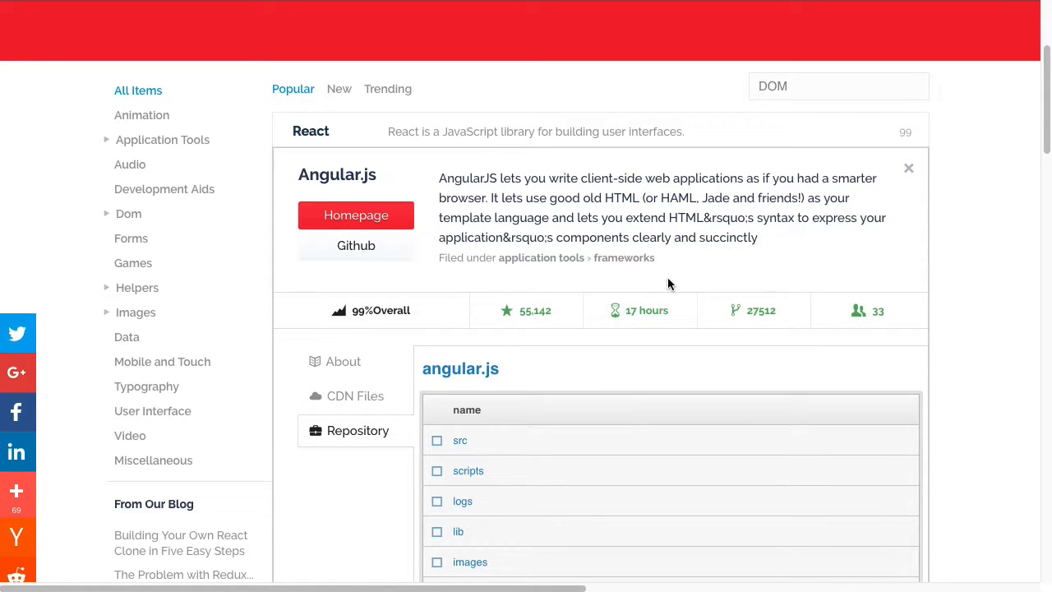
mouse_move(752, 309)
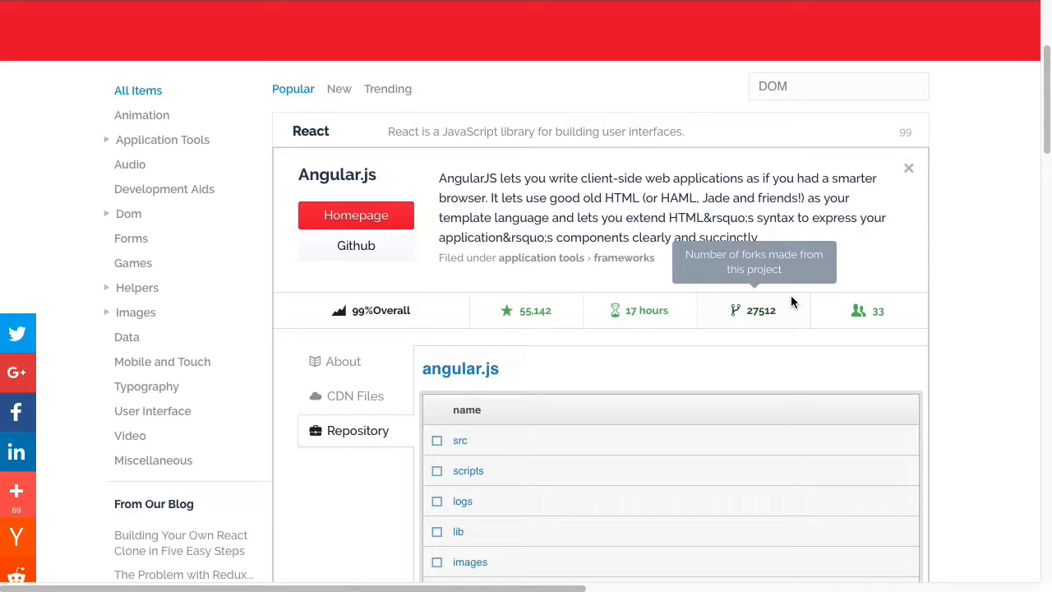
mouse_move(781, 320)
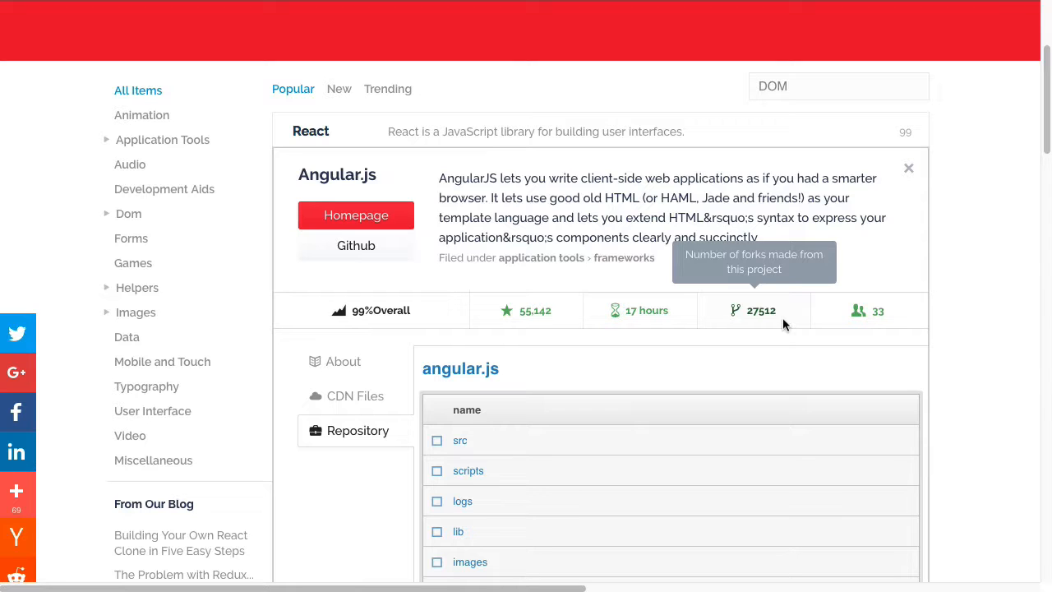
mouse_move(868, 311)
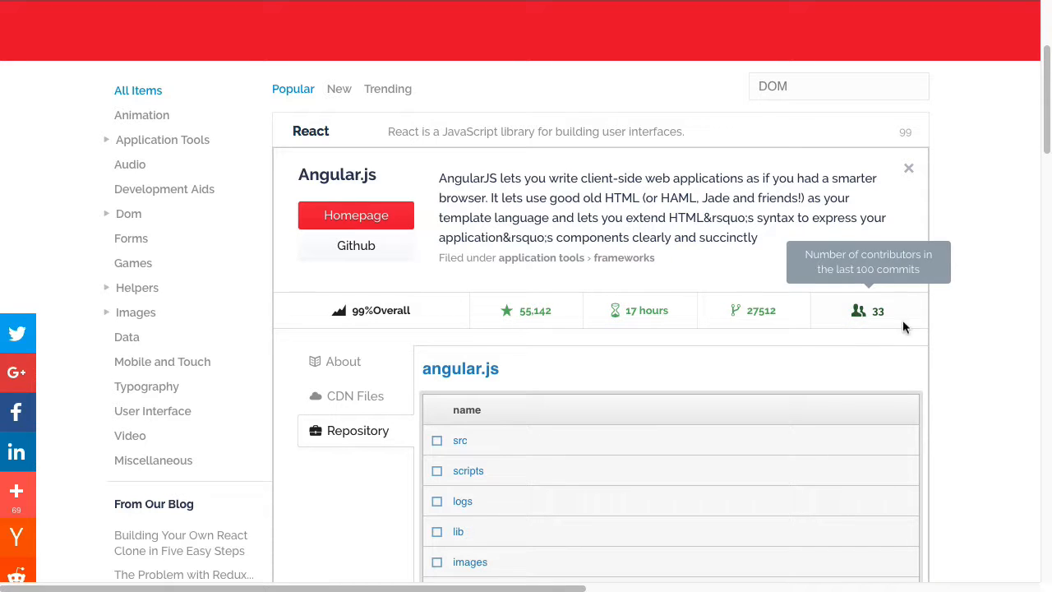
mouse_move(887, 337)
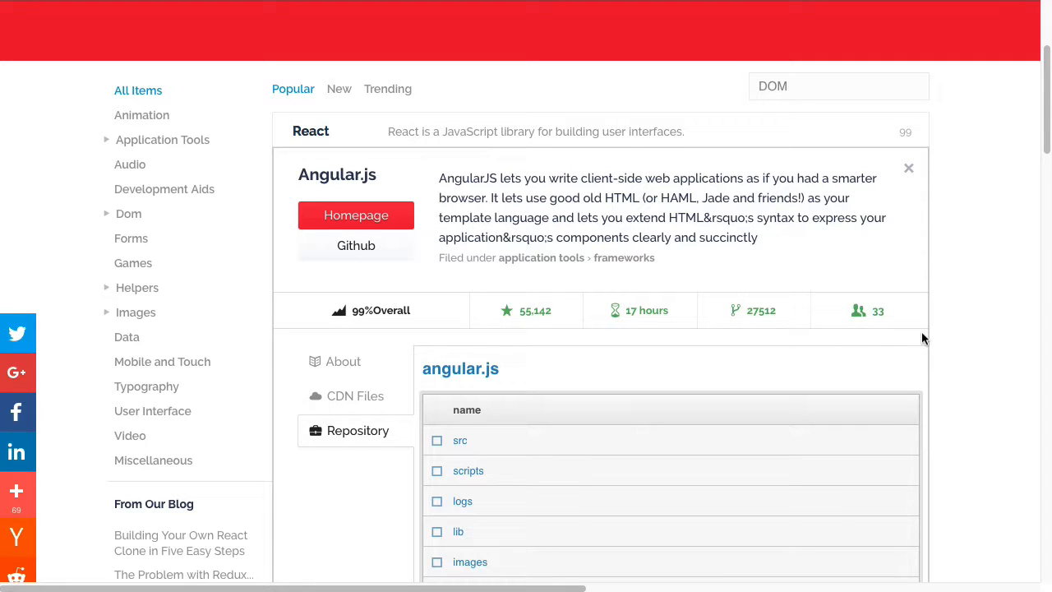
mouse_move(949, 333)
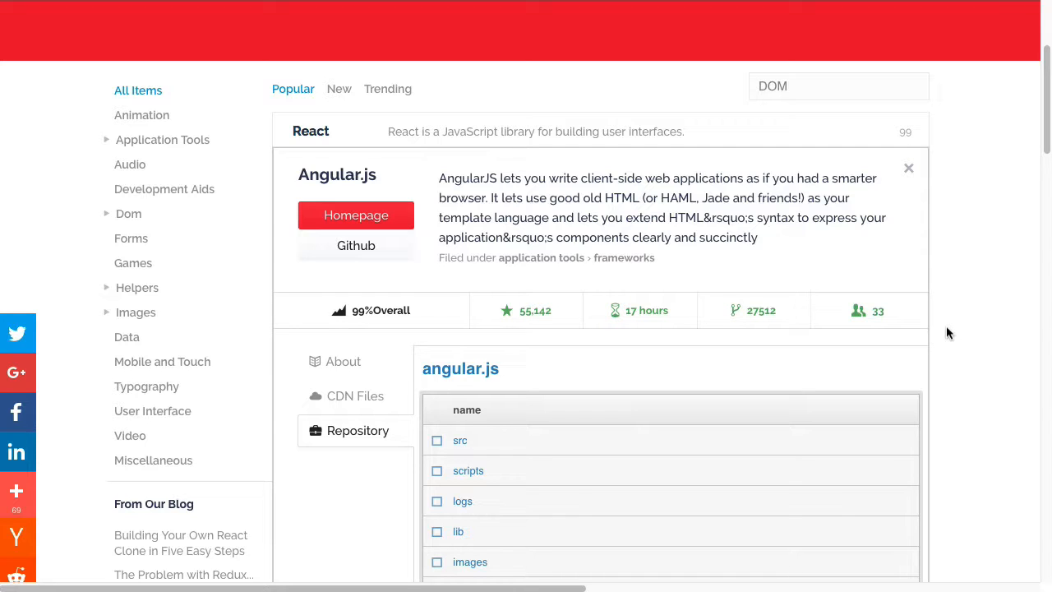
mouse_move(553, 341)
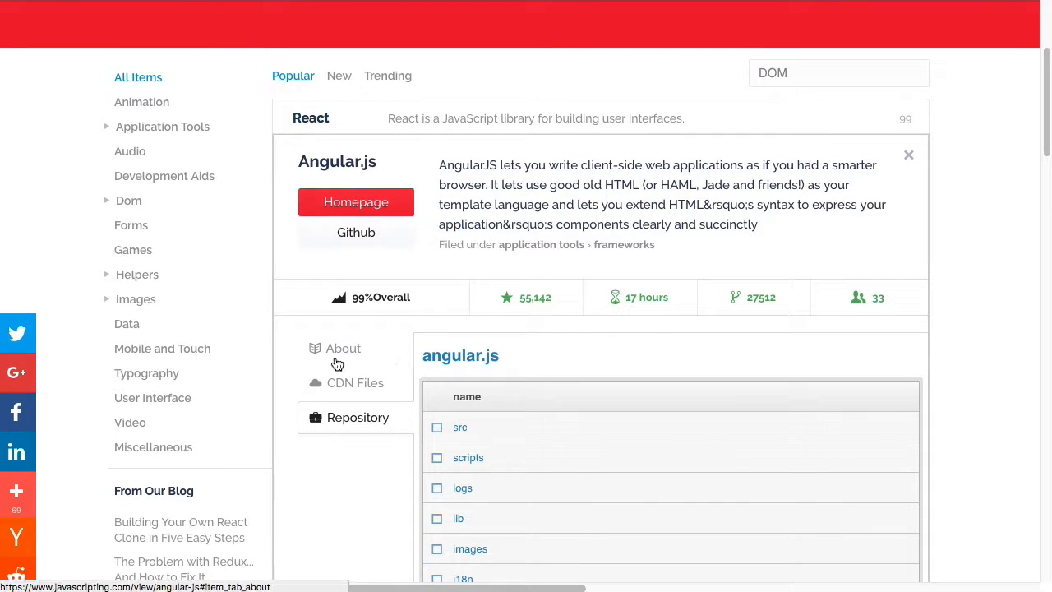
left_click(343, 347)
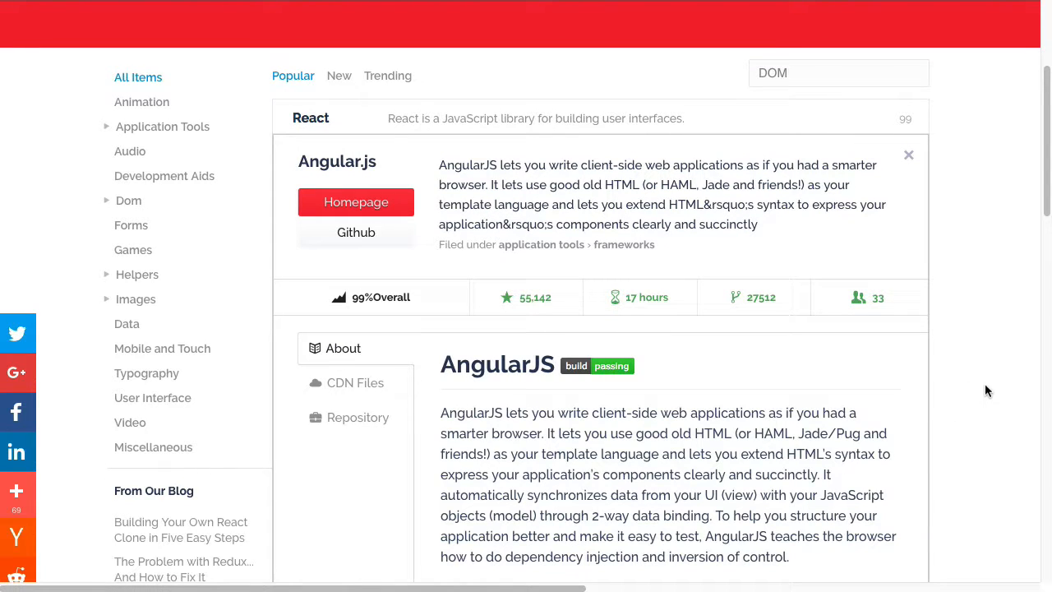
mouse_move(580, 374)
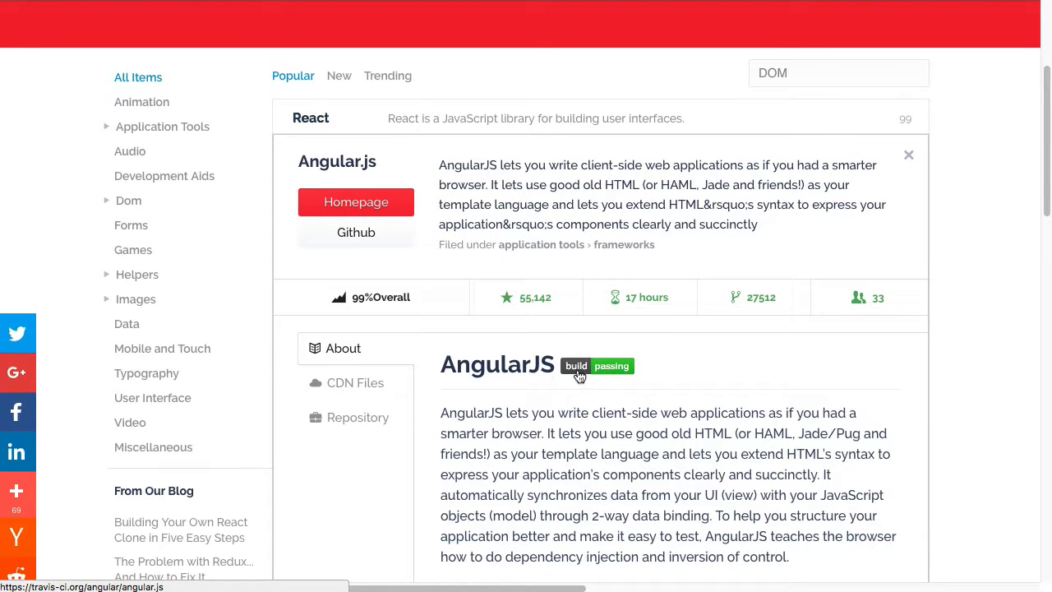
mouse_move(579, 402)
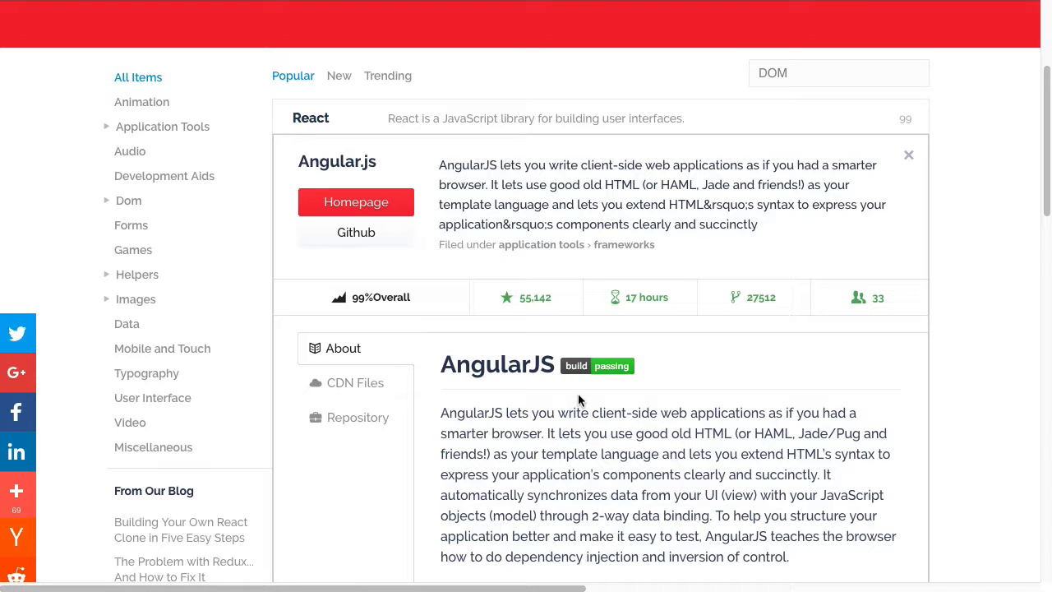
mouse_move(637, 390)
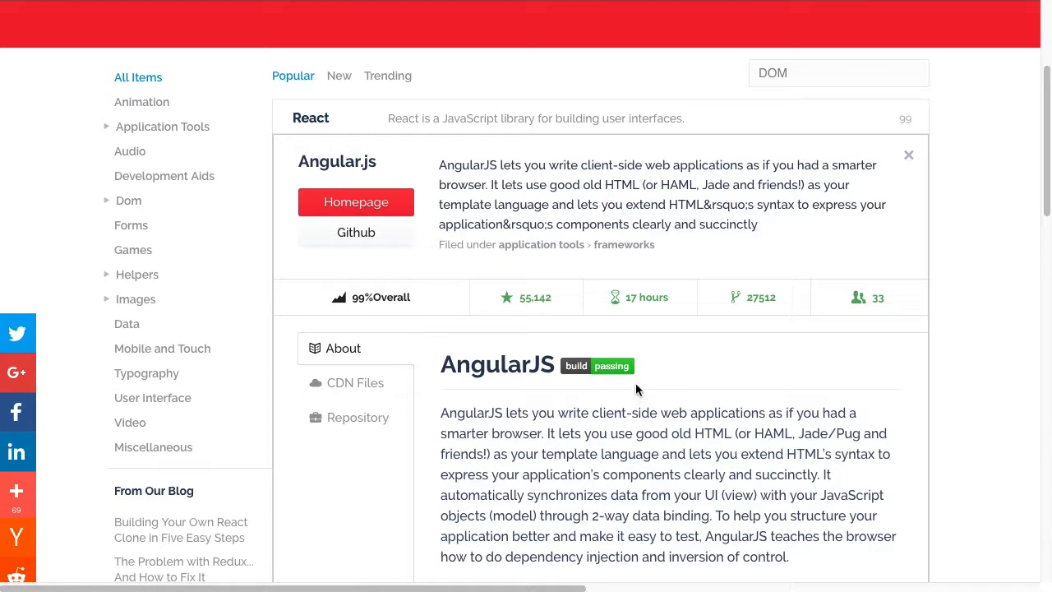
mouse_move(600, 381)
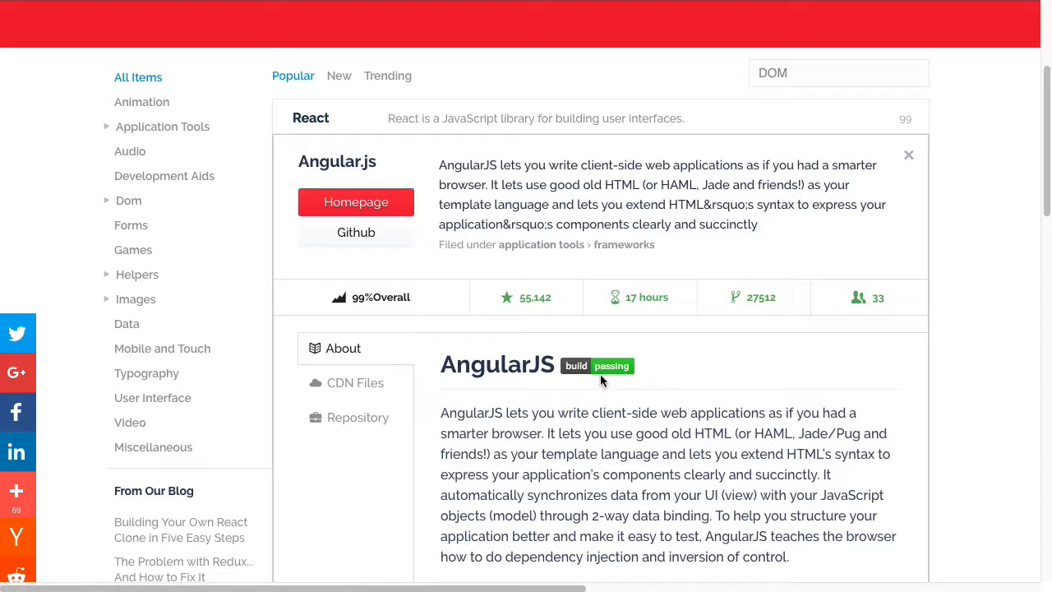
mouse_move(582, 375)
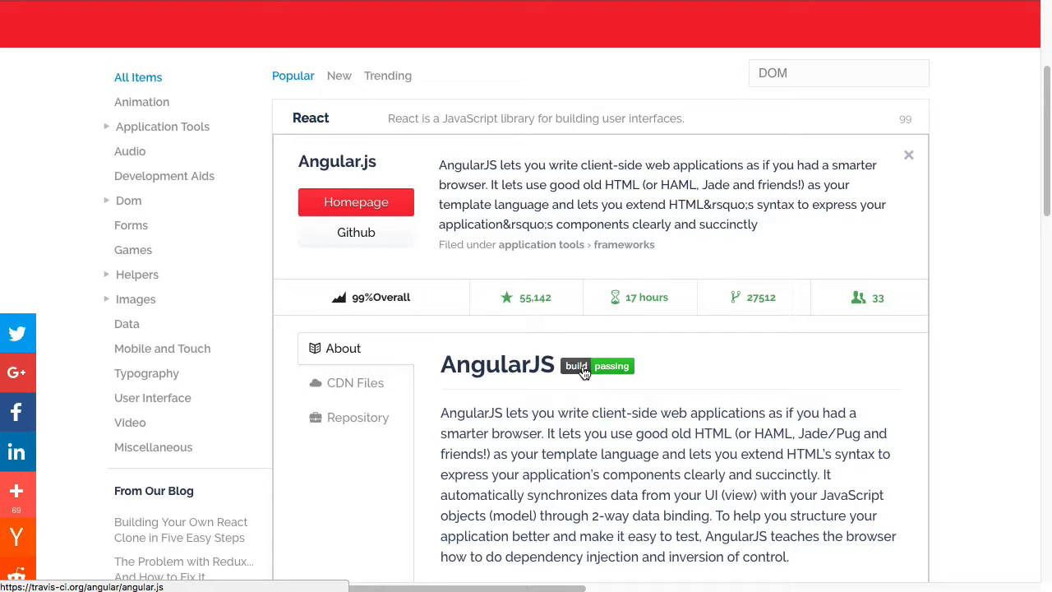
left_click(611, 366)
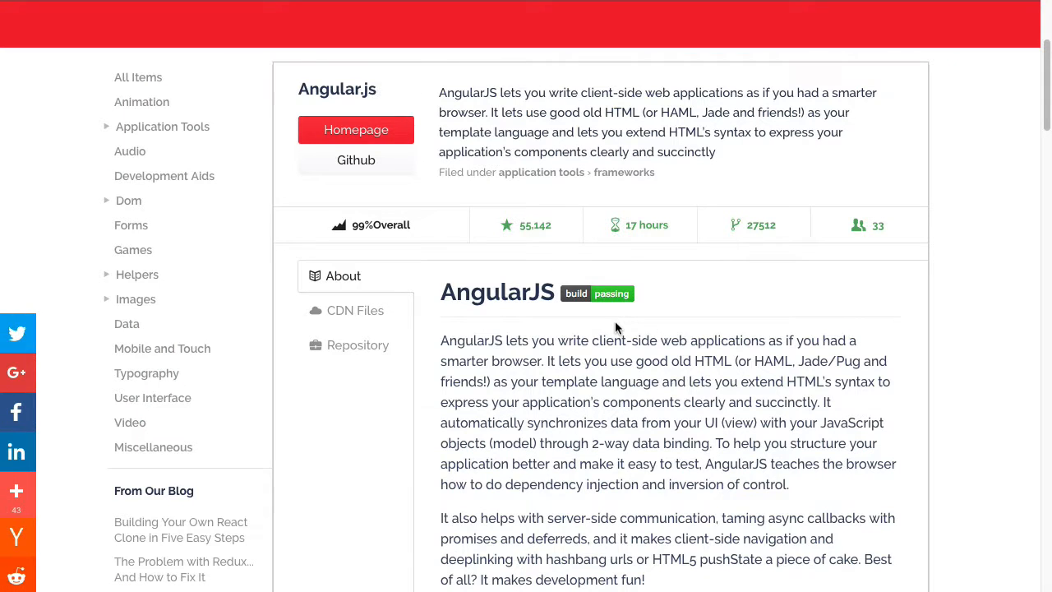
mouse_move(613, 300)
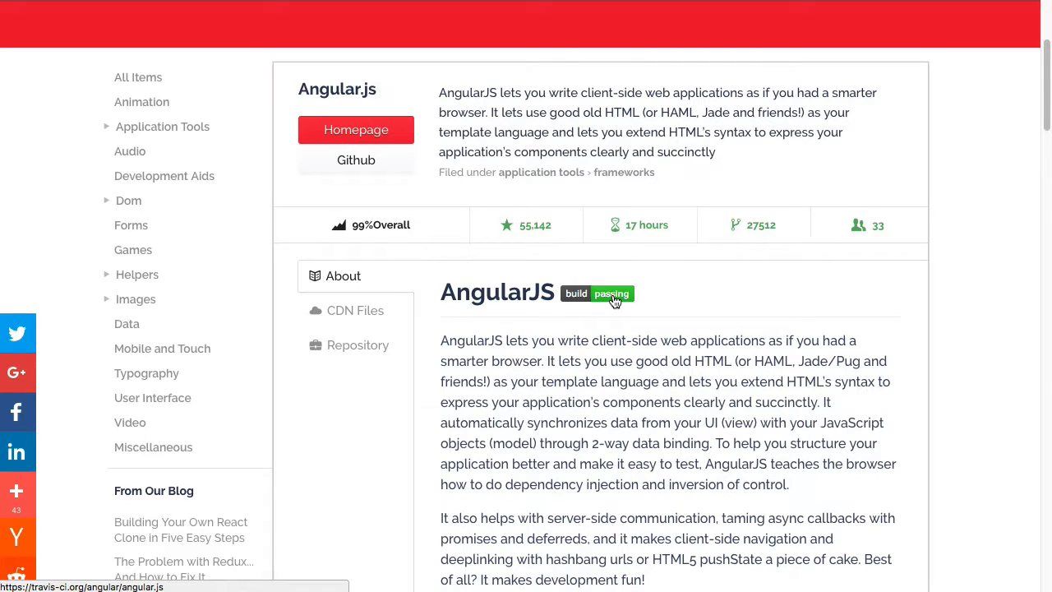
scroll("up", 3)
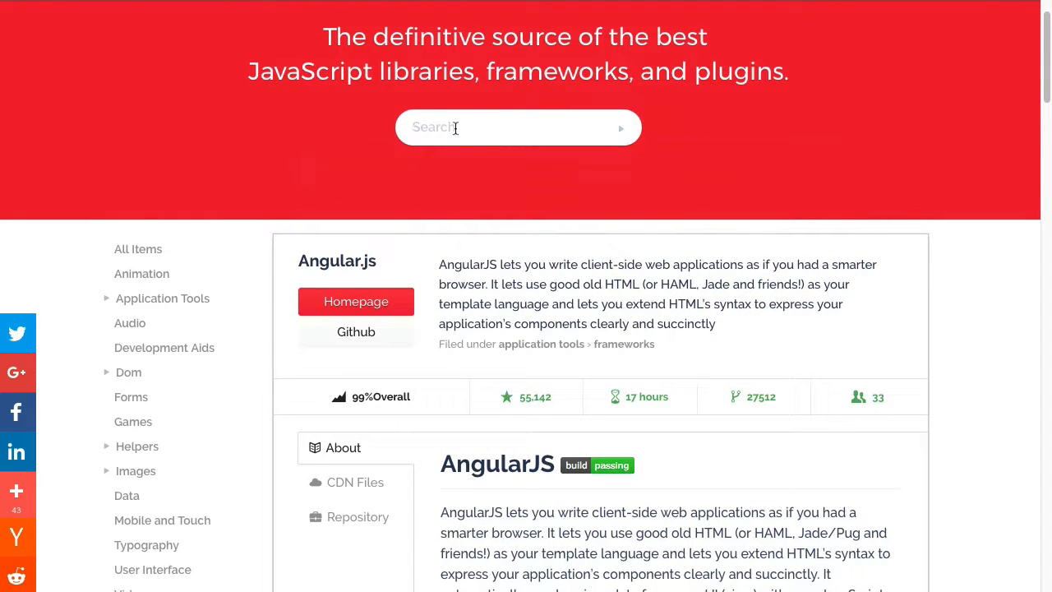
- Search the library list for 'swipe', with Swiper leading the results
type("swiper")
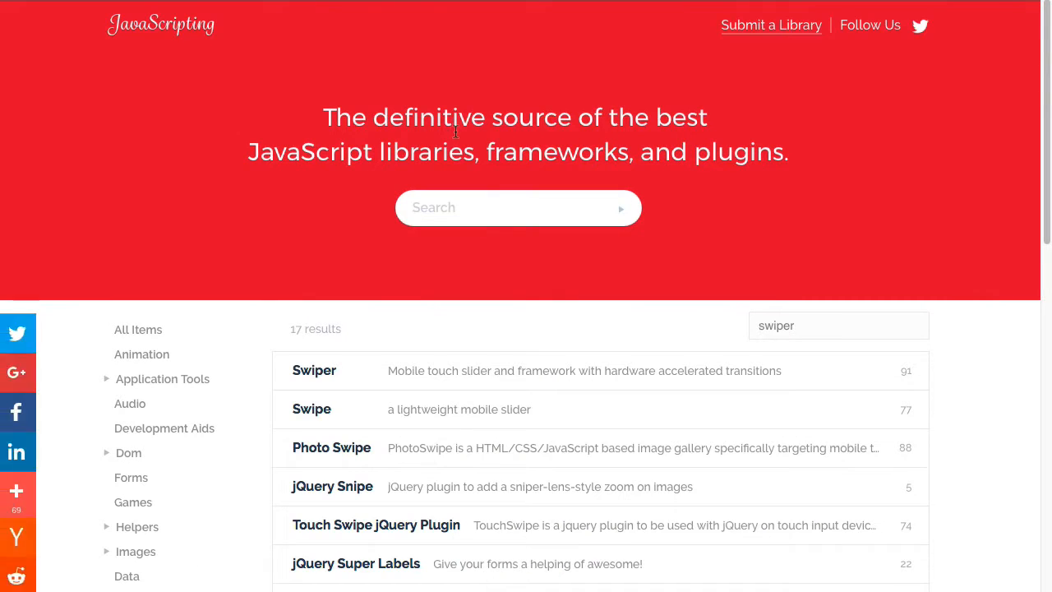
mouse_move(503, 370)
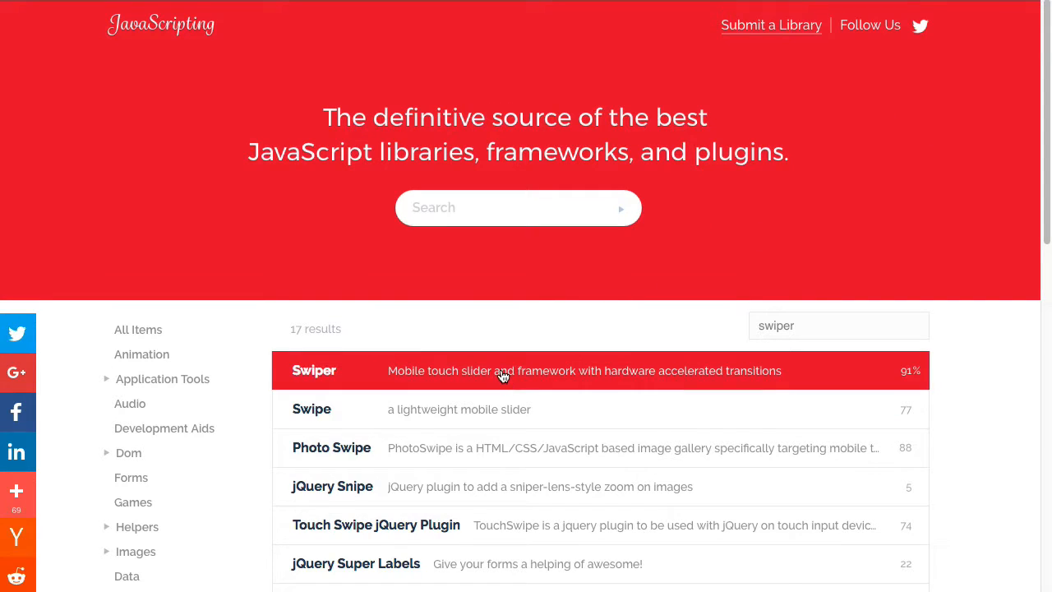
- Expand Swiper's details to show its 91% score, 11,574 stars and 4,132 forks
left_click(503, 371)
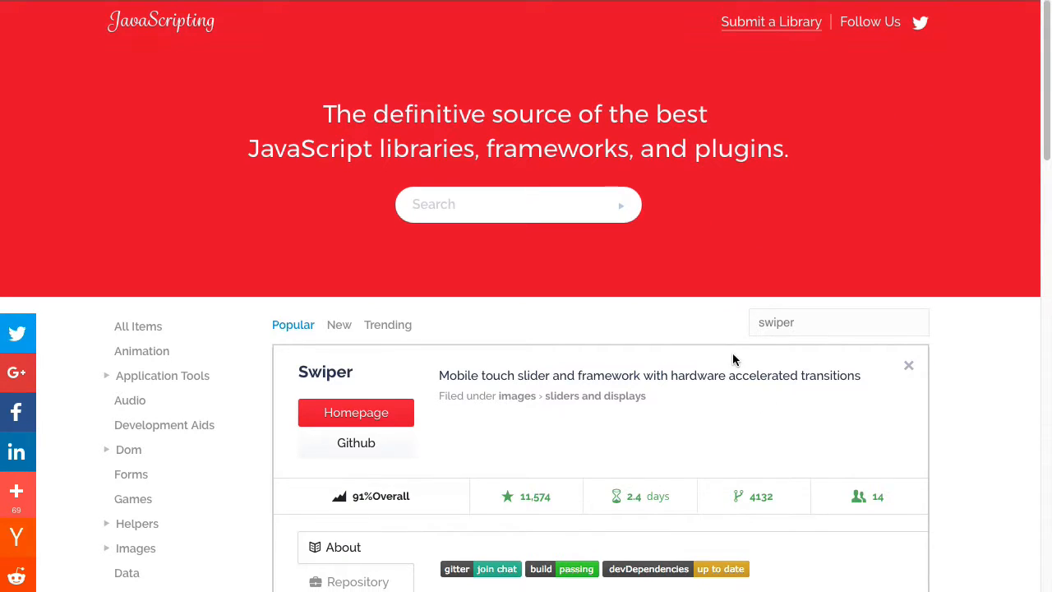
scroll("down", 3)
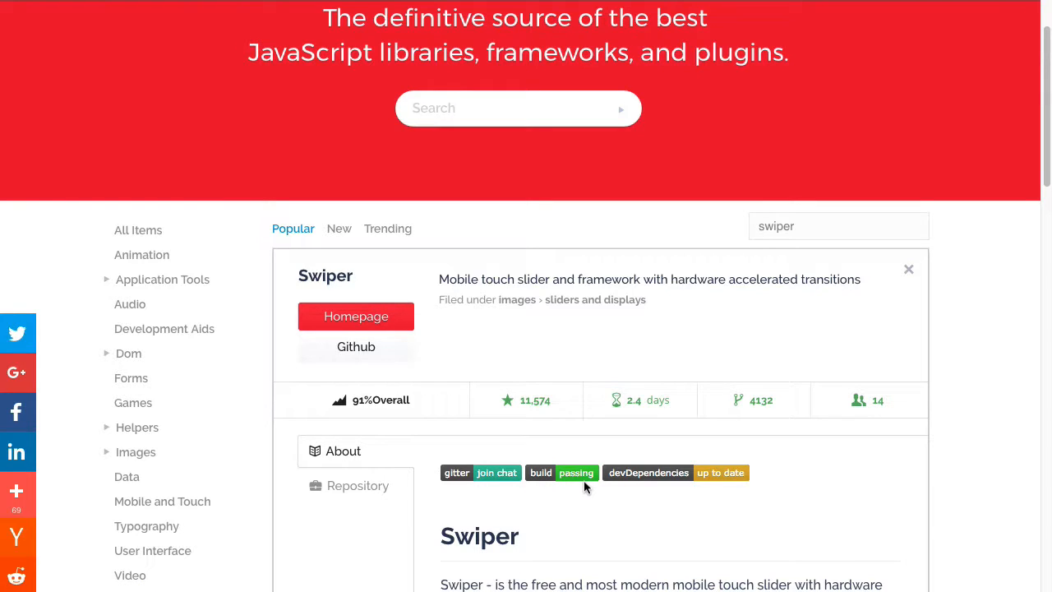
mouse_move(658, 518)
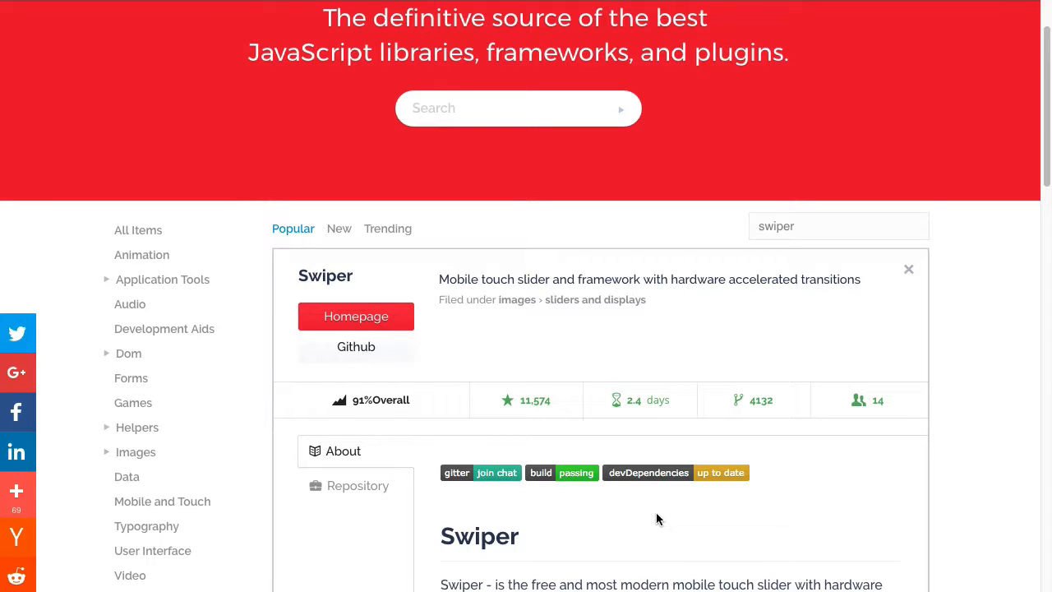
mouse_move(713, 505)
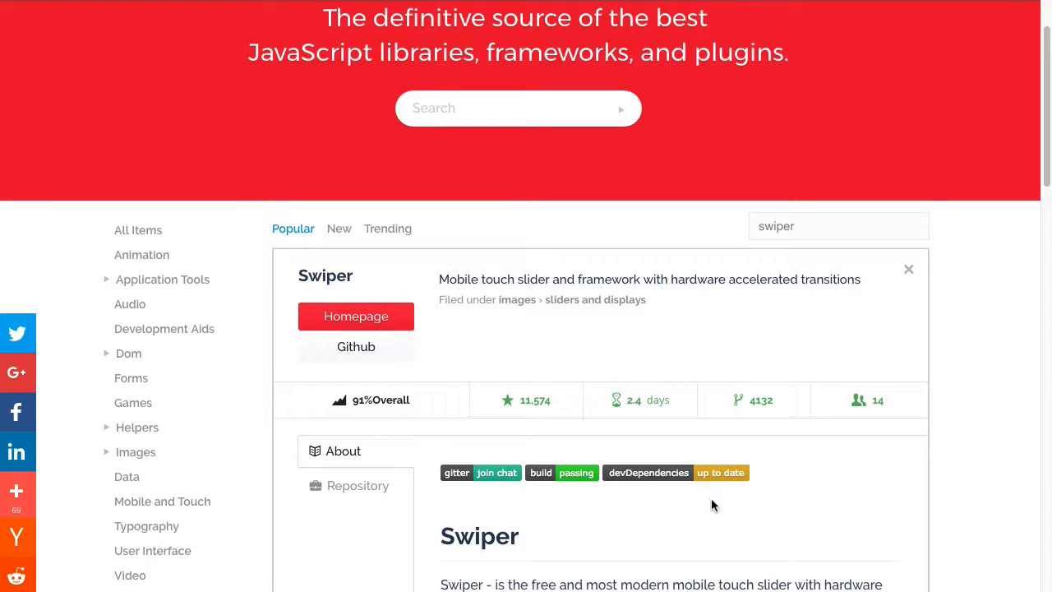
mouse_move(733, 486)
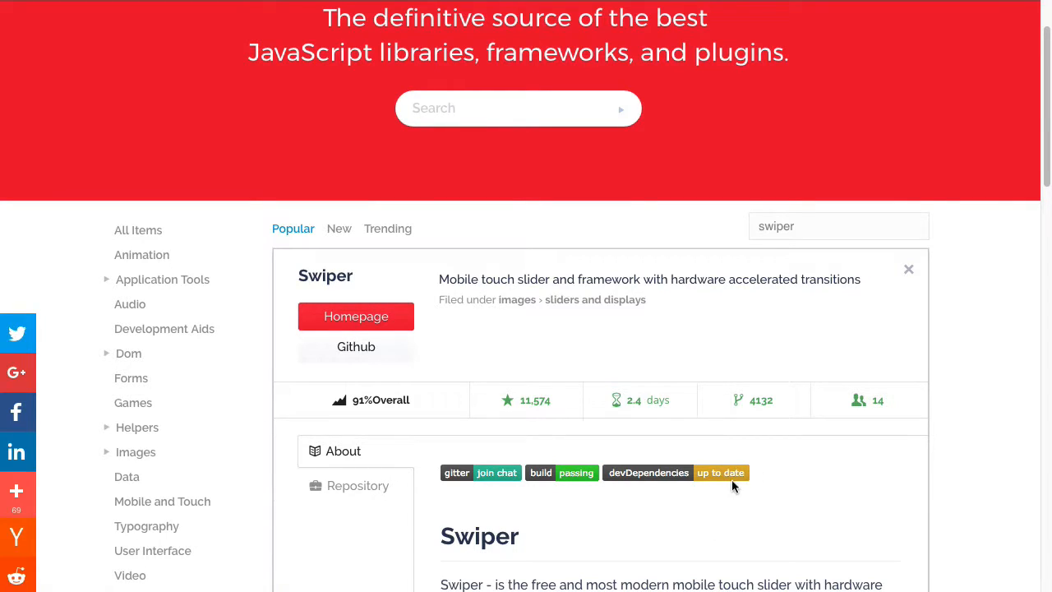
mouse_move(767, 494)
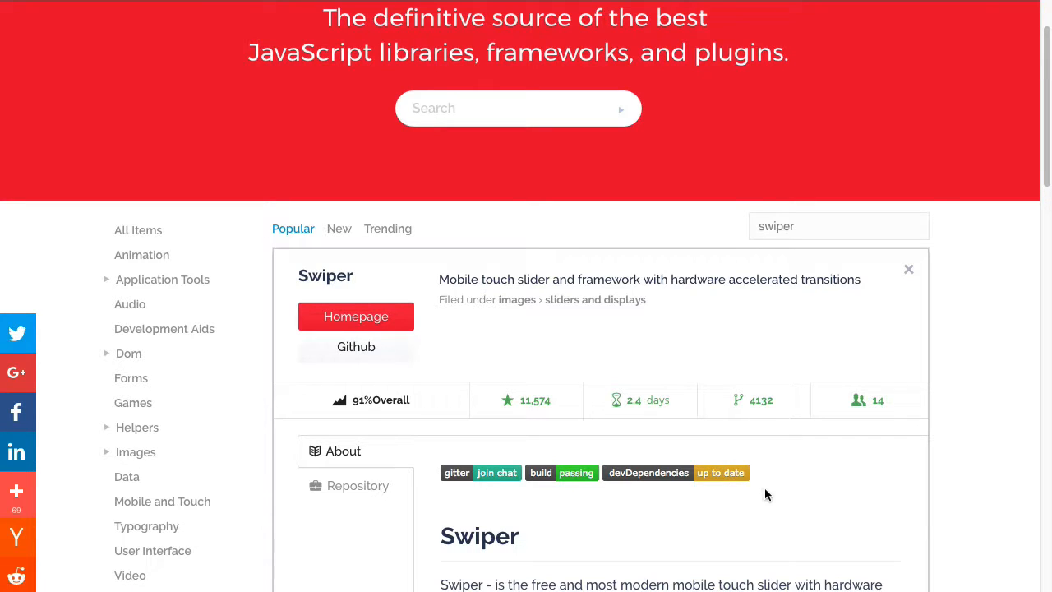
mouse_move(631, 494)
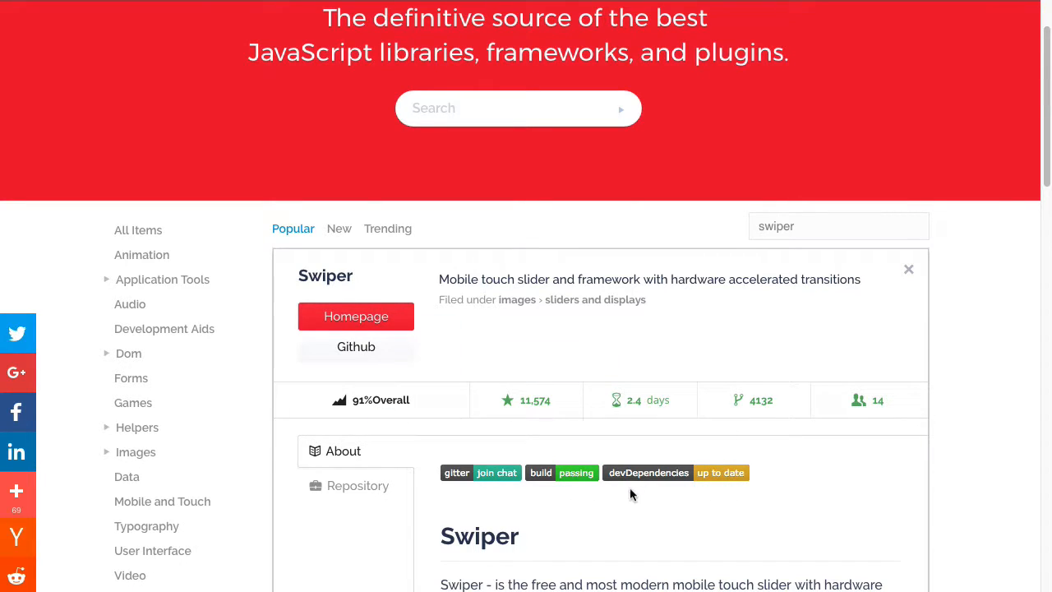
mouse_move(719, 511)
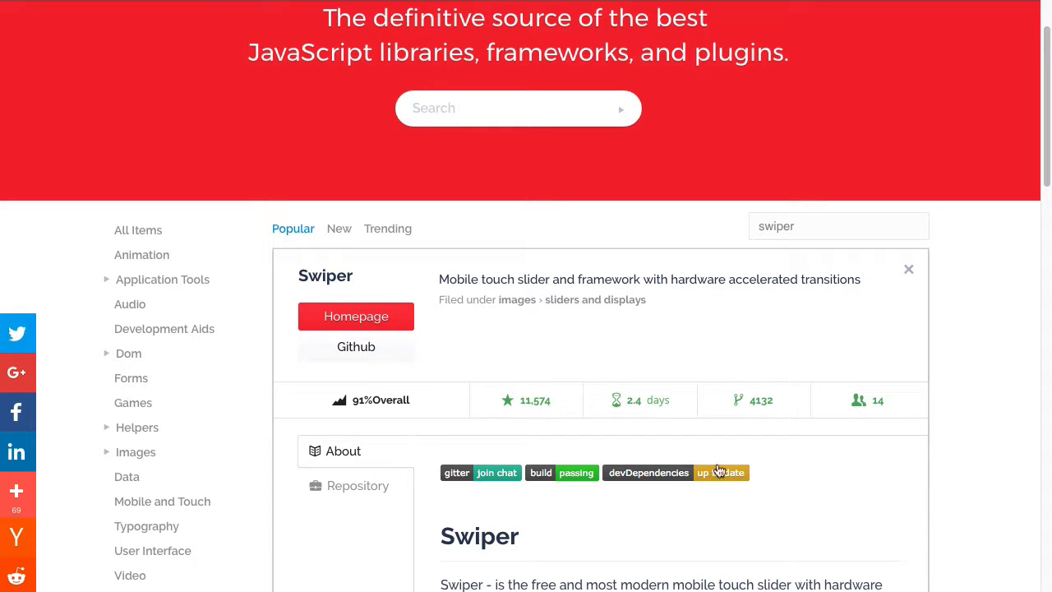
mouse_move(691, 249)
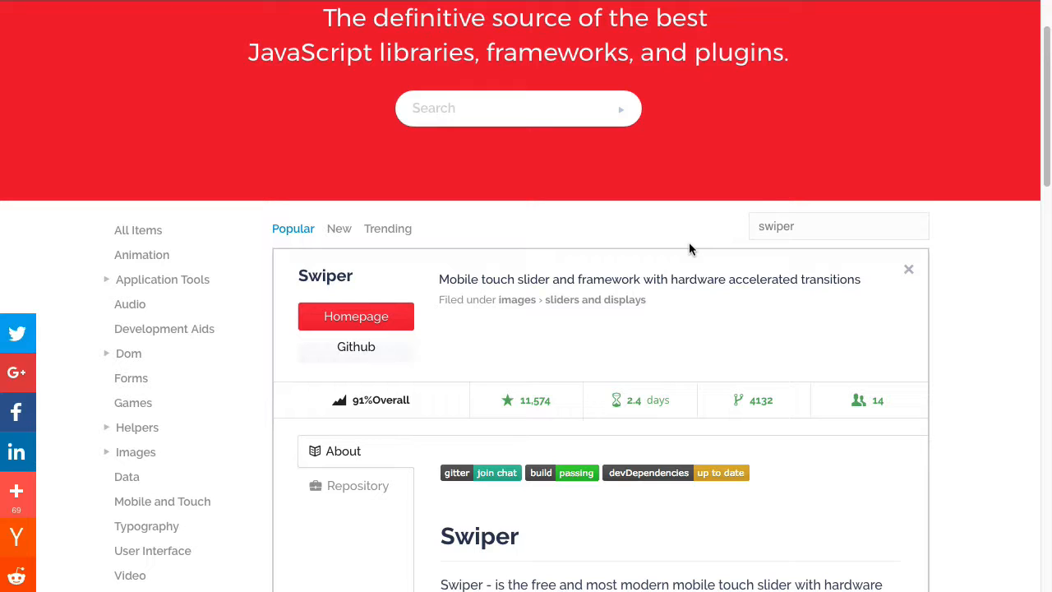
mouse_move(620, 226)
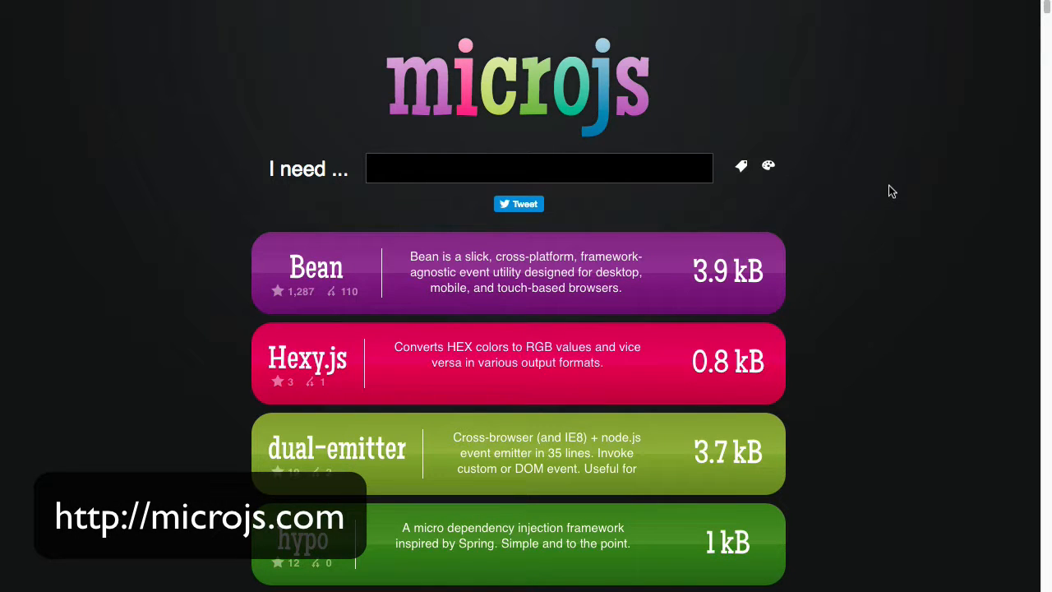
mouse_move(921, 301)
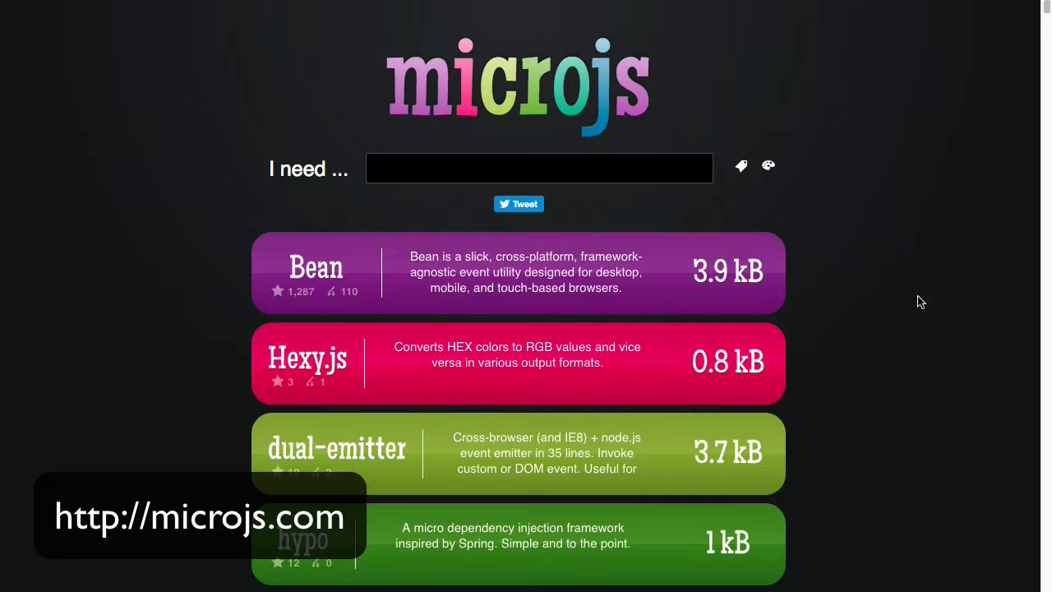
mouse_move(730, 285)
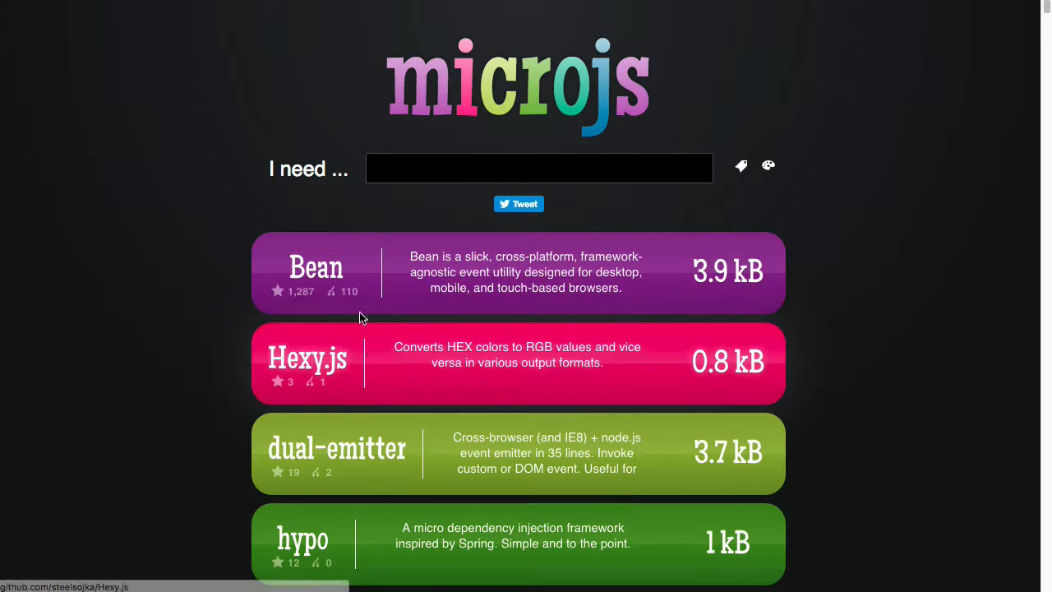
mouse_move(546, 278)
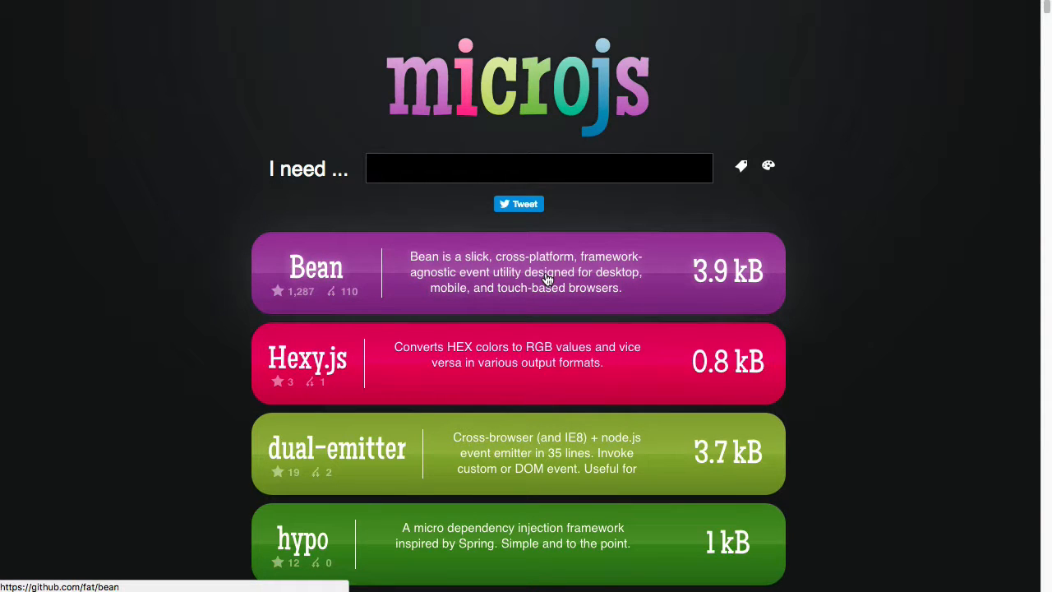
mouse_move(897, 515)
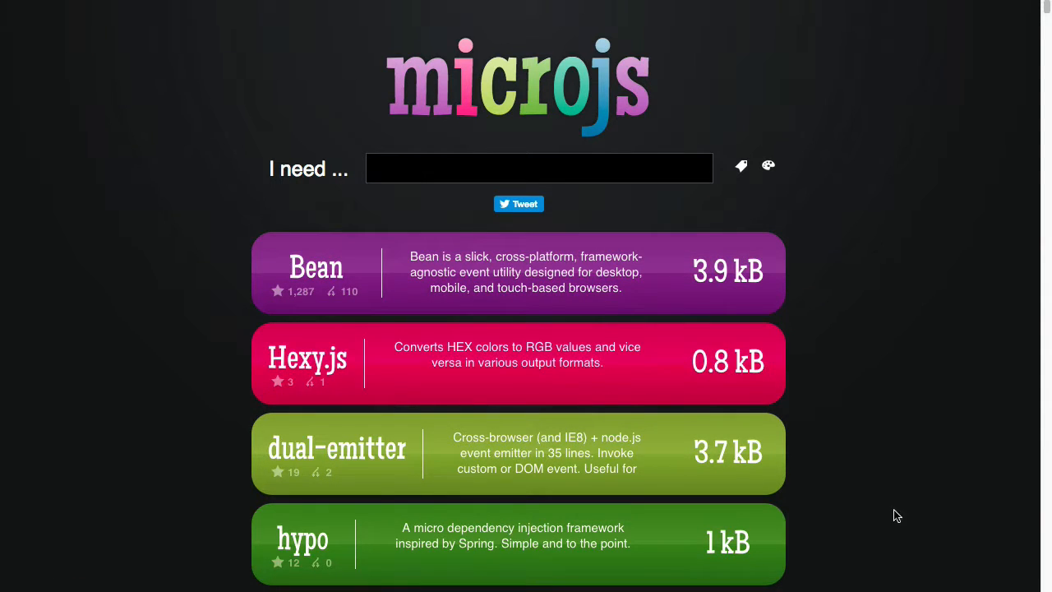
mouse_move(812, 320)
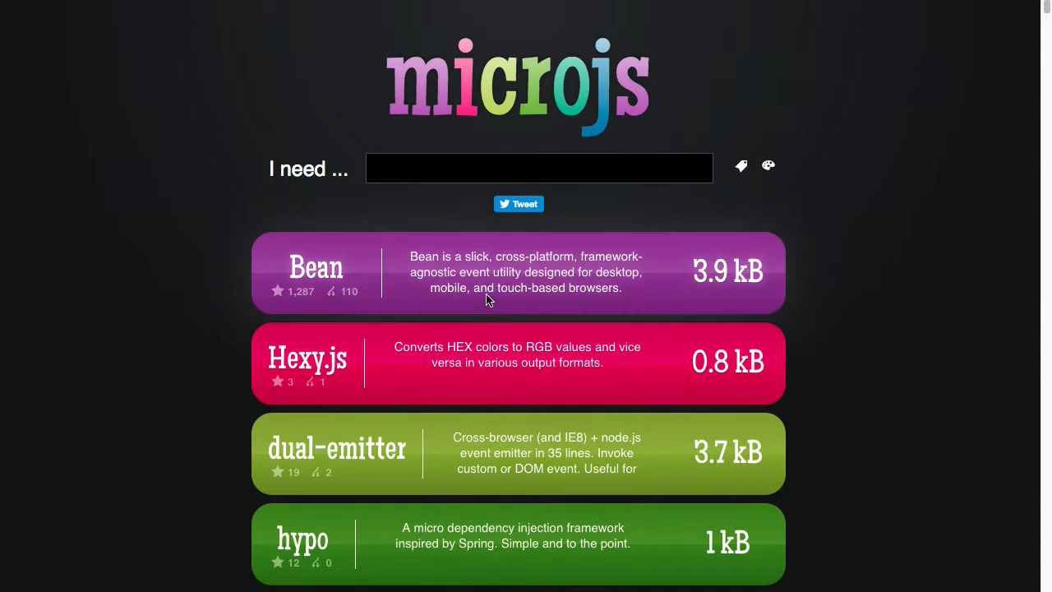
mouse_move(500, 272)
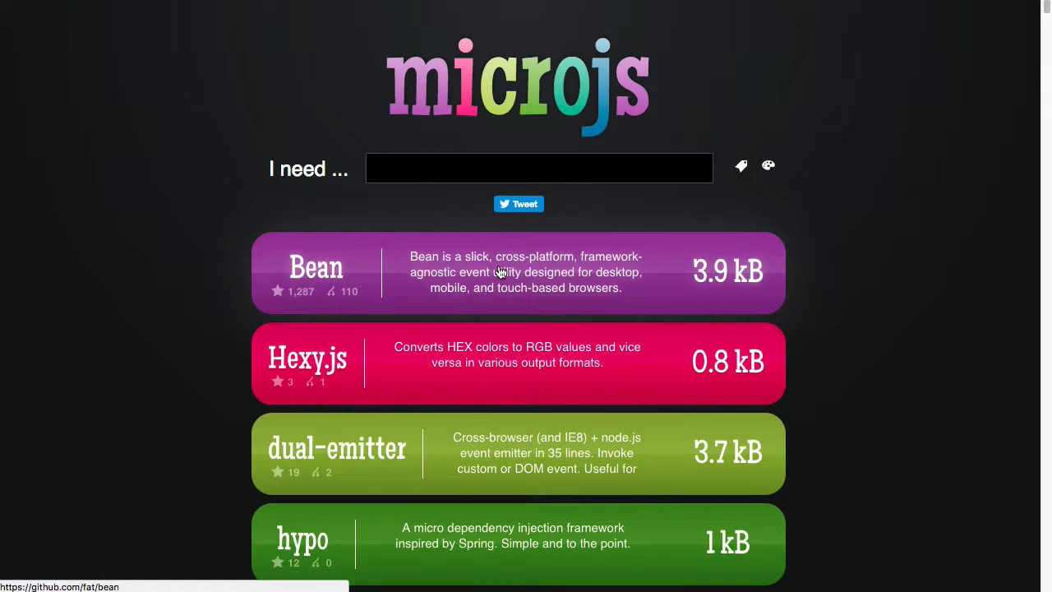
mouse_move(299, 299)
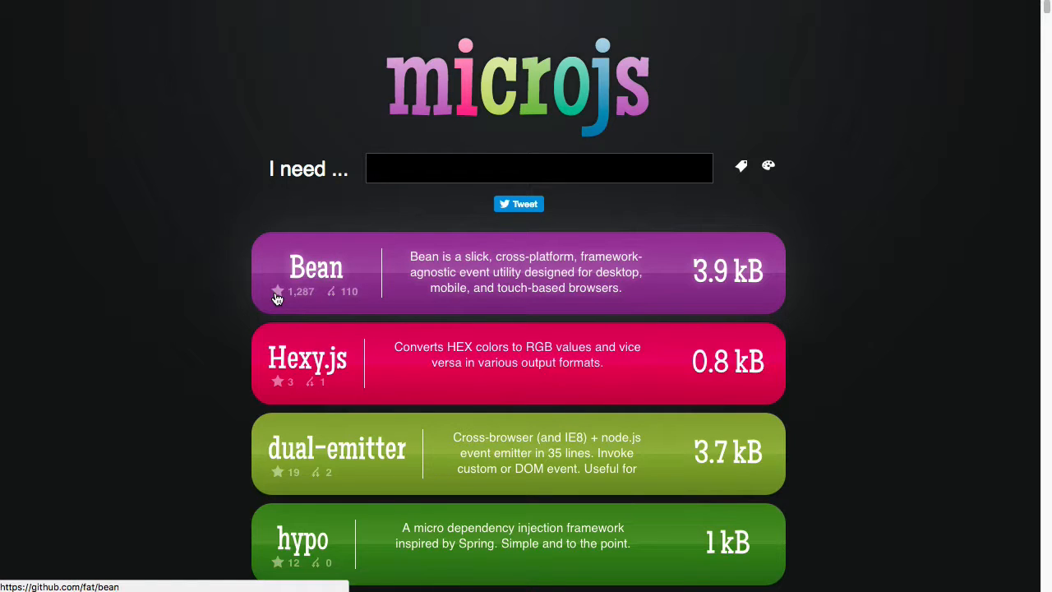
mouse_move(354, 298)
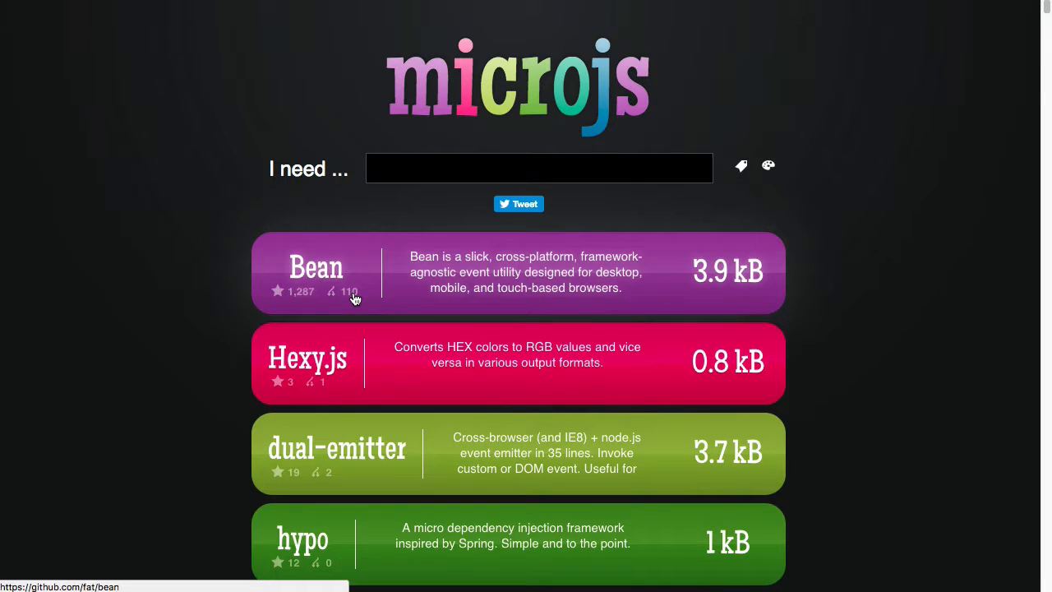
mouse_move(516, 287)
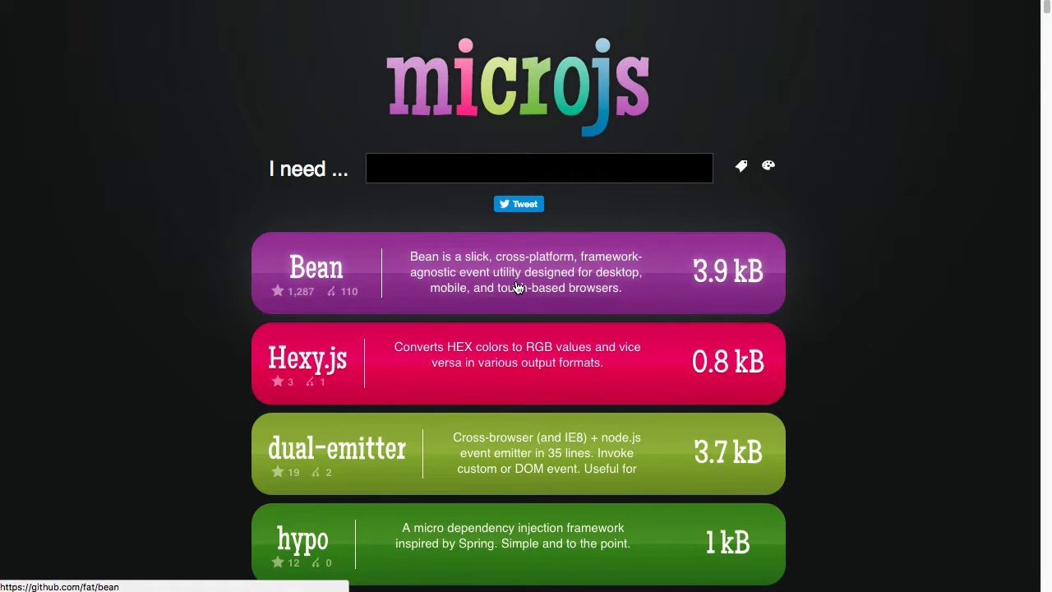
- Focus the microjs 'I need ...' search box
left_click(315, 266)
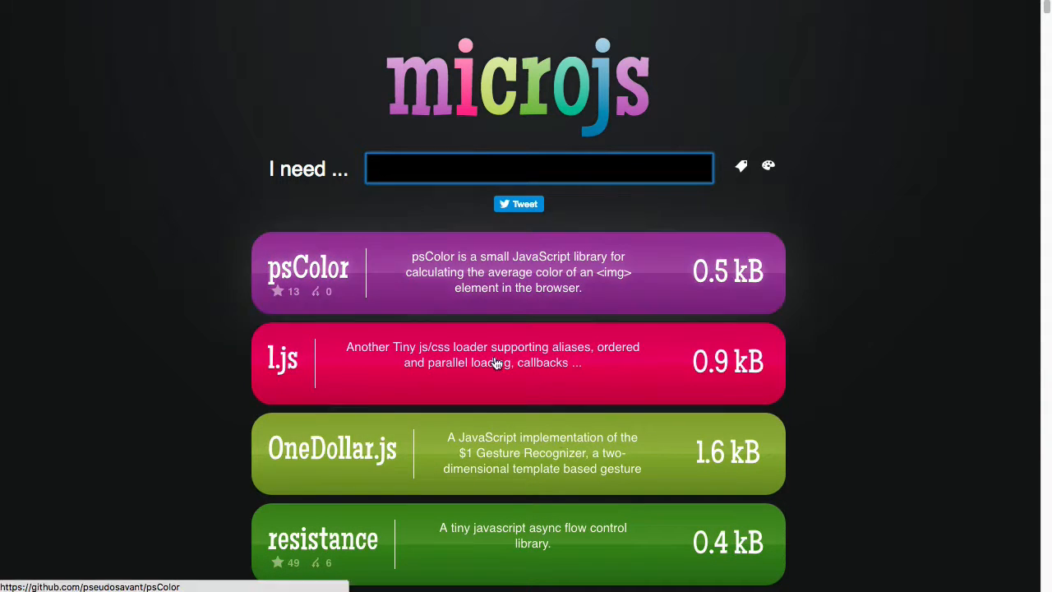
- Search microjs for 'jQuery' and browse matches like jBone and ki.js
scroll("down", 3)
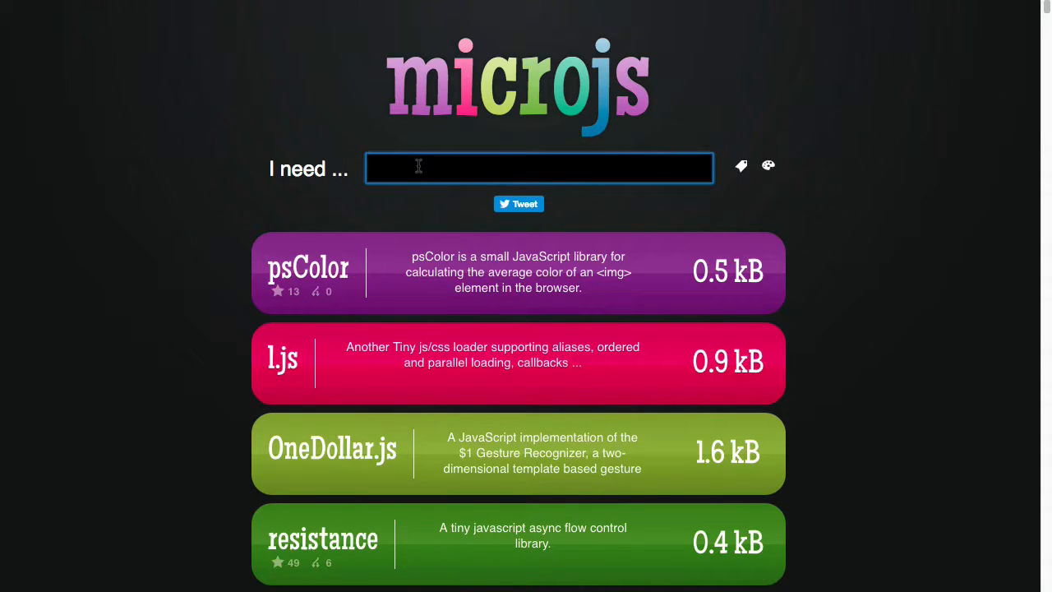
type("j")
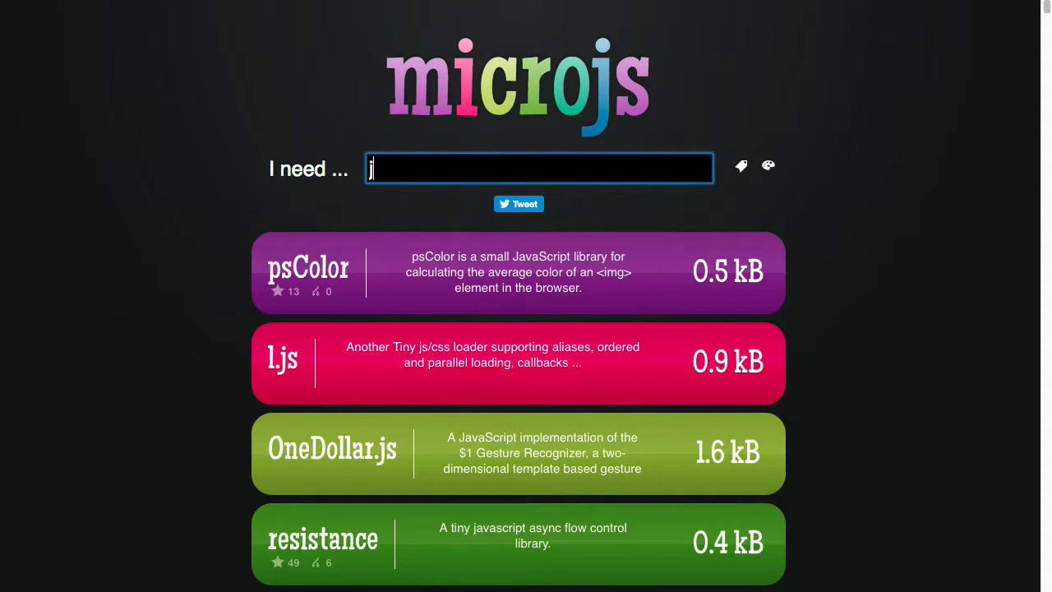
type("Query")
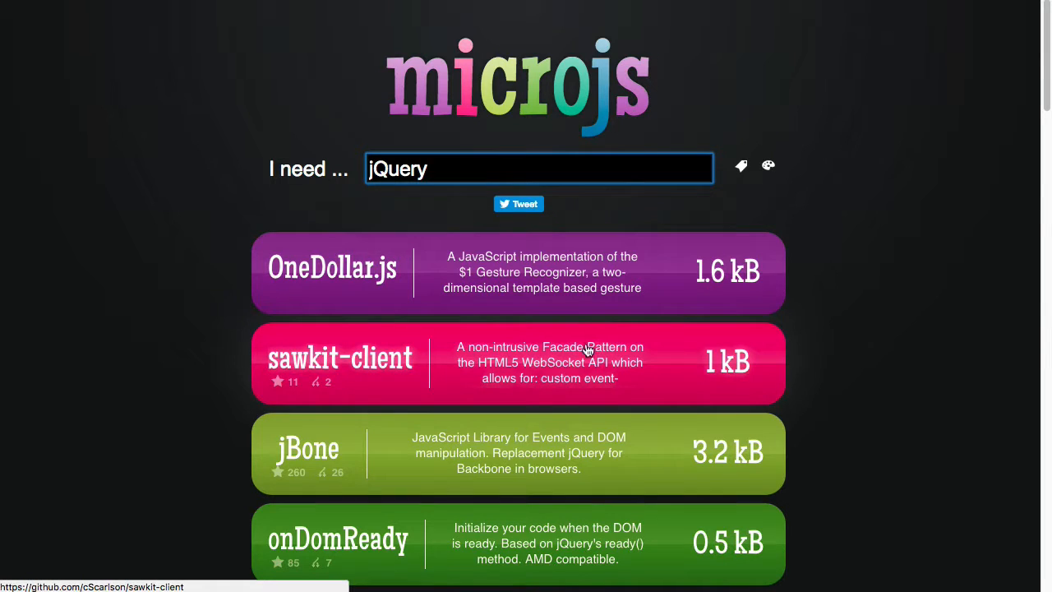
scroll("down", 3)
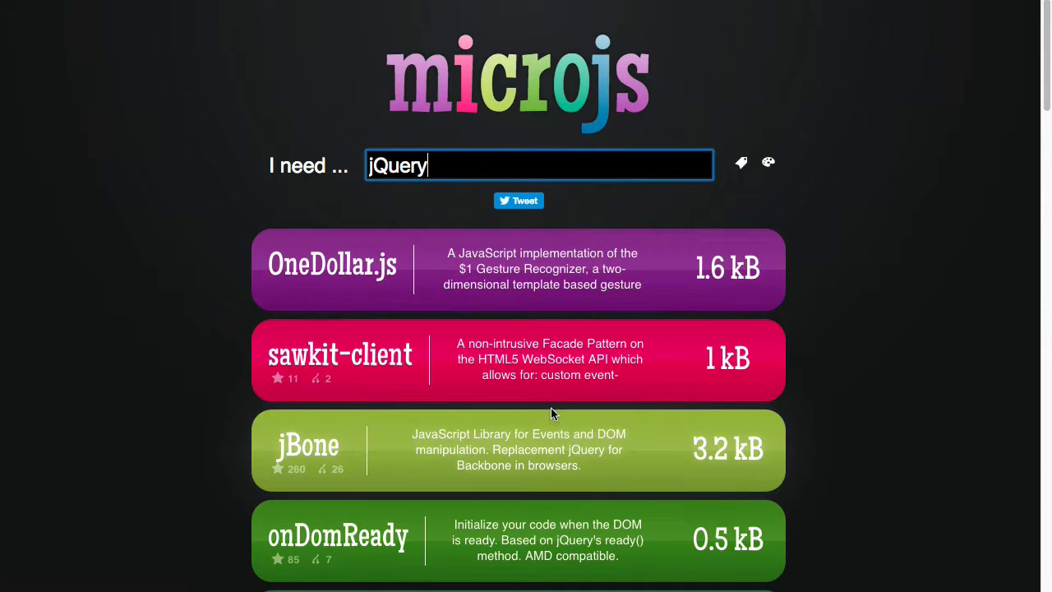
scroll("down", 3)
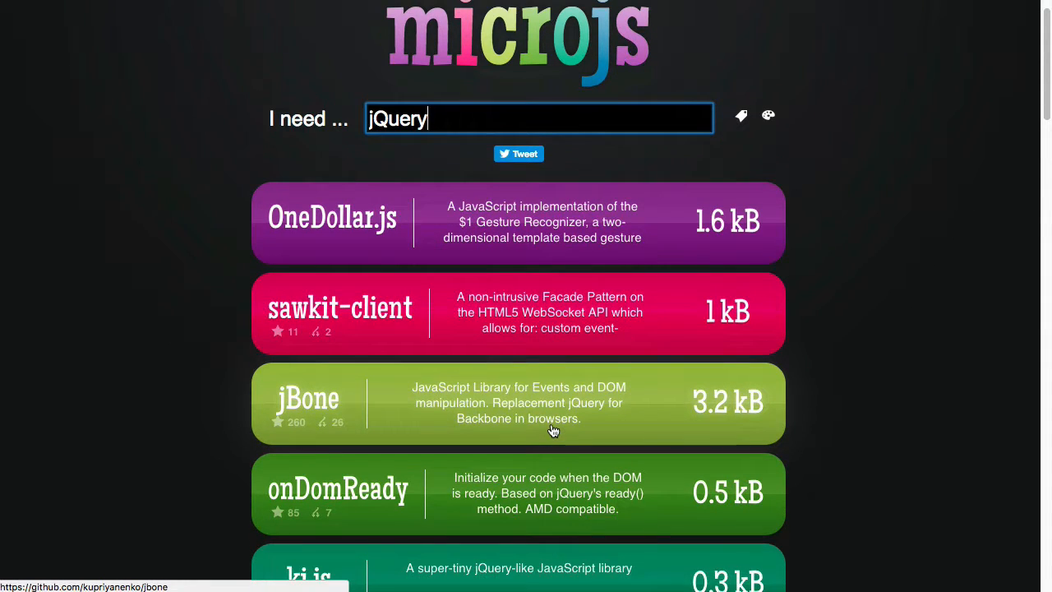
scroll("down", 3)
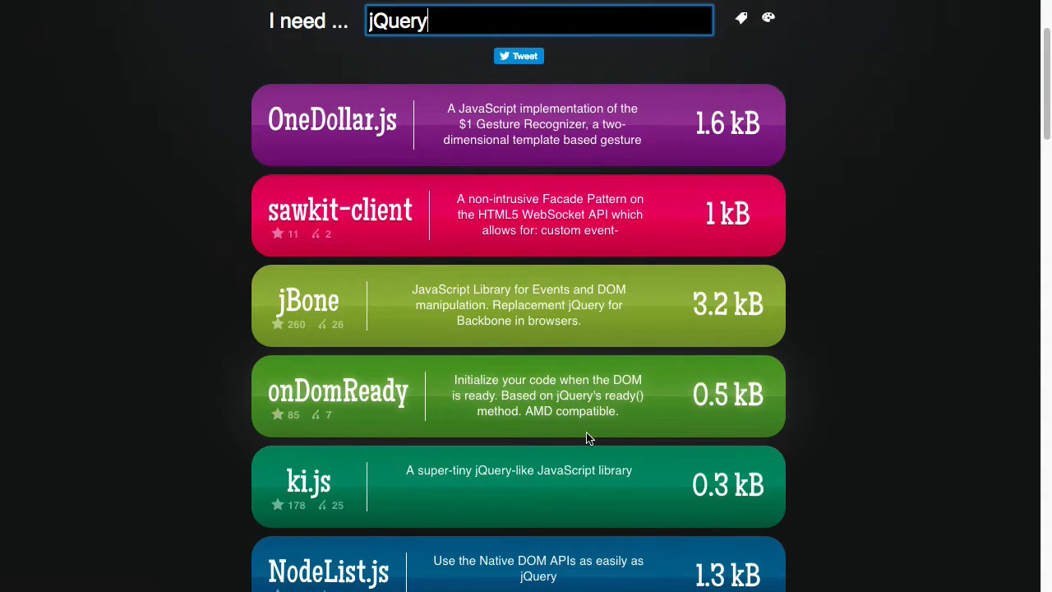
scroll("up", 3)
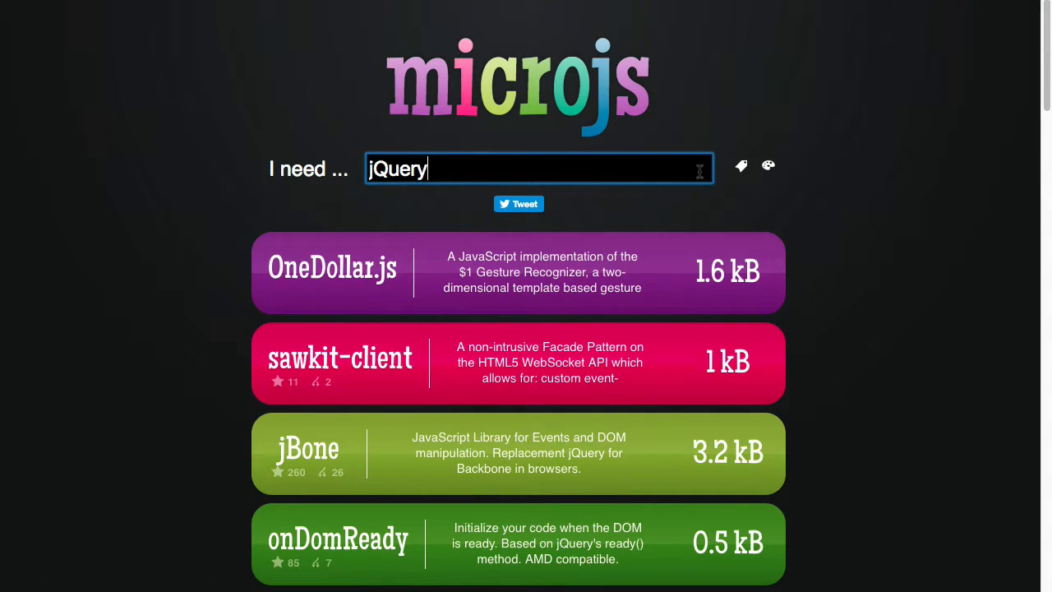
- Choose the 'JavaScript animation' category and browse Viper, Morpheus and Morf
left_click(538, 168)
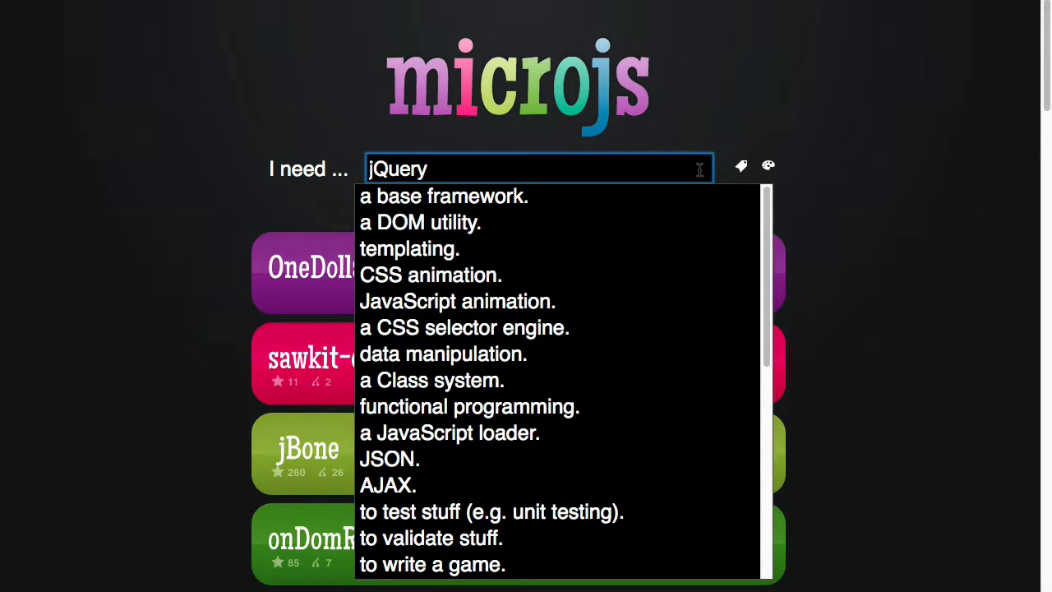
mouse_move(420, 221)
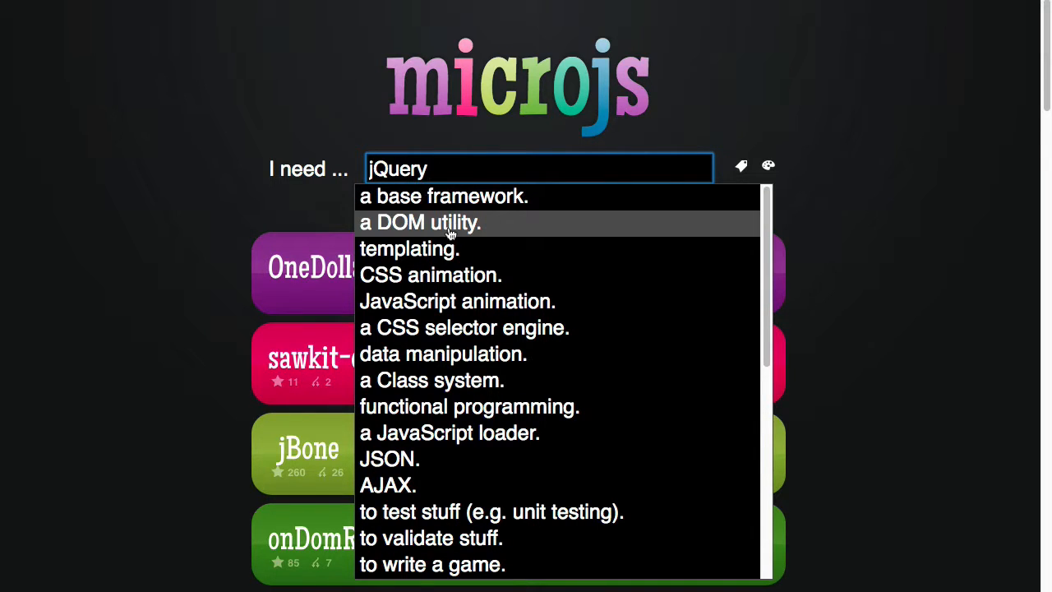
mouse_move(430, 276)
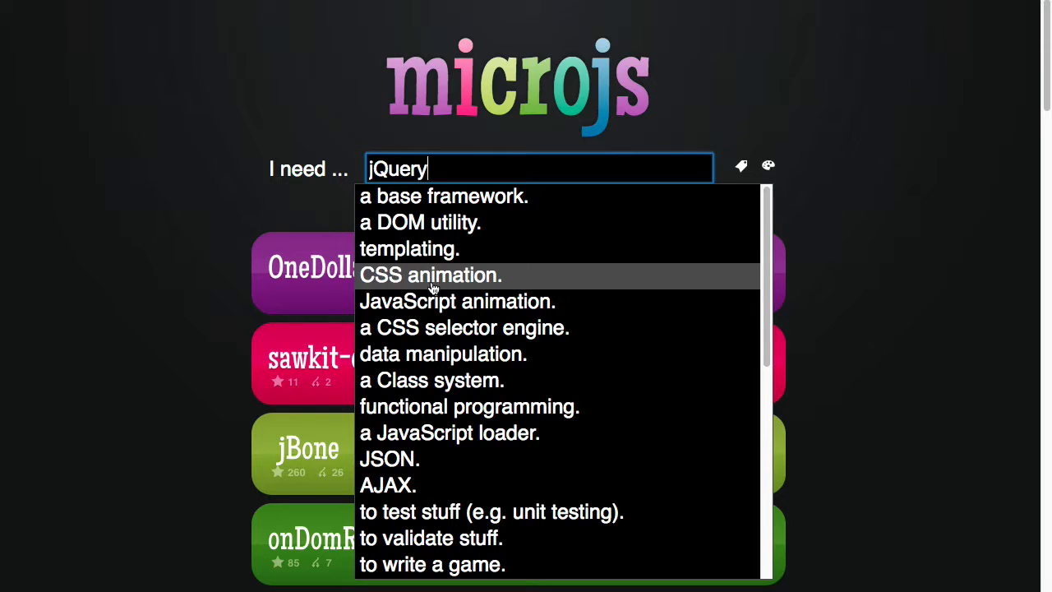
mouse_move(444, 380)
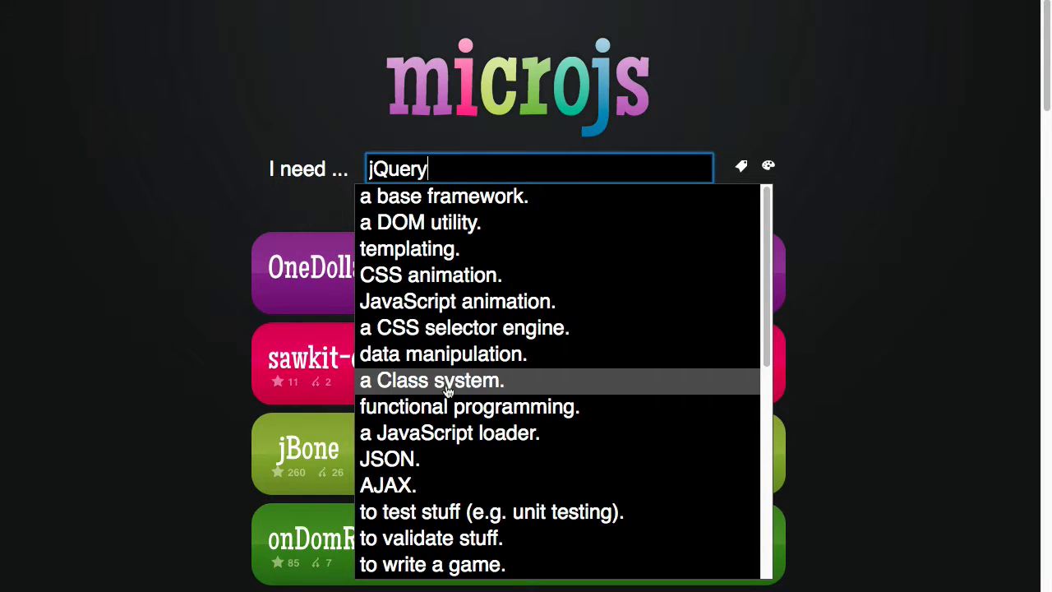
mouse_move(463, 327)
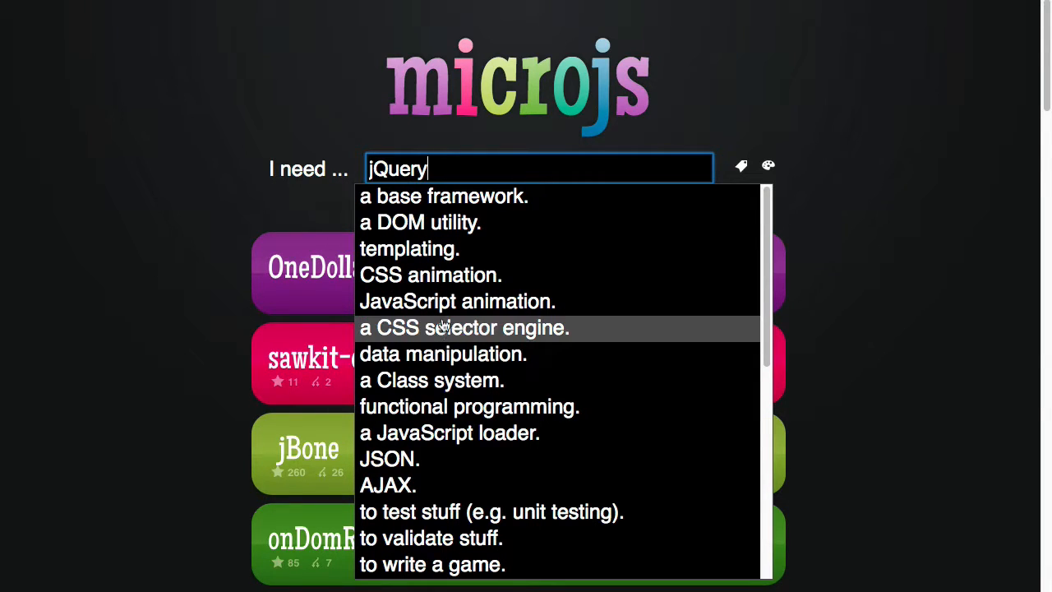
left_click(457, 301)
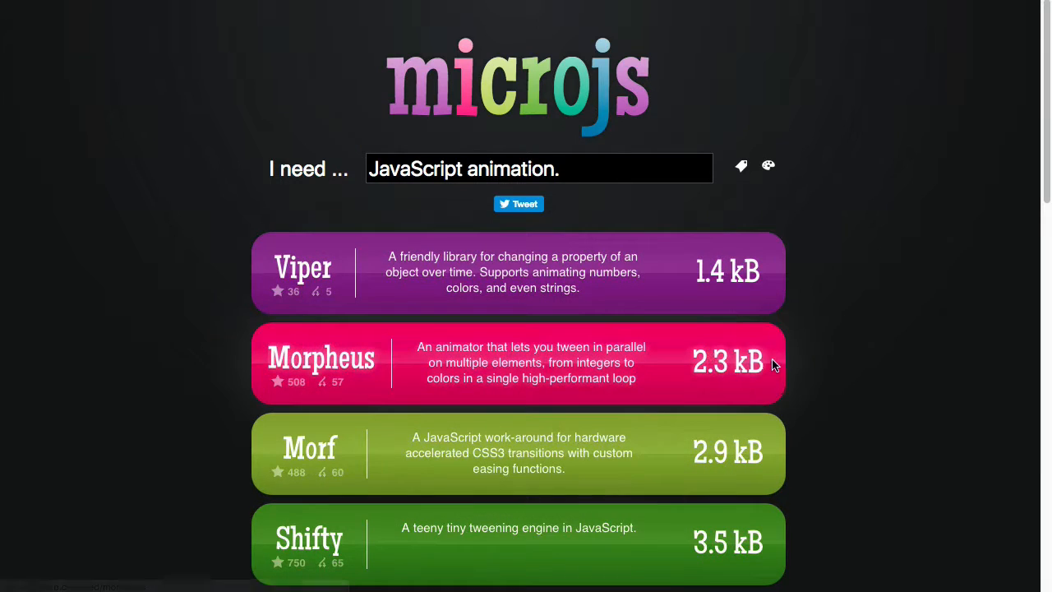
scroll("down", 3)
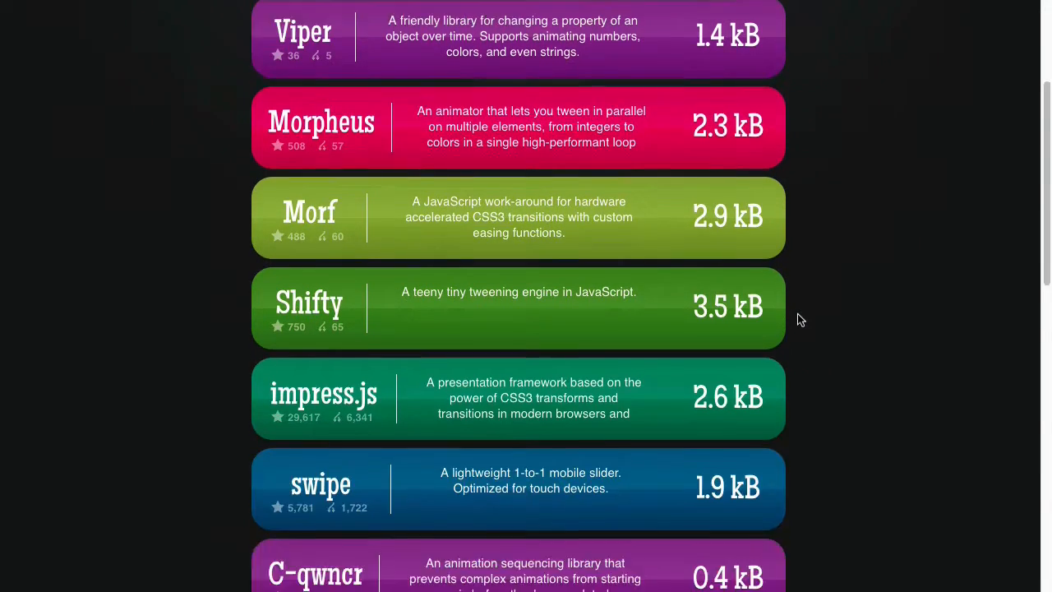
scroll("up", 3)
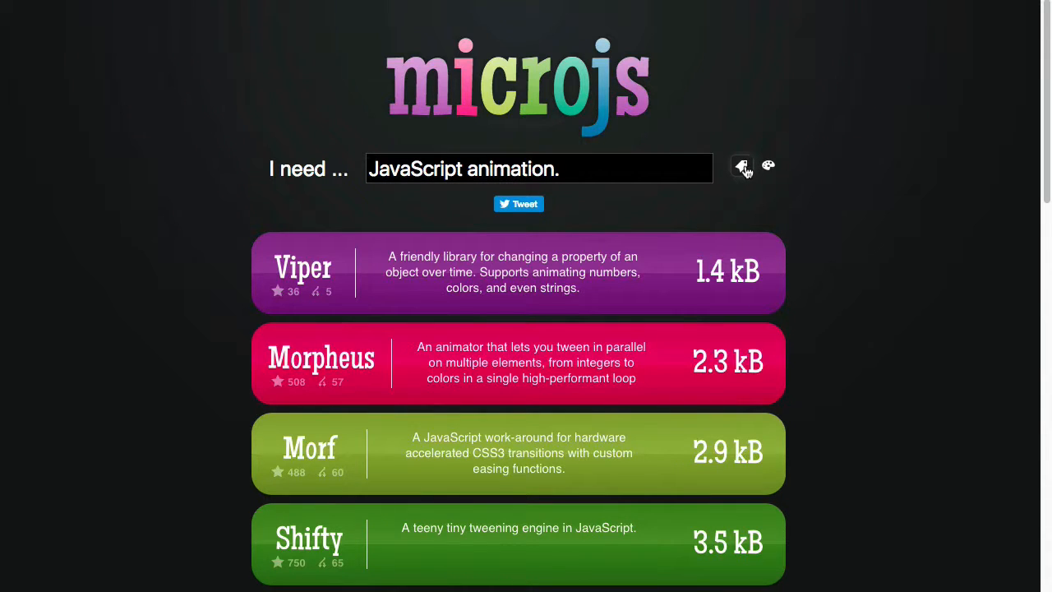
- Turn on library tags and scroll down the animation results to impress.js
left_click(741, 166)
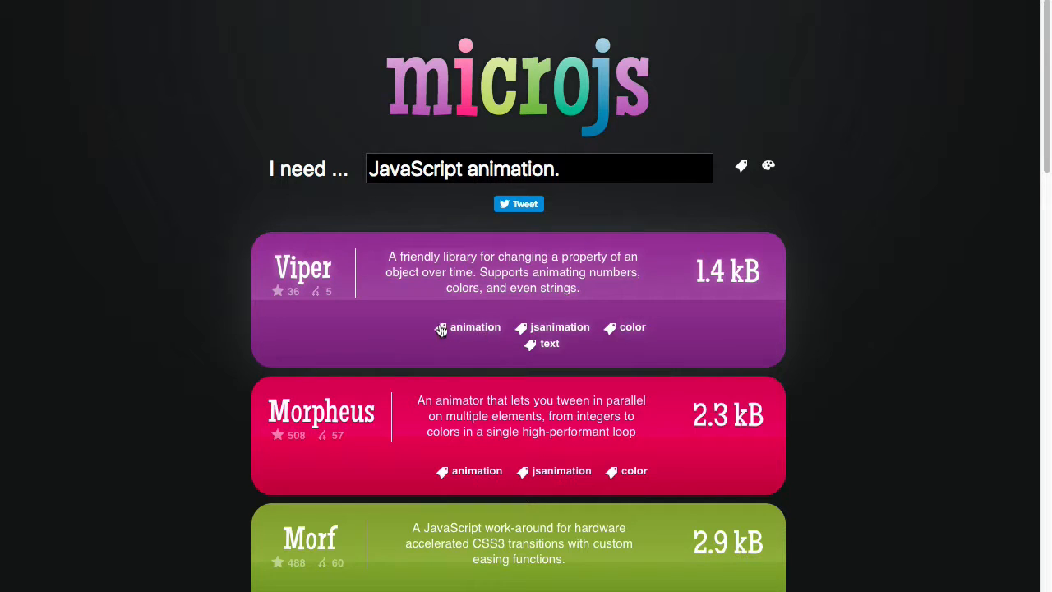
mouse_move(593, 331)
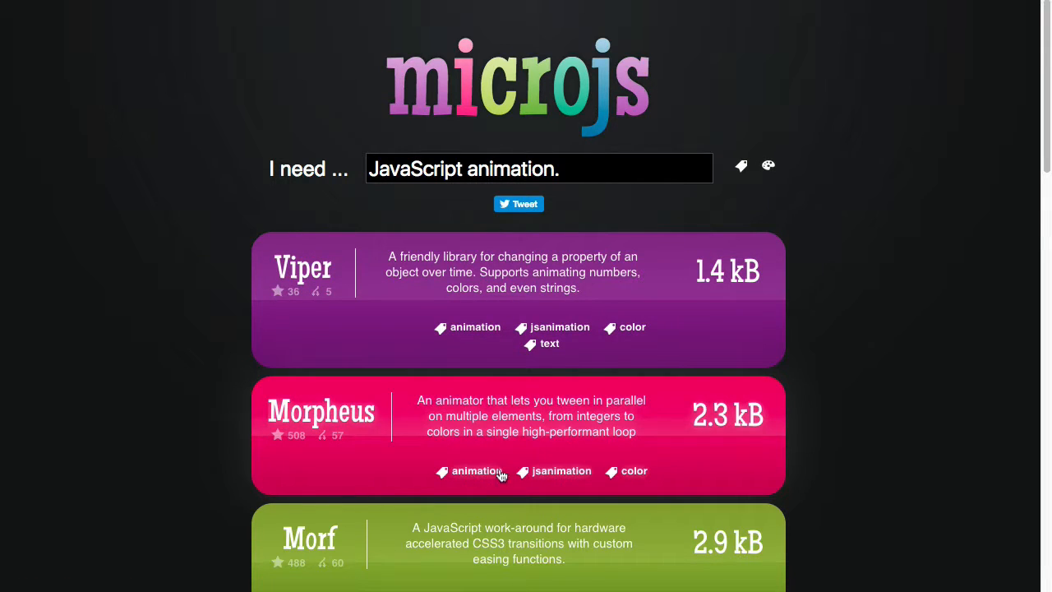
mouse_move(516, 472)
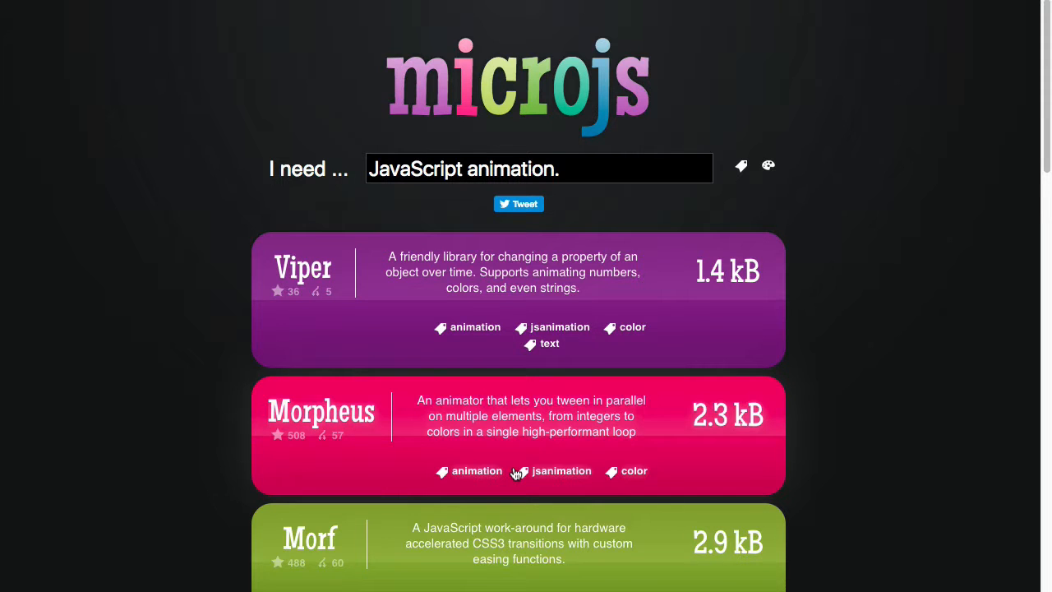
scroll("down", 3)
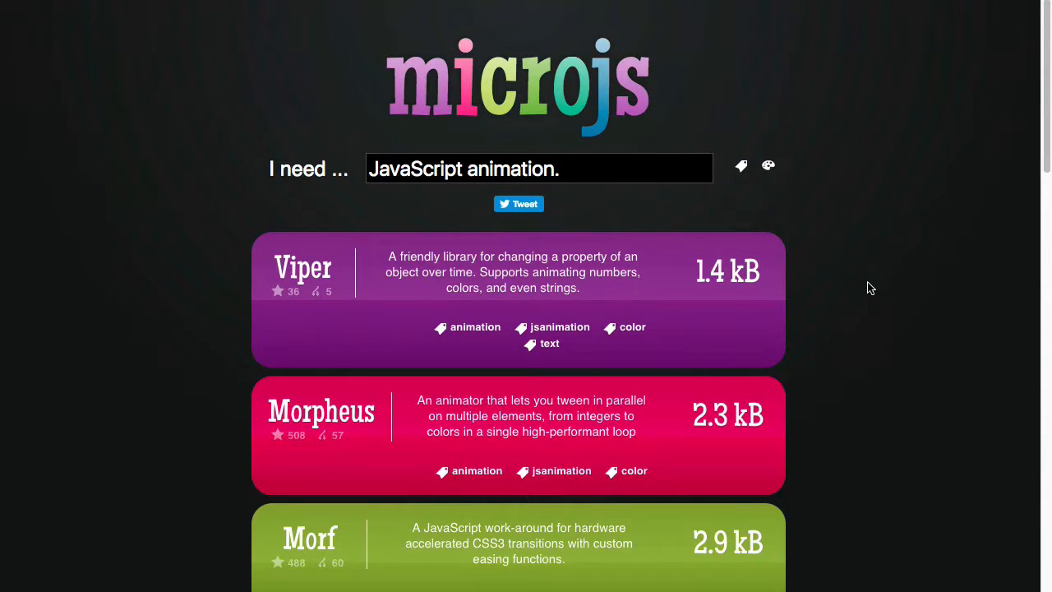
scroll("down", 3)
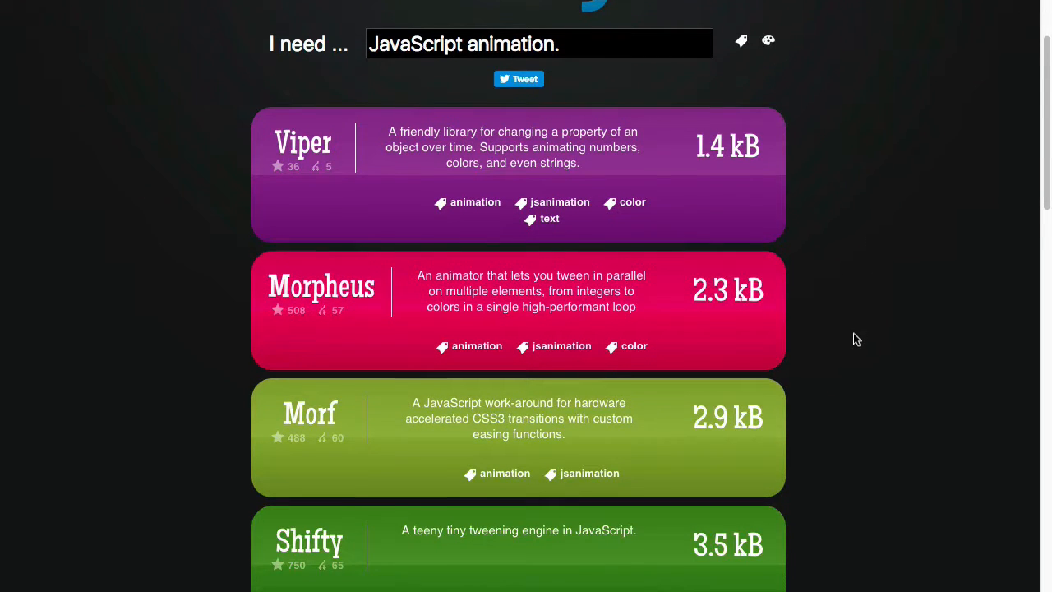
scroll("down", 3)
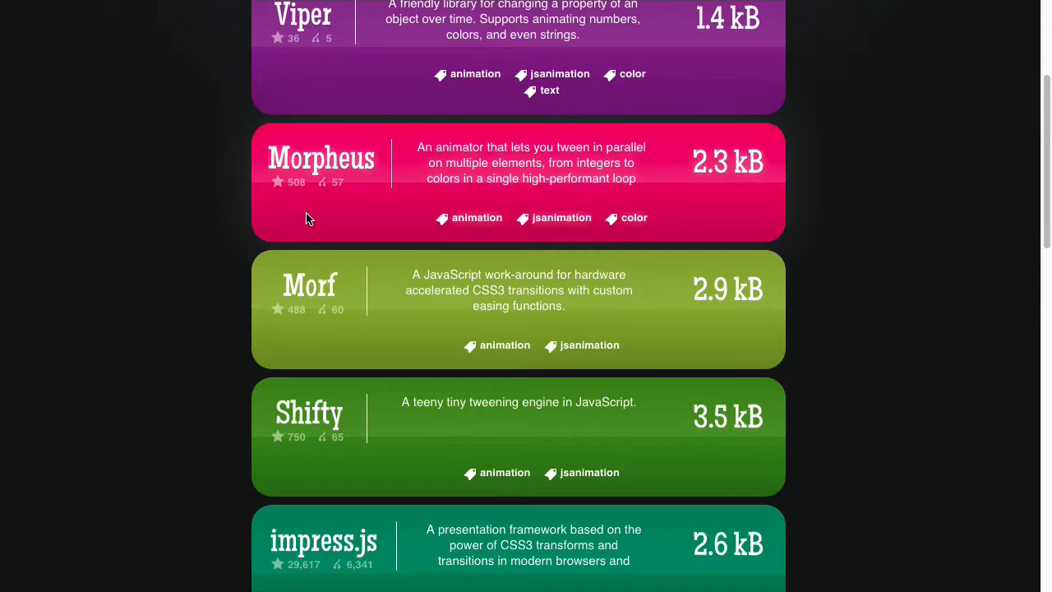
scroll("down", 3)
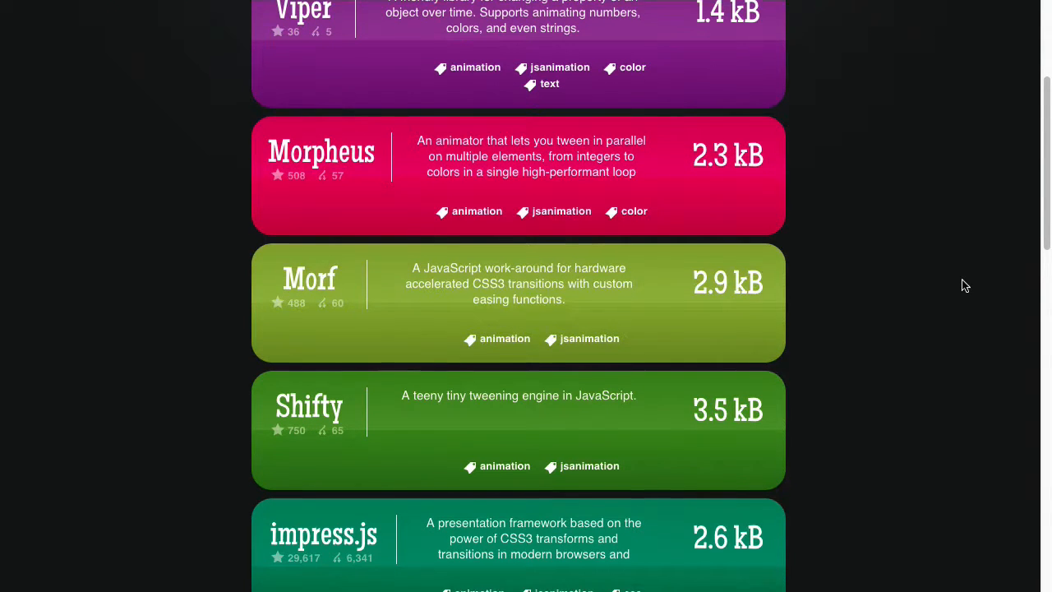
scroll("down", 3)
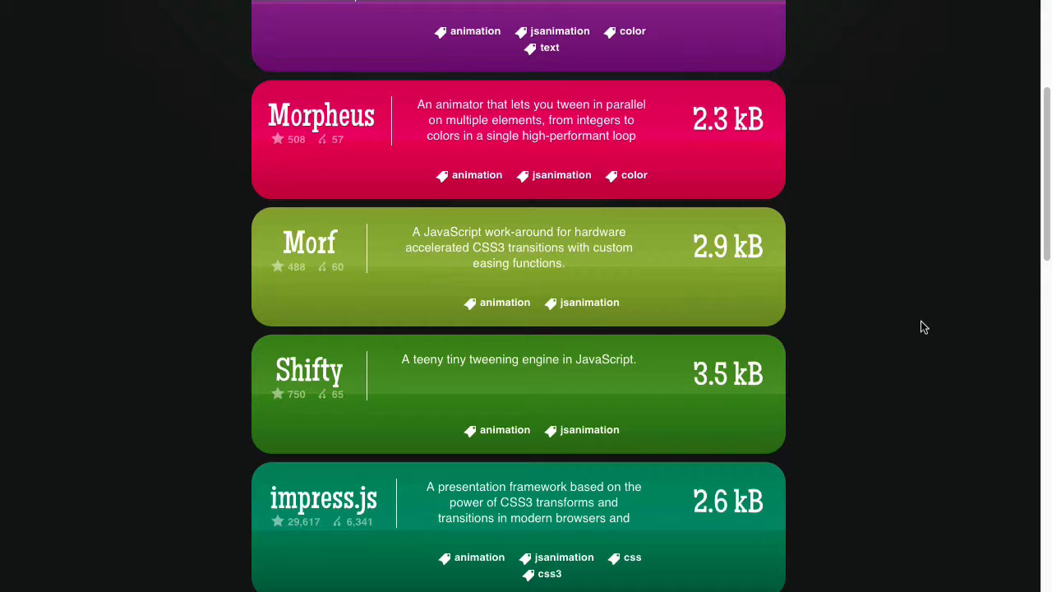
mouse_move(898, 260)
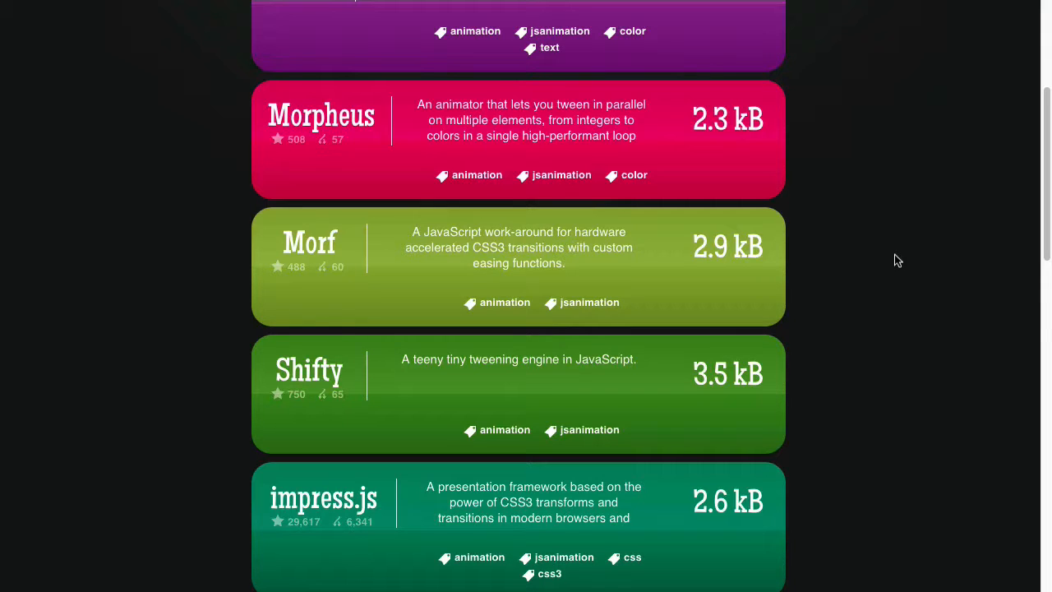
mouse_move(893, 235)
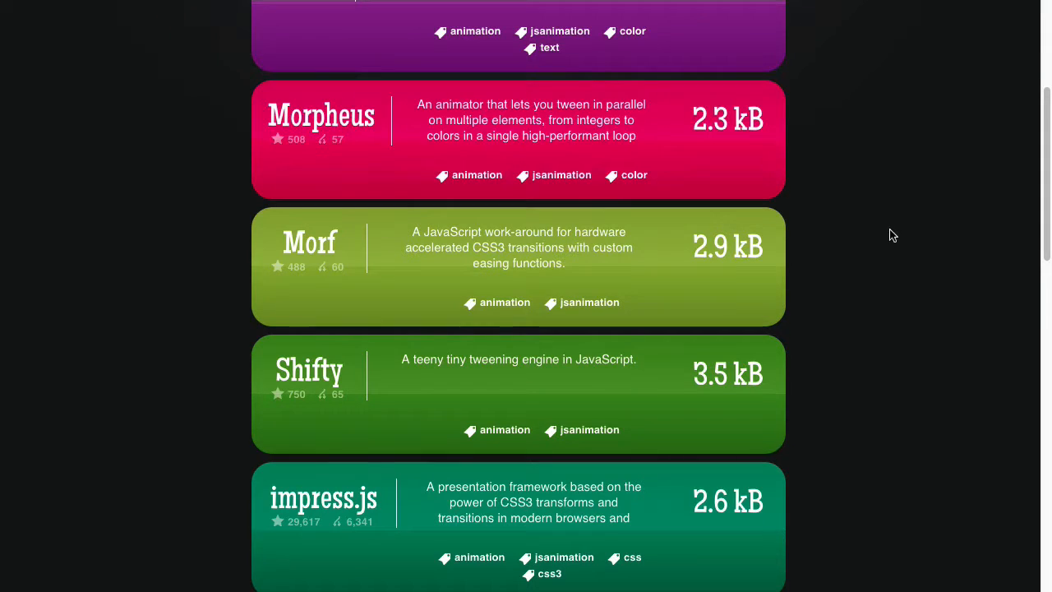
mouse_move(899, 378)
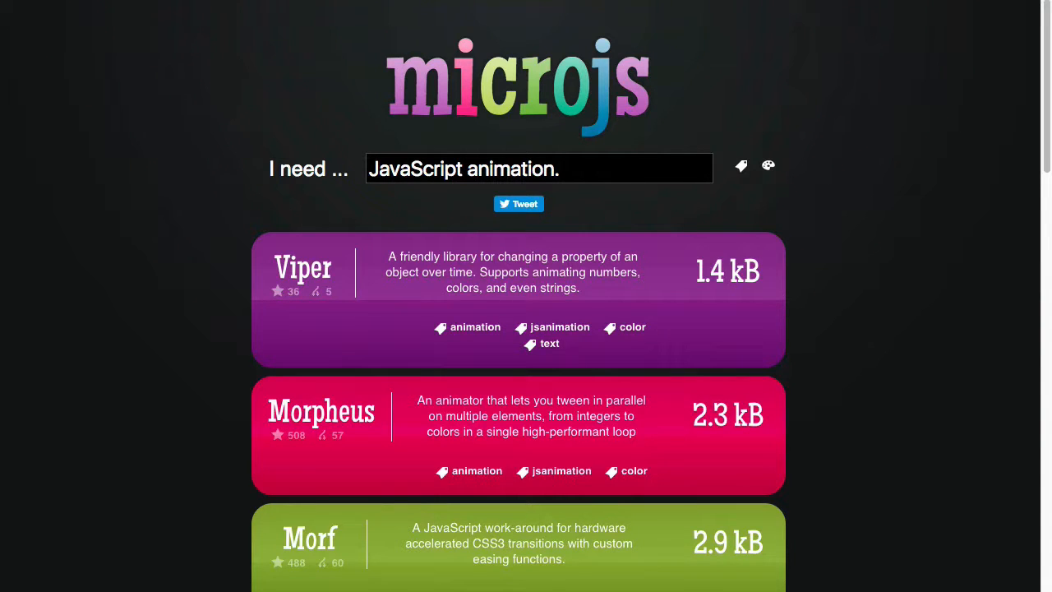
mouse_move(334, 82)
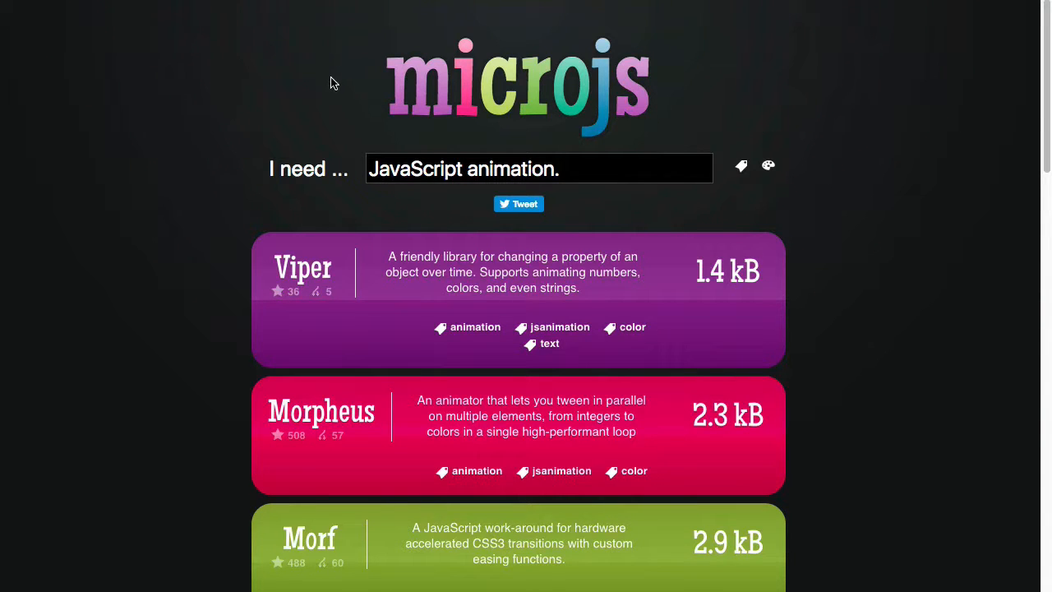
mouse_move(710, 94)
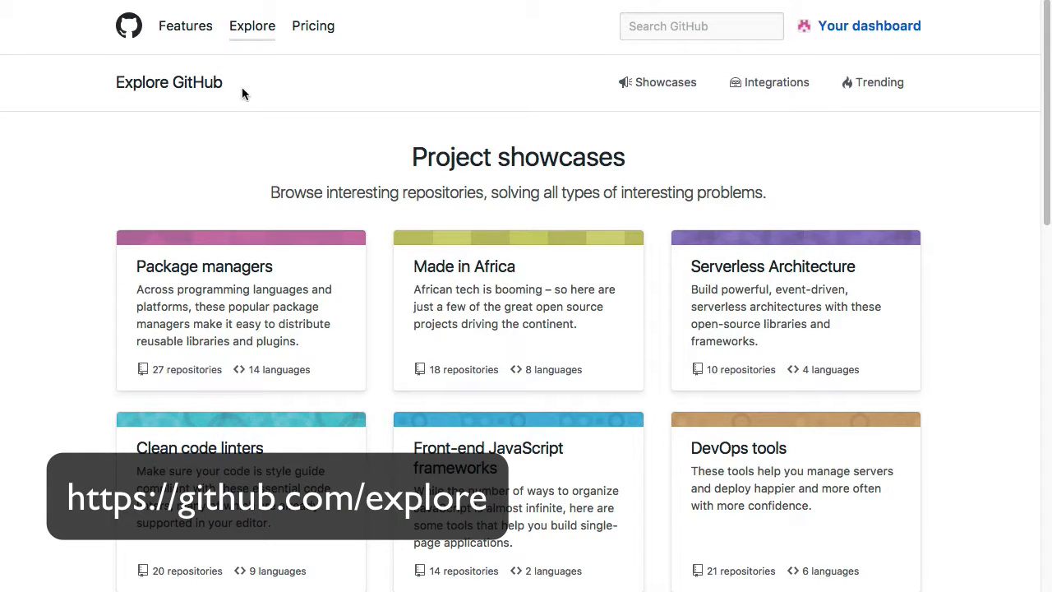
mouse_move(657, 82)
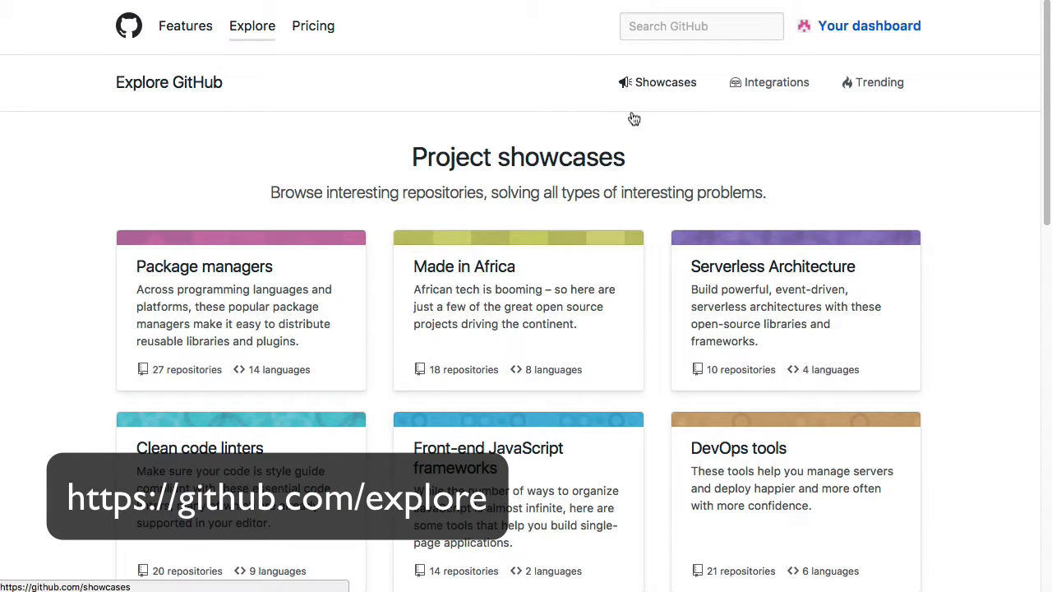
- Scroll the Explore page to reveal showcases like Science and Great for new contributors
scroll("down", 3)
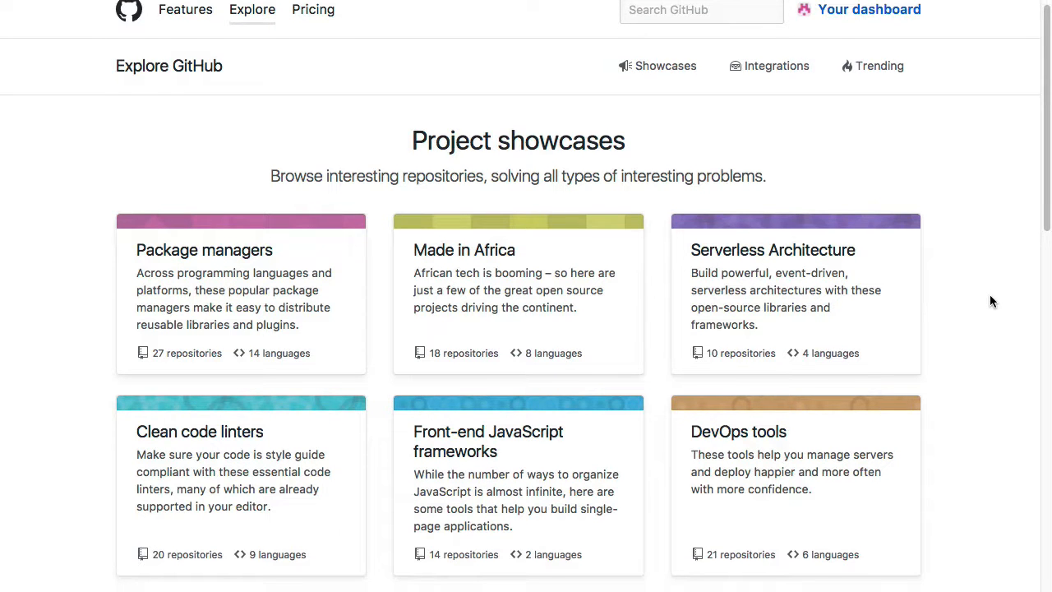
scroll("down", 3)
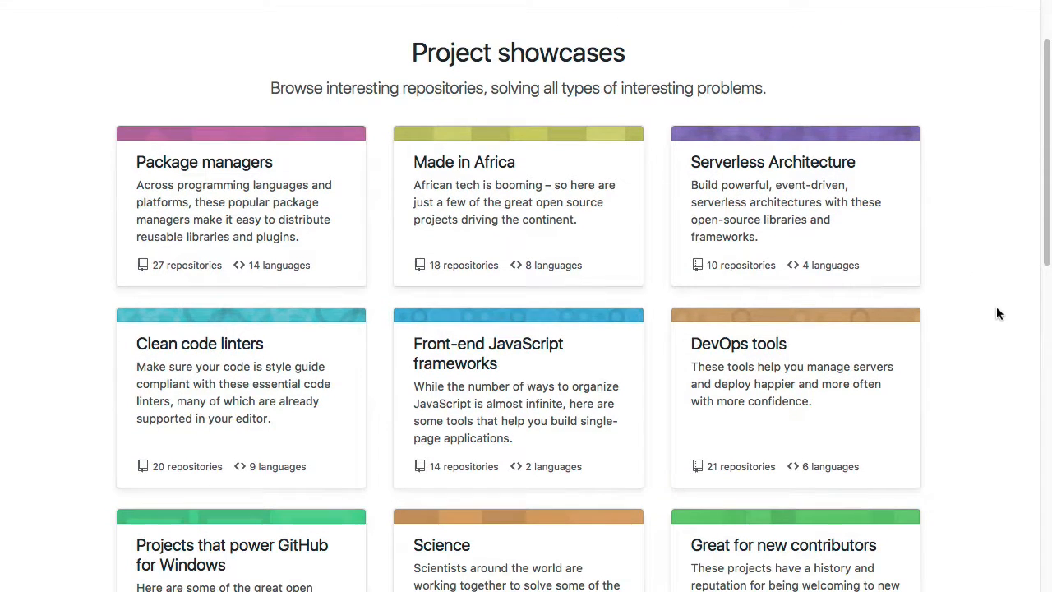
scroll("down", 3)
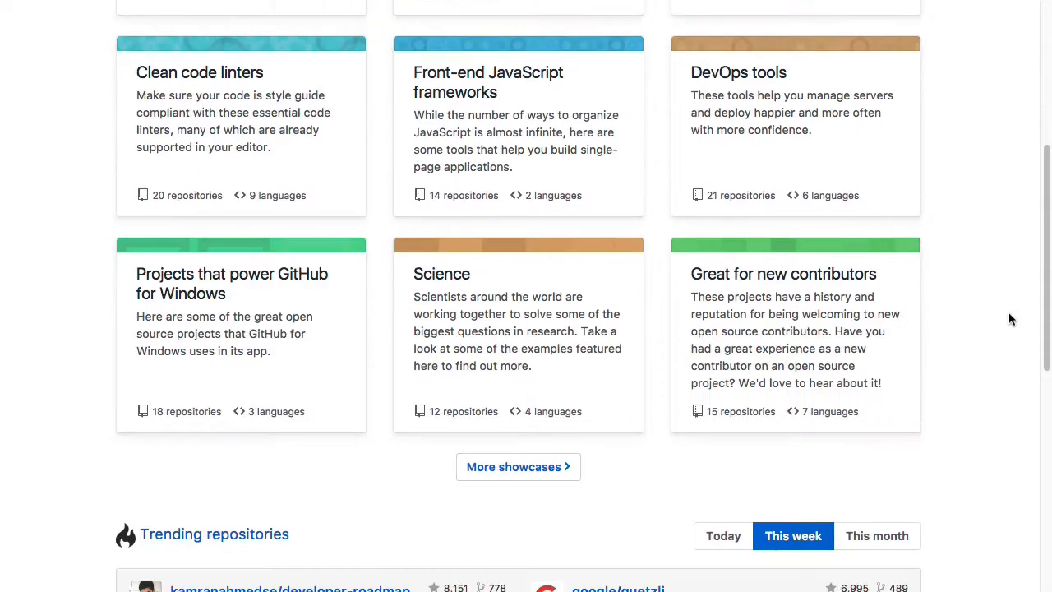
scroll("down", 3)
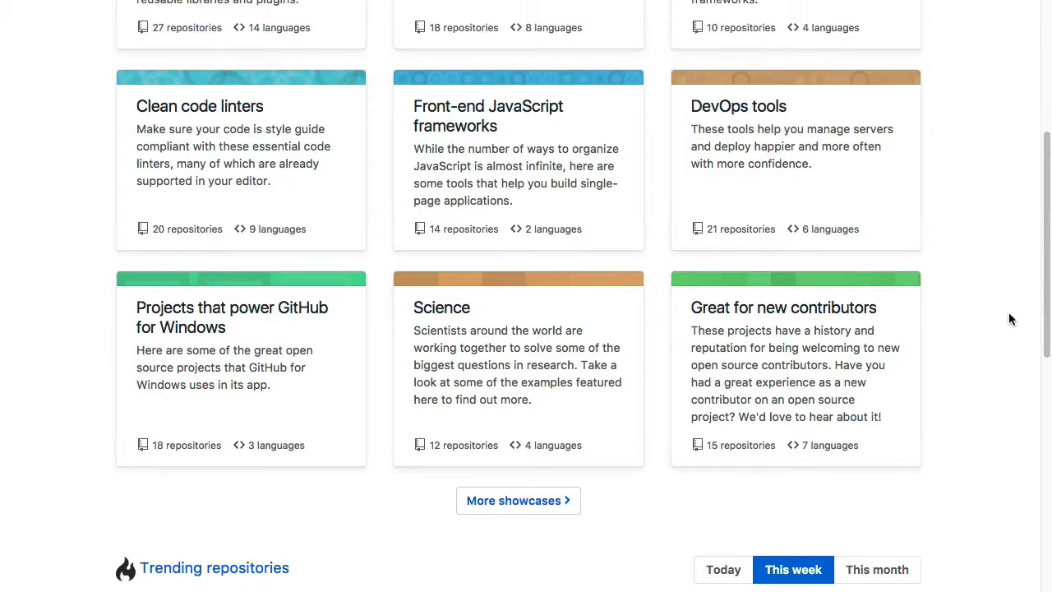
scroll("up", 3)
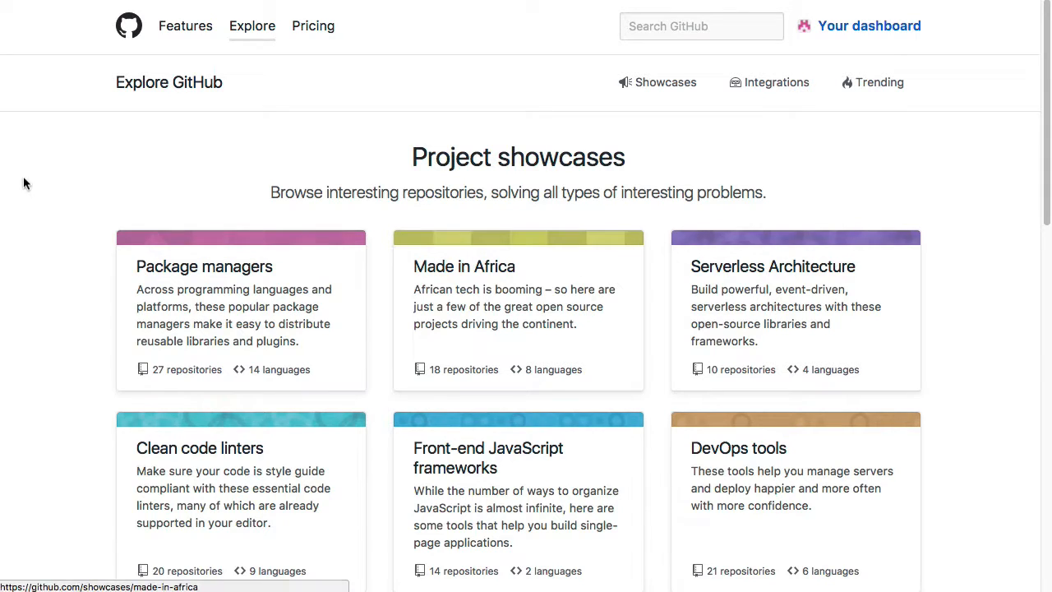
scroll("down", 3)
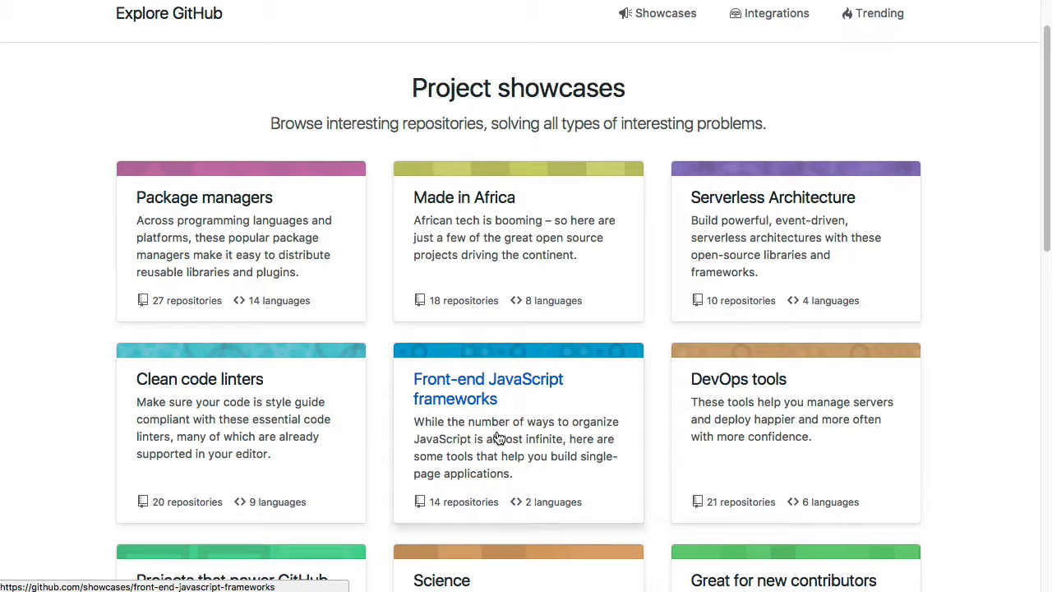
mouse_move(580, 508)
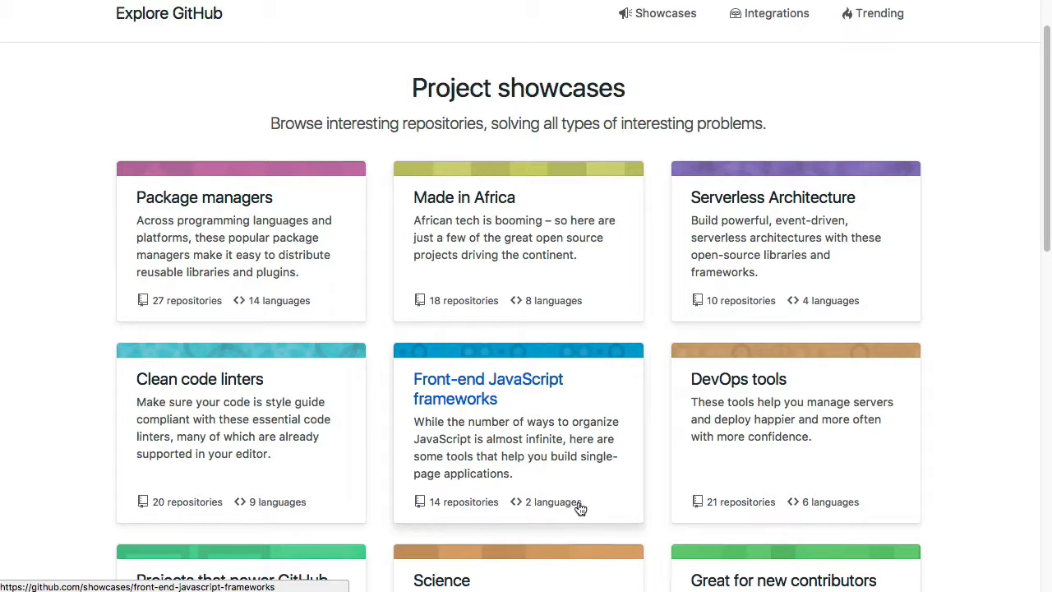
mouse_move(543, 487)
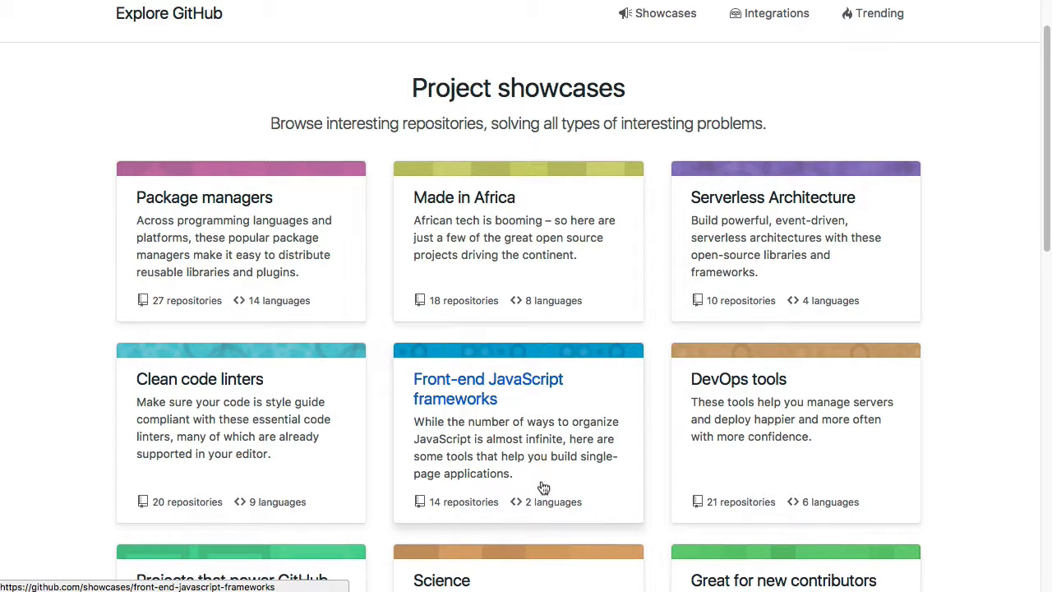
mouse_move(461, 407)
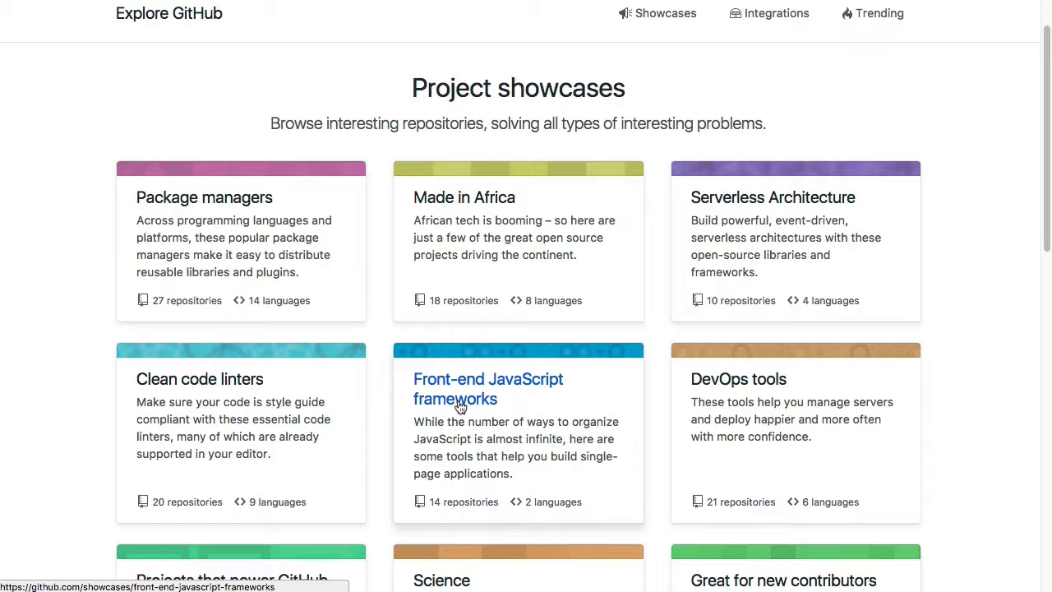
mouse_move(454, 404)
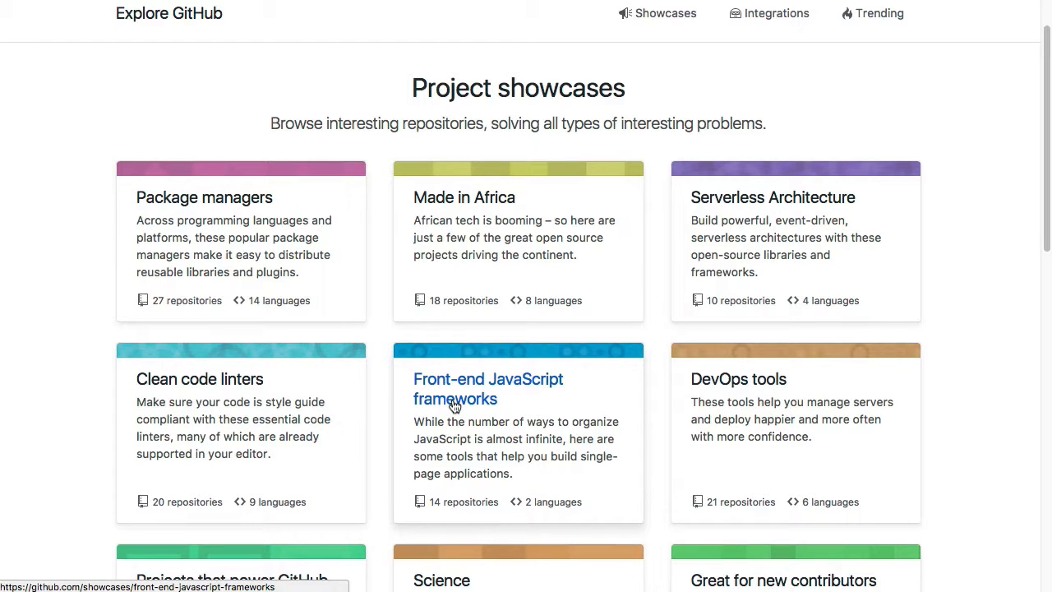
- Open the Front-end JavaScript frameworks showcase card and scroll its repository list
left_click(487, 388)
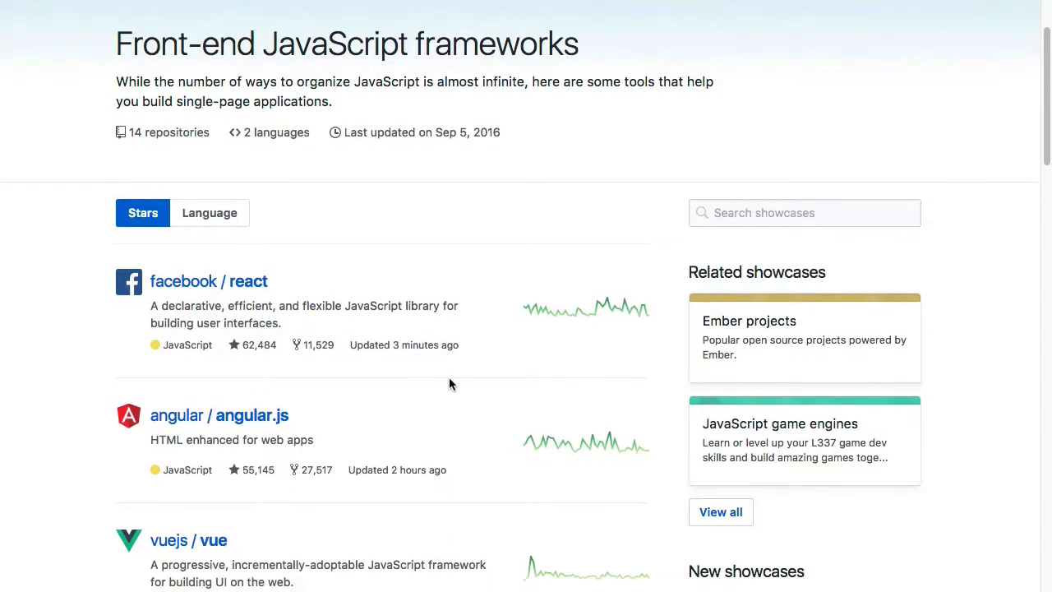
mouse_move(461, 436)
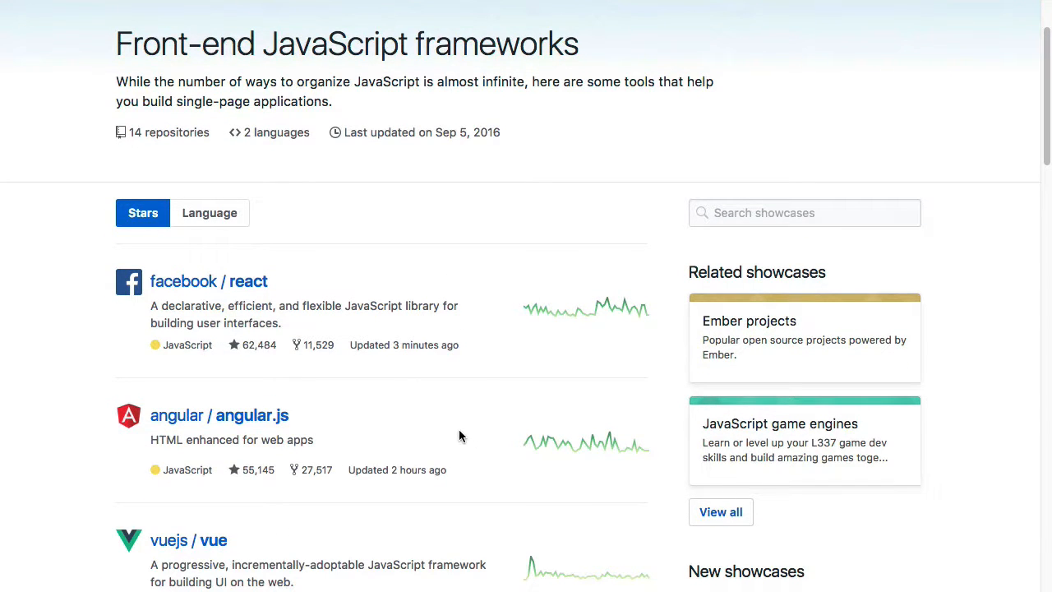
mouse_move(277, 132)
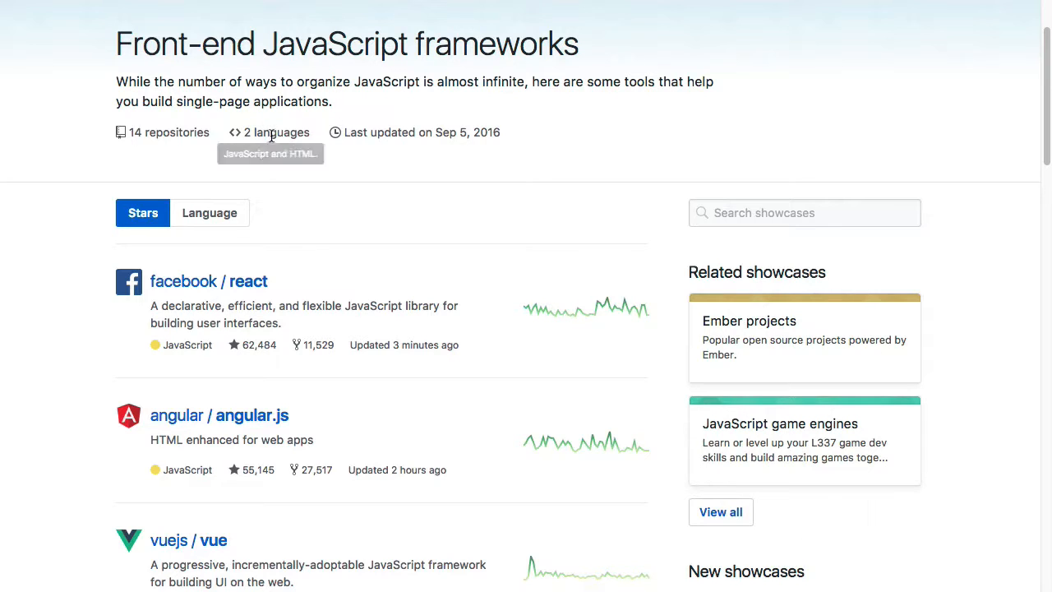
mouse_move(269, 132)
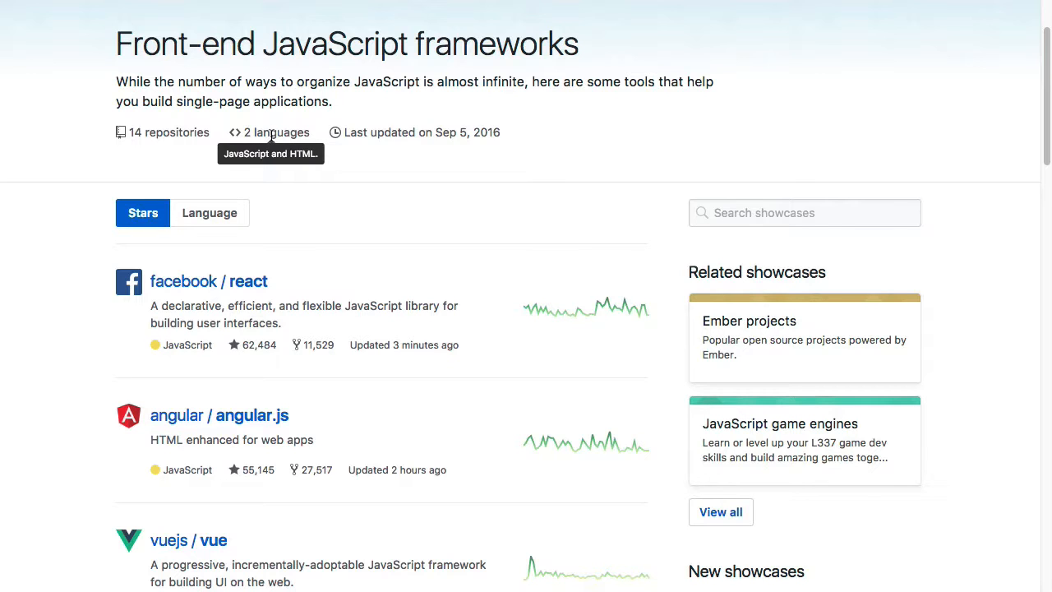
scroll("down", 3)
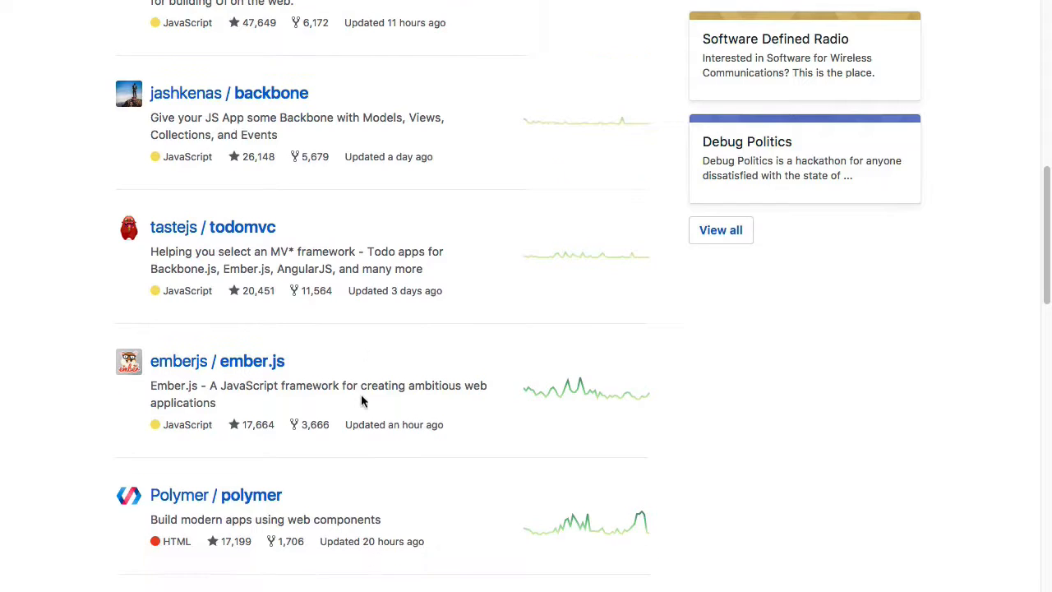
scroll("down", 3)
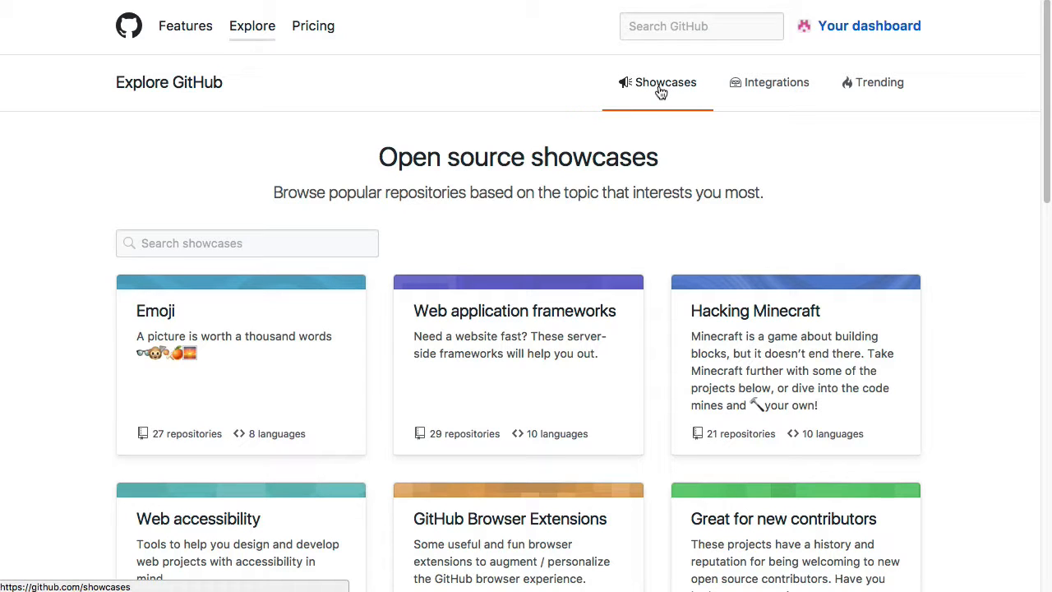
mouse_move(607, 183)
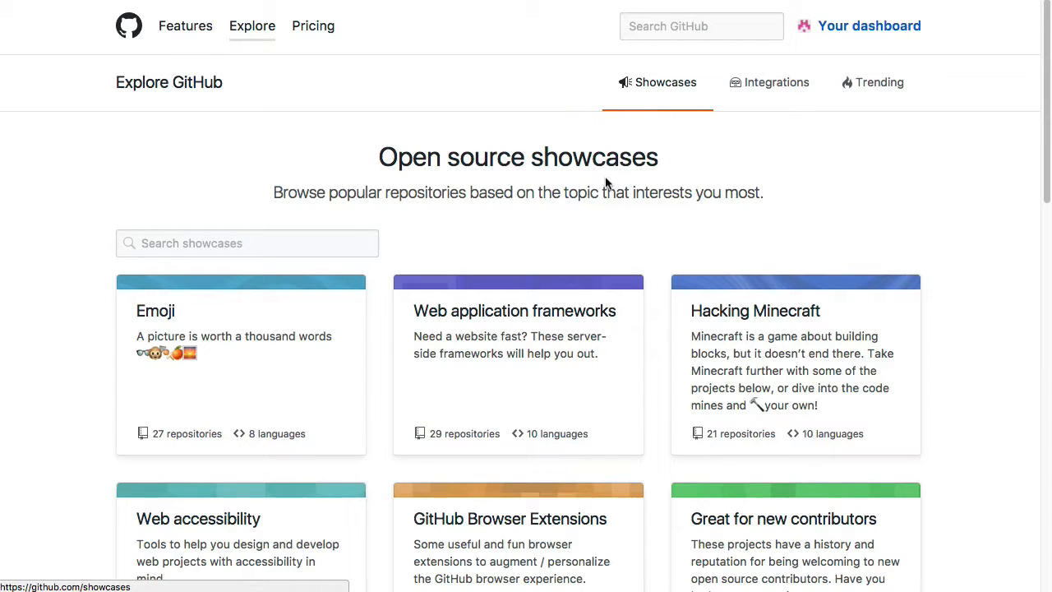
- Search the showcases for 'Front End JavaScript'
left_click(247, 242)
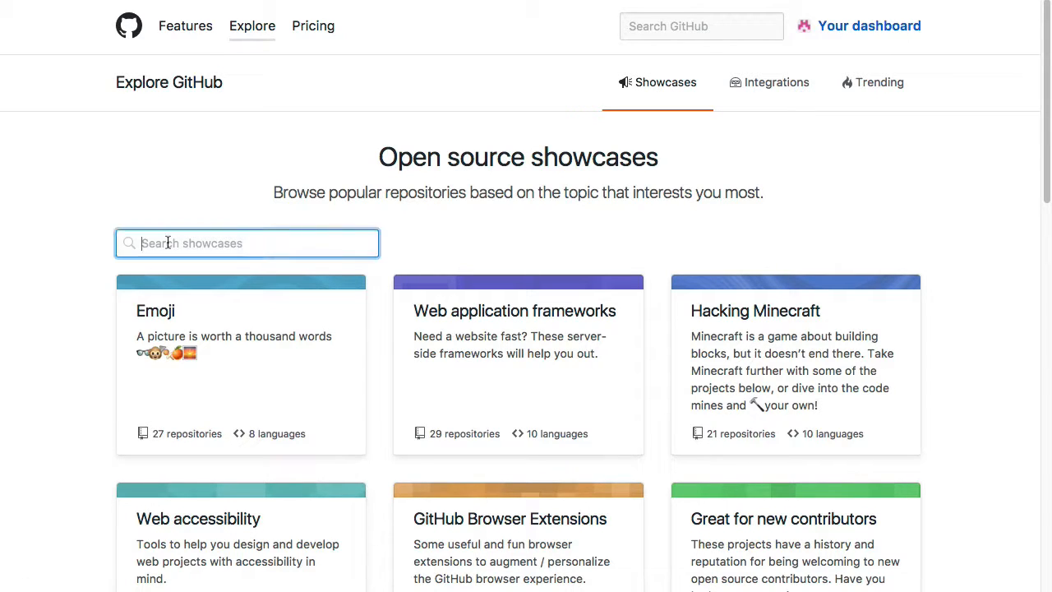
mouse_move(479, 248)
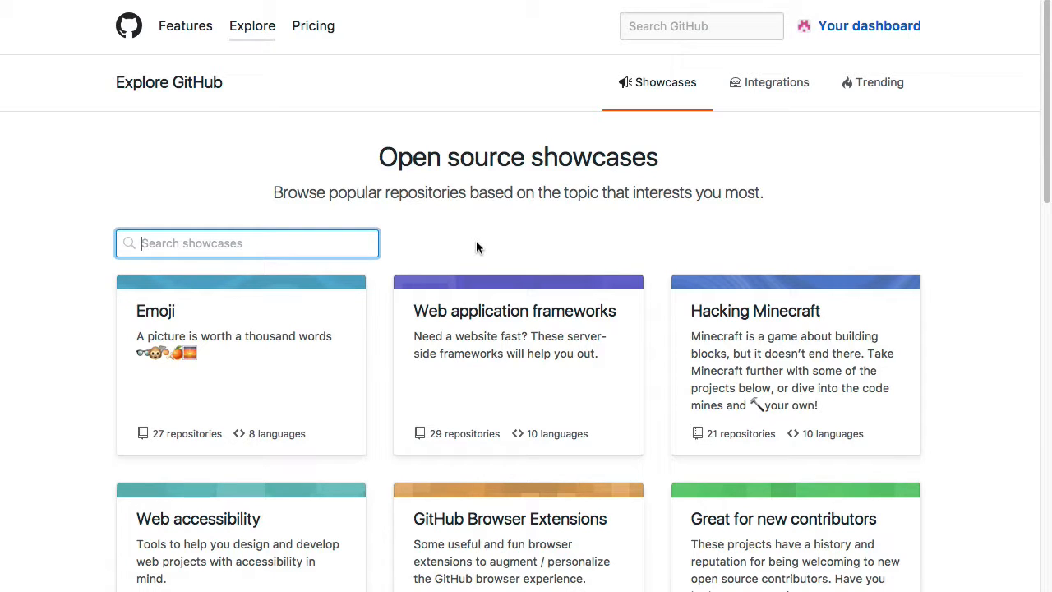
type("Front End JavaScript")
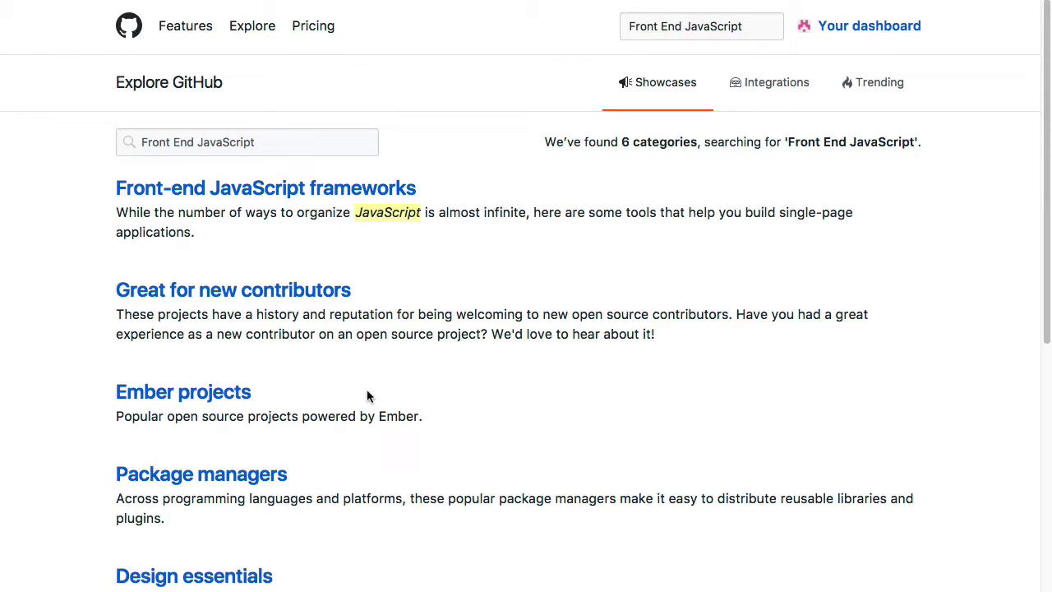
mouse_move(369, 395)
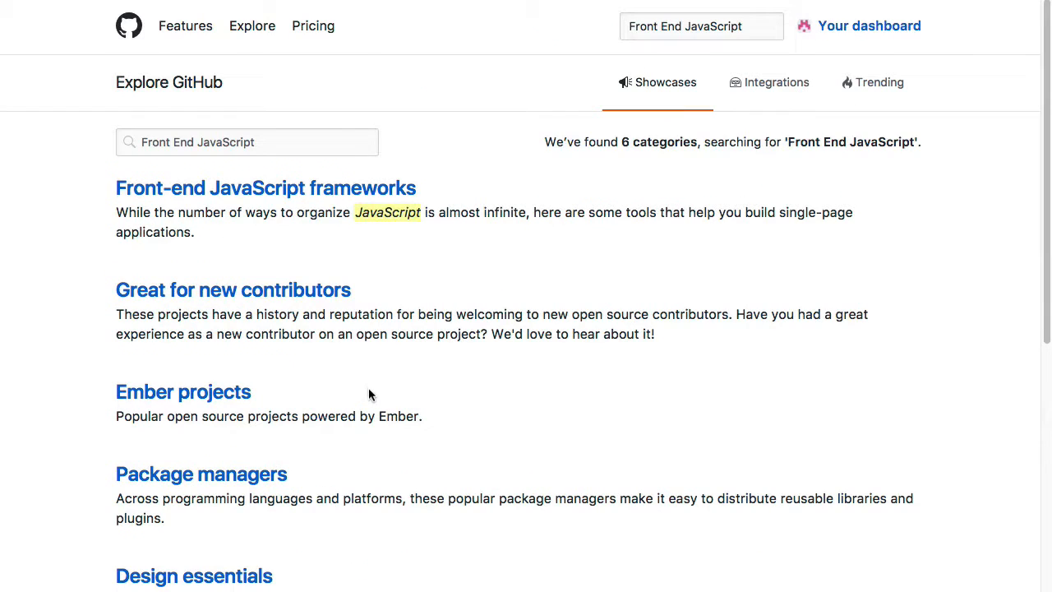
- Open the Front-end JavaScript frameworks result and scroll through react, angular.js, vue and others
left_click(239, 188)
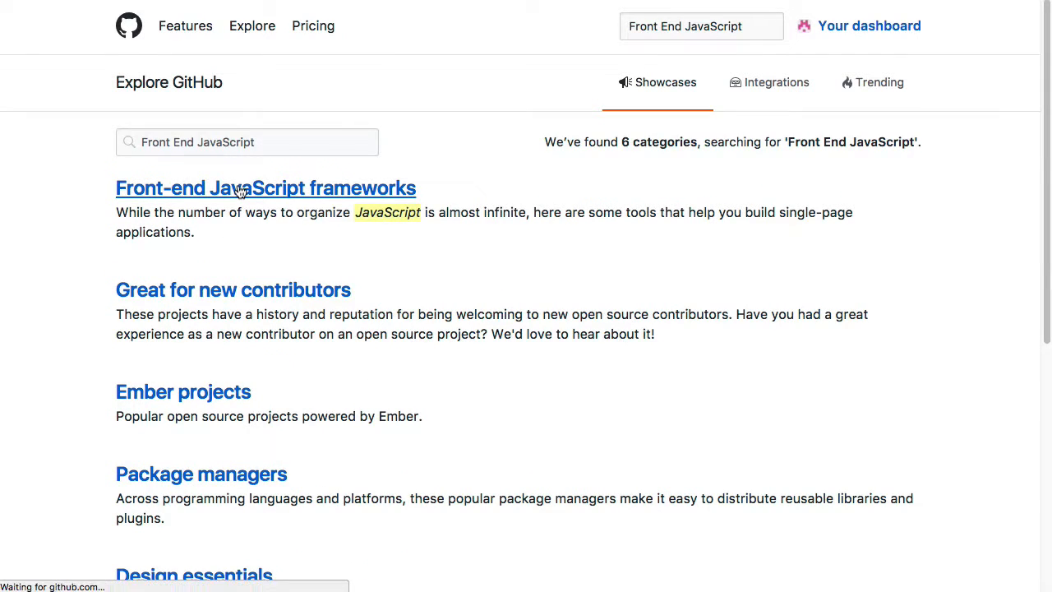
left_click(265, 187)
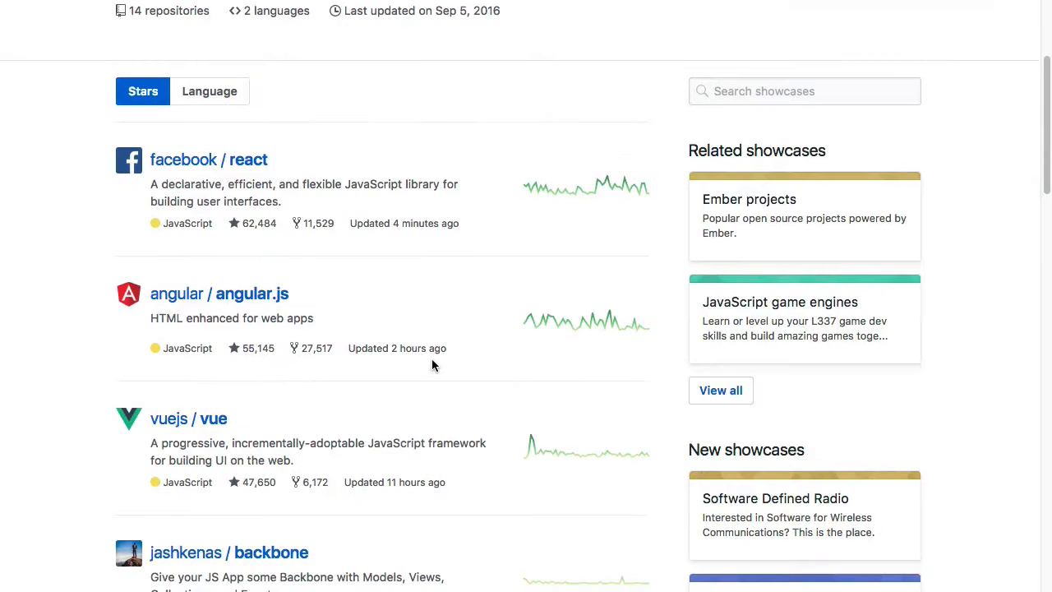
scroll("down", 3)
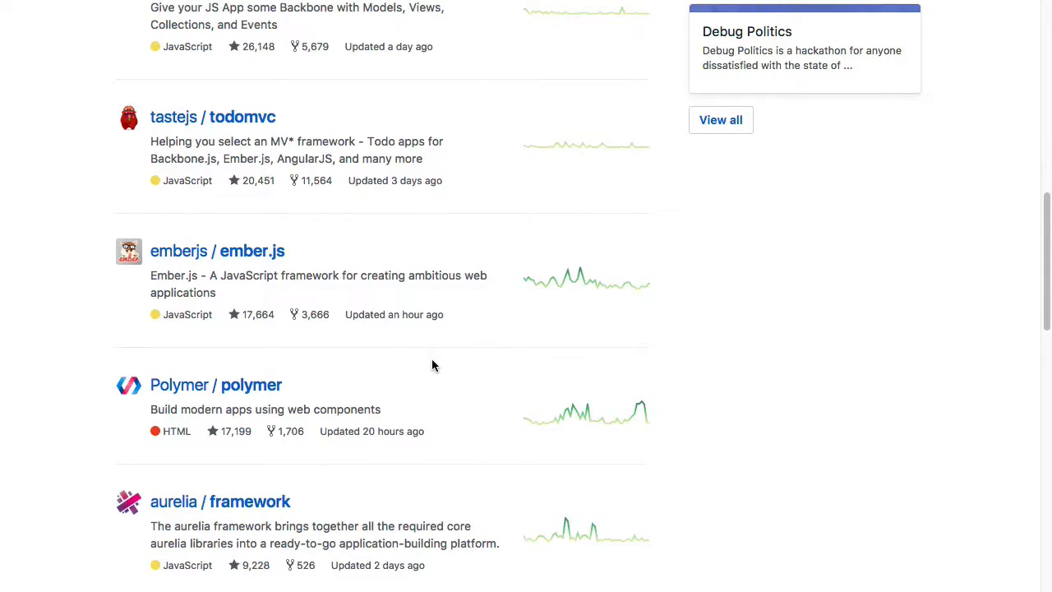
scroll("down", 3)
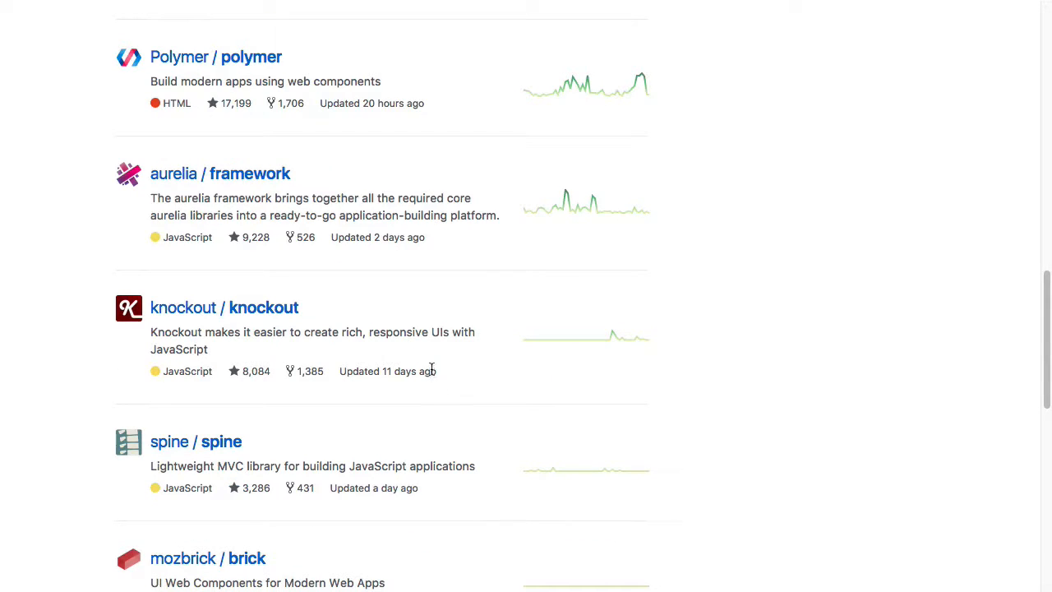
mouse_move(402, 371)
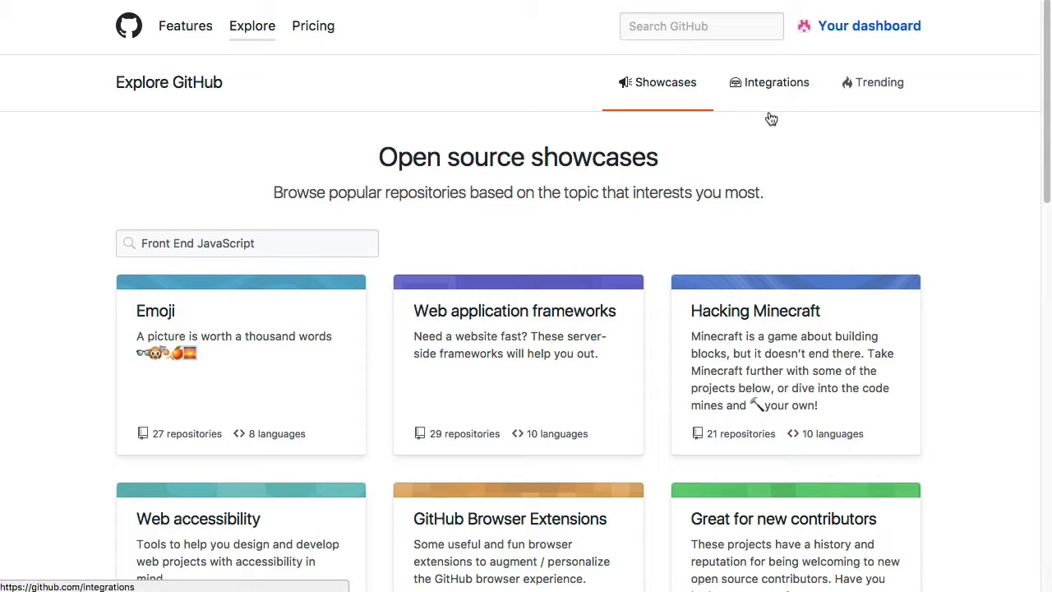
mouse_move(879, 82)
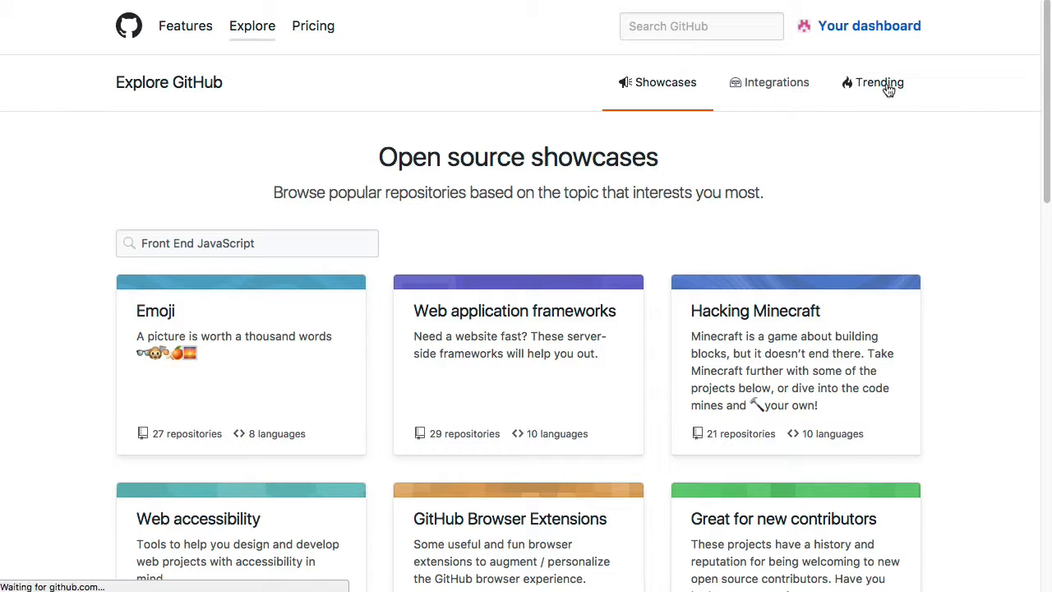
- Open Trending and scroll through today's repositories like developer-roadmap and system-design-primer
left_click(873, 82)
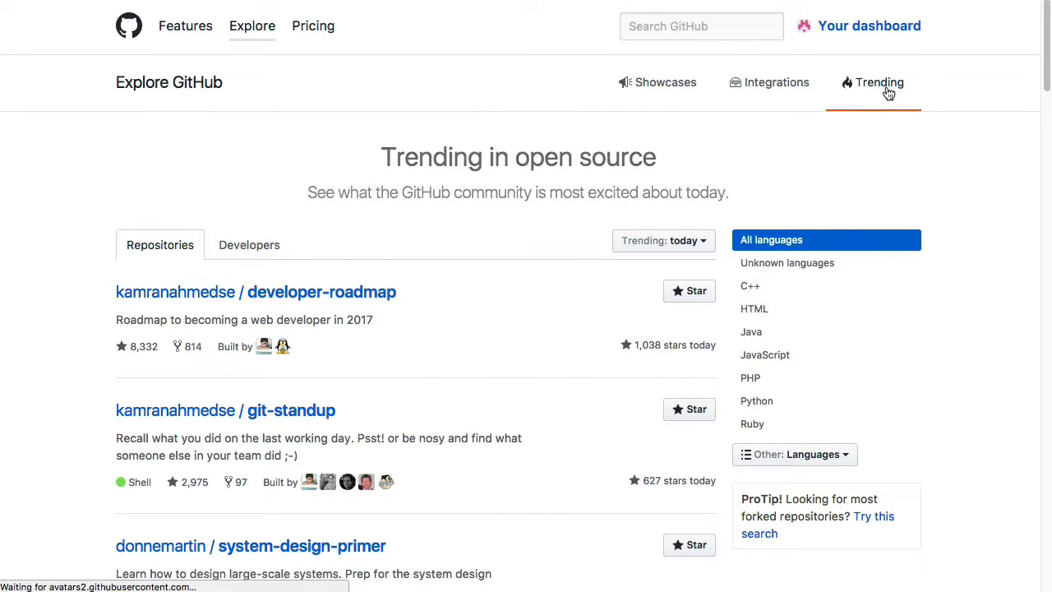
mouse_move(1001, 205)
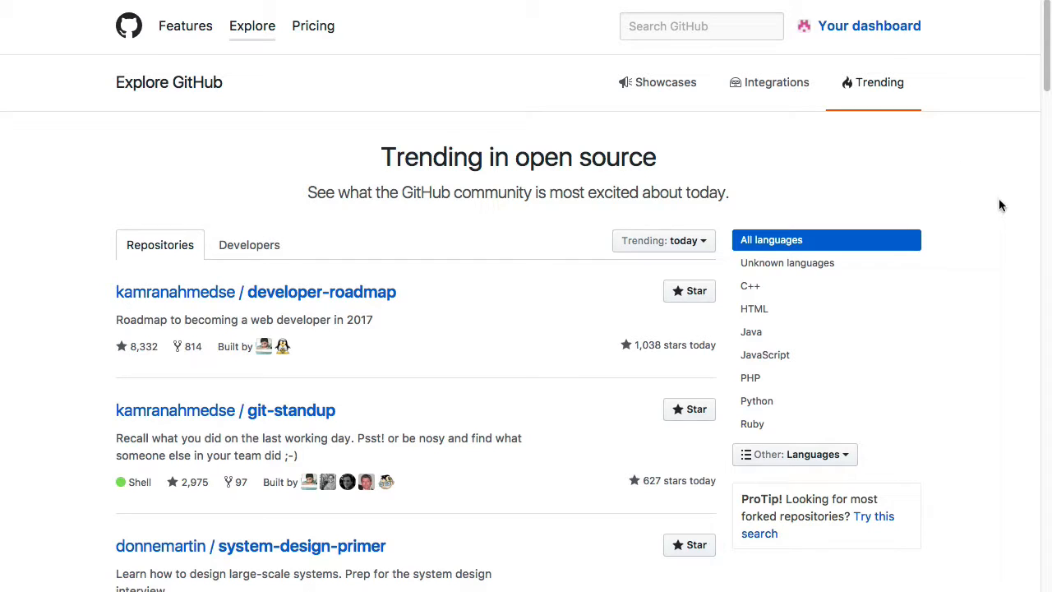
mouse_move(787, 523)
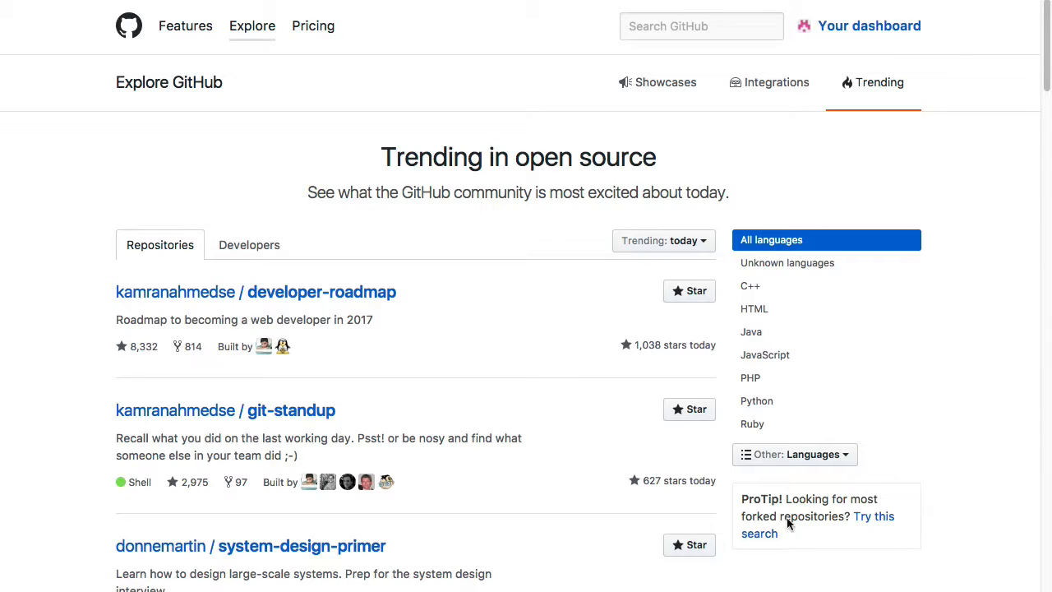
scroll("down", 3)
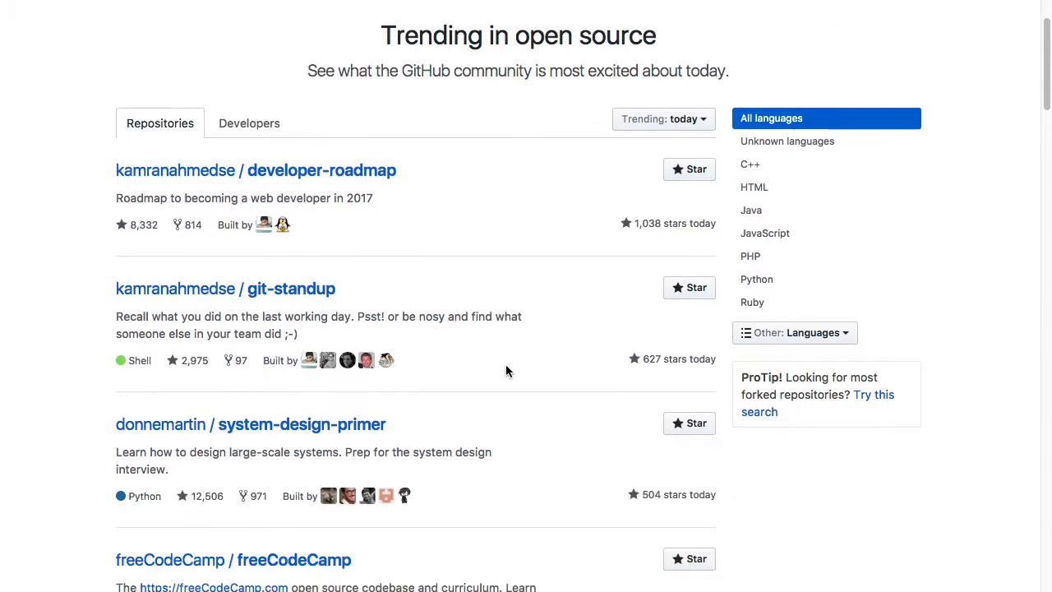
scroll("down", 3)
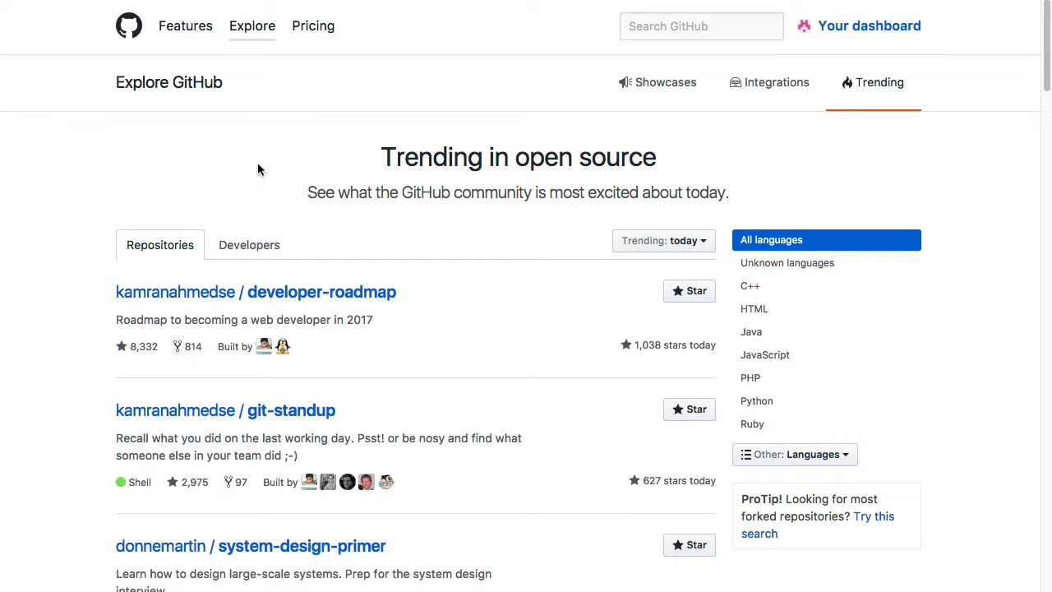
mouse_move(246, 162)
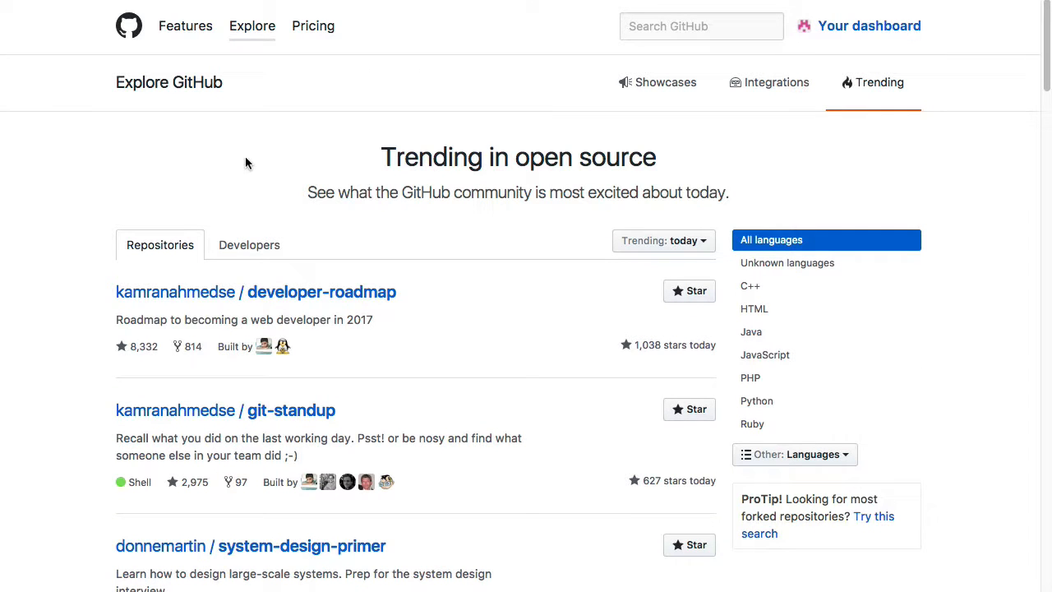